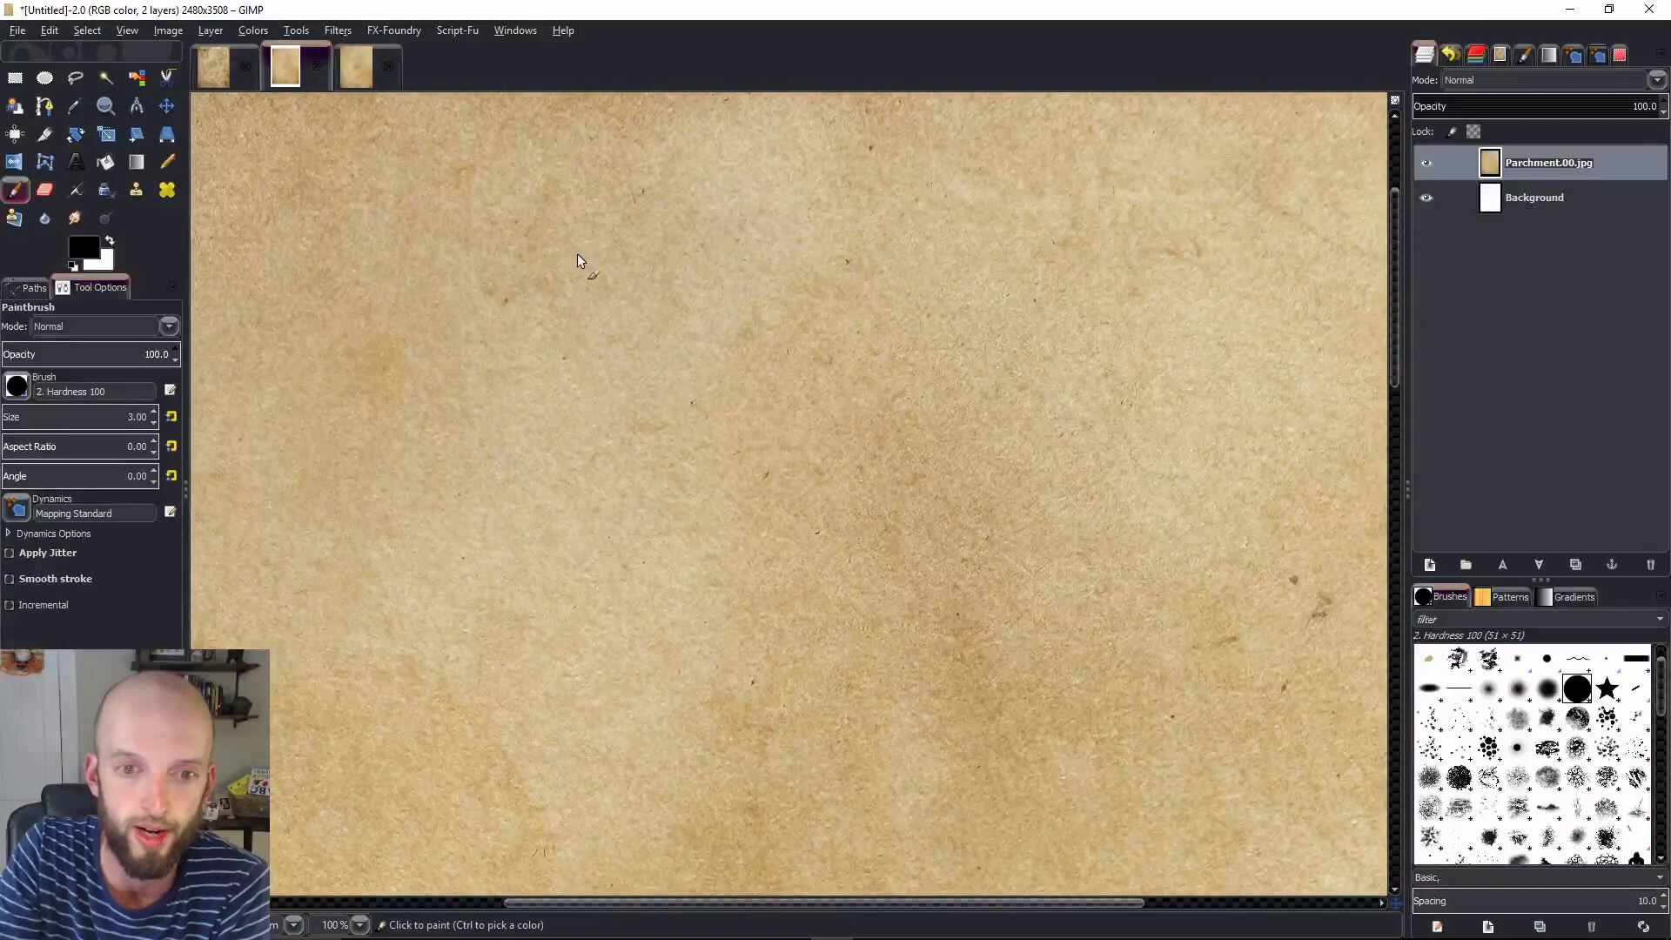
mouse_move(468, 410)
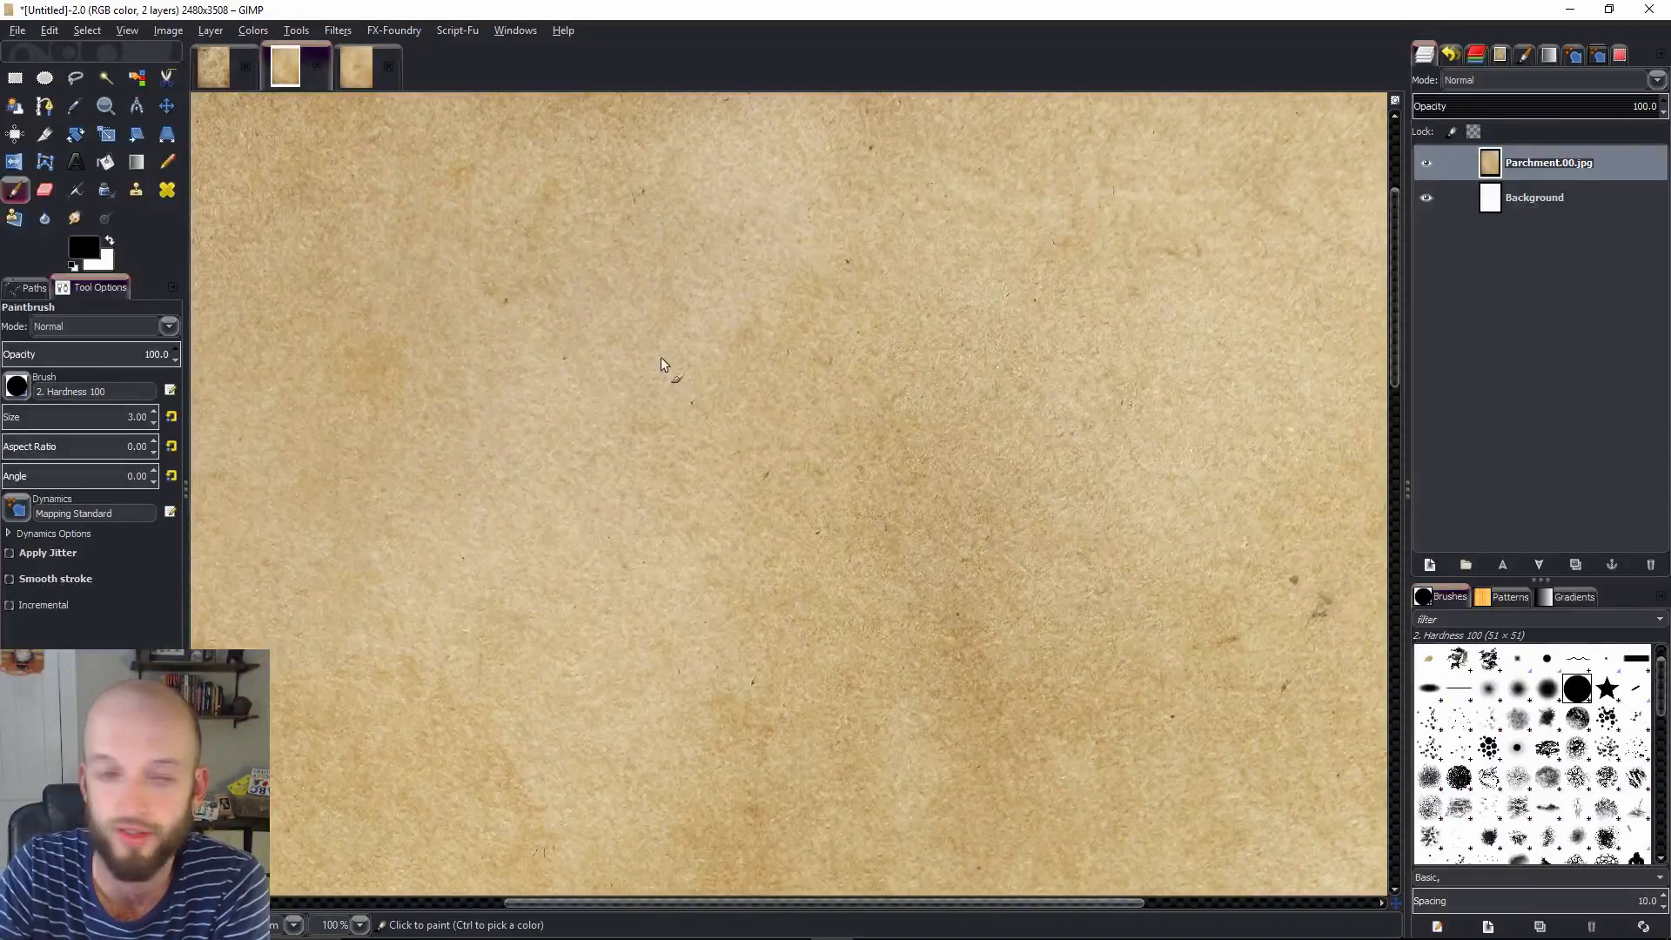
mouse_move(639, 409)
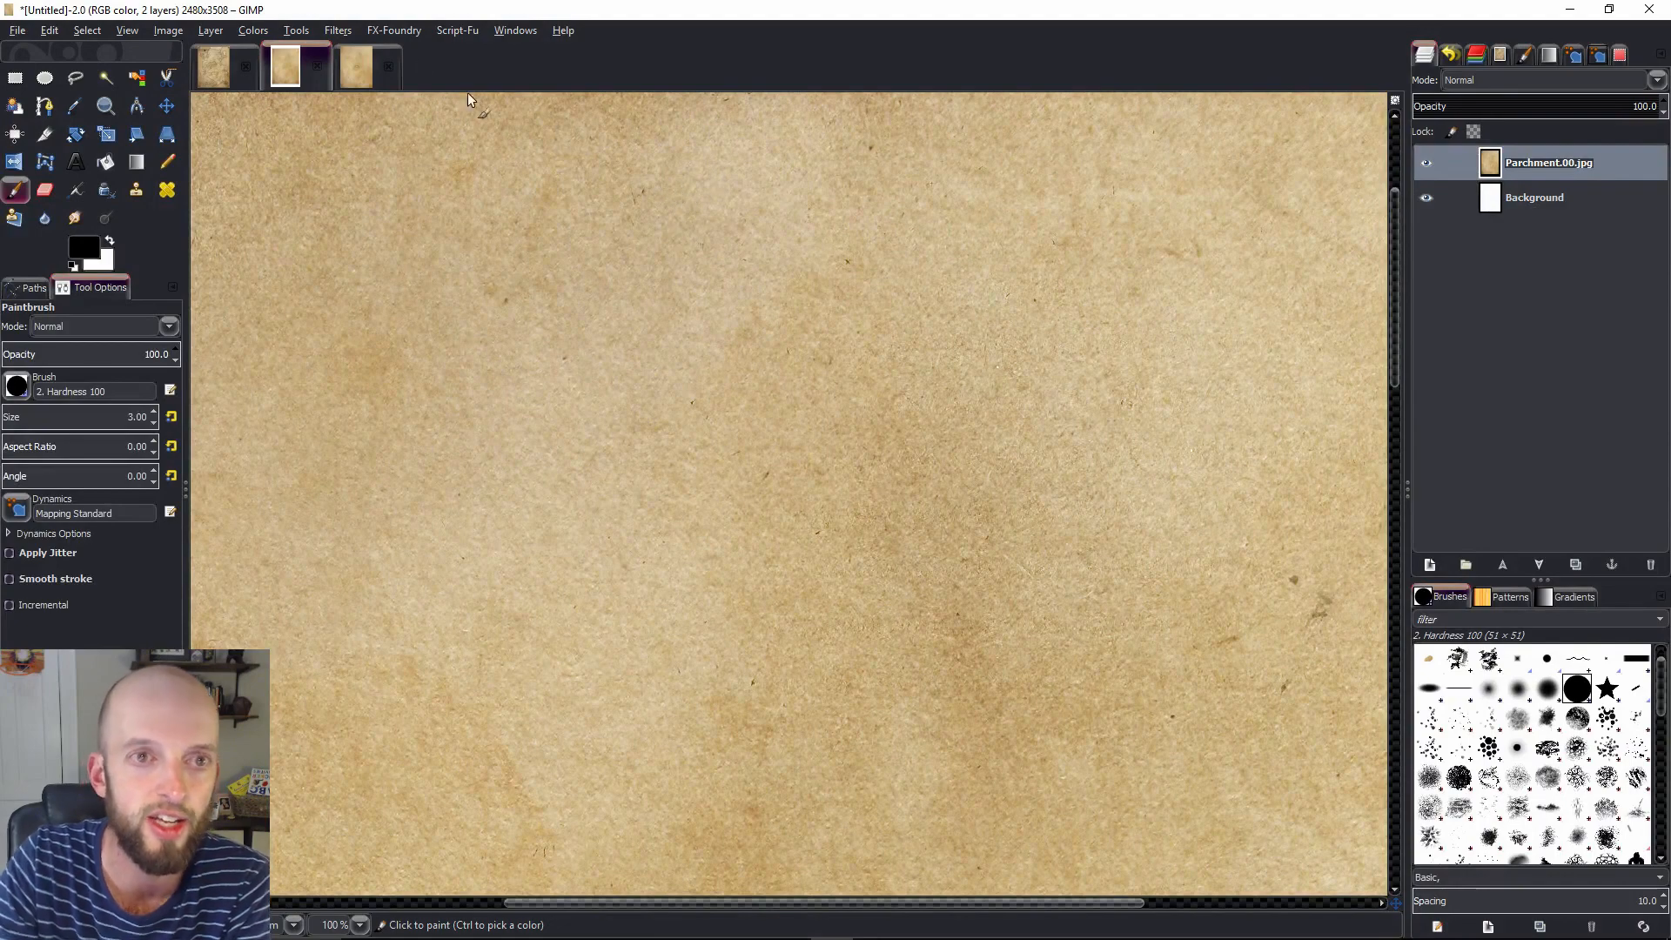
Sketch a trial mountain slope climbing toward a peak
click(515, 30)
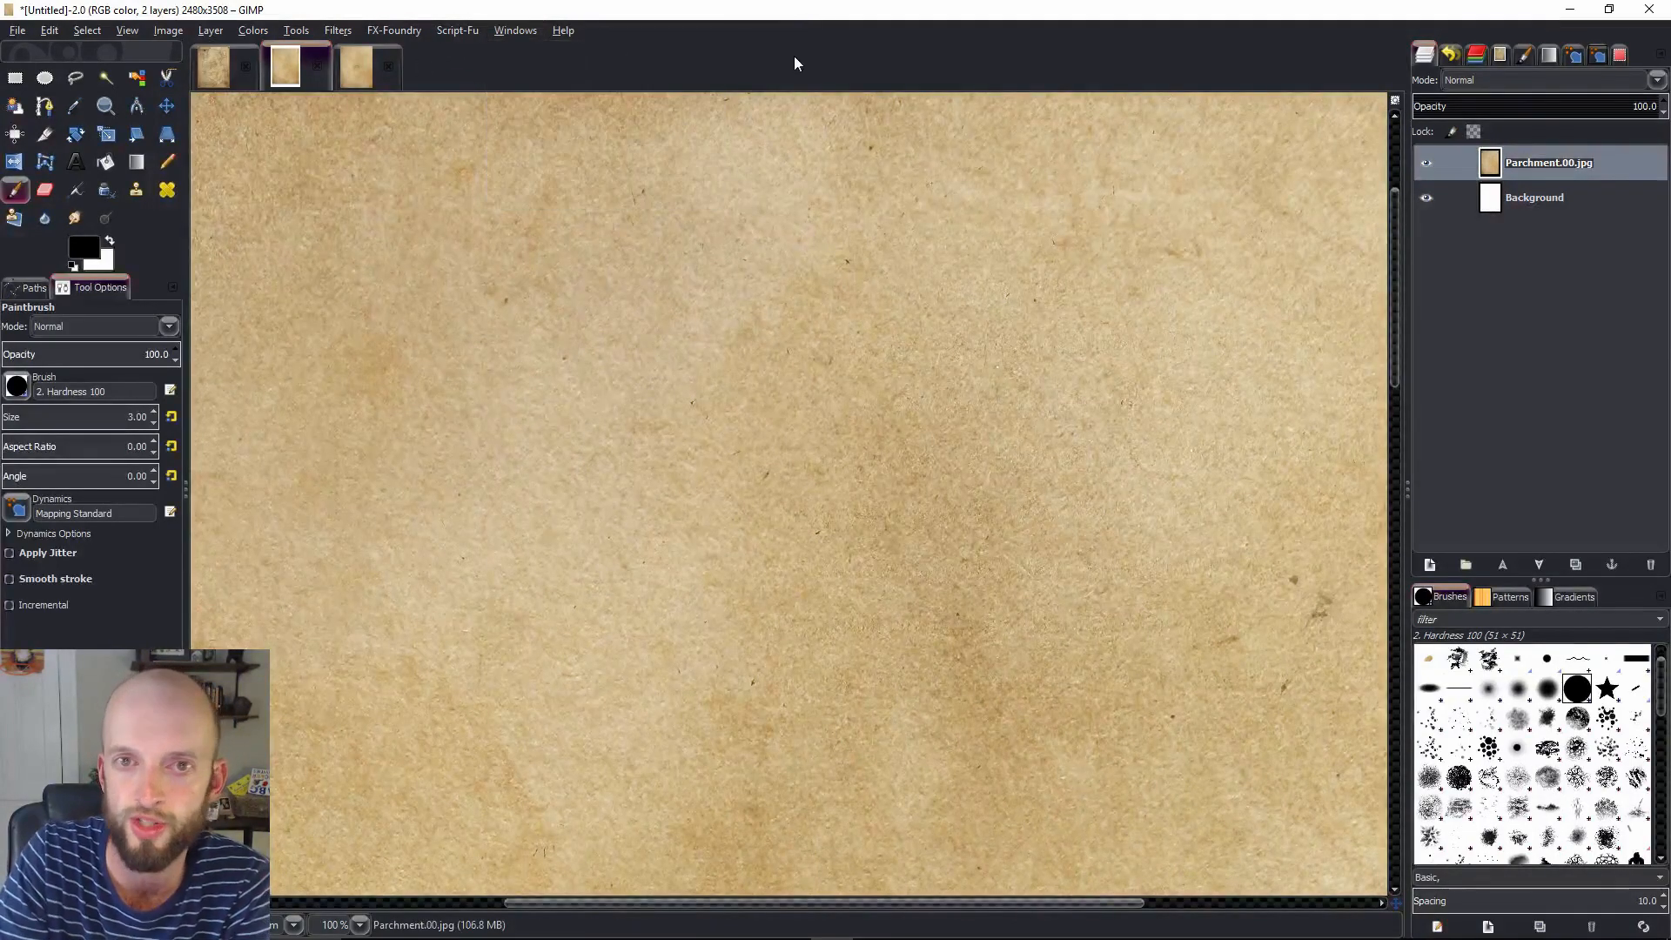
mouse_move(608, 297)
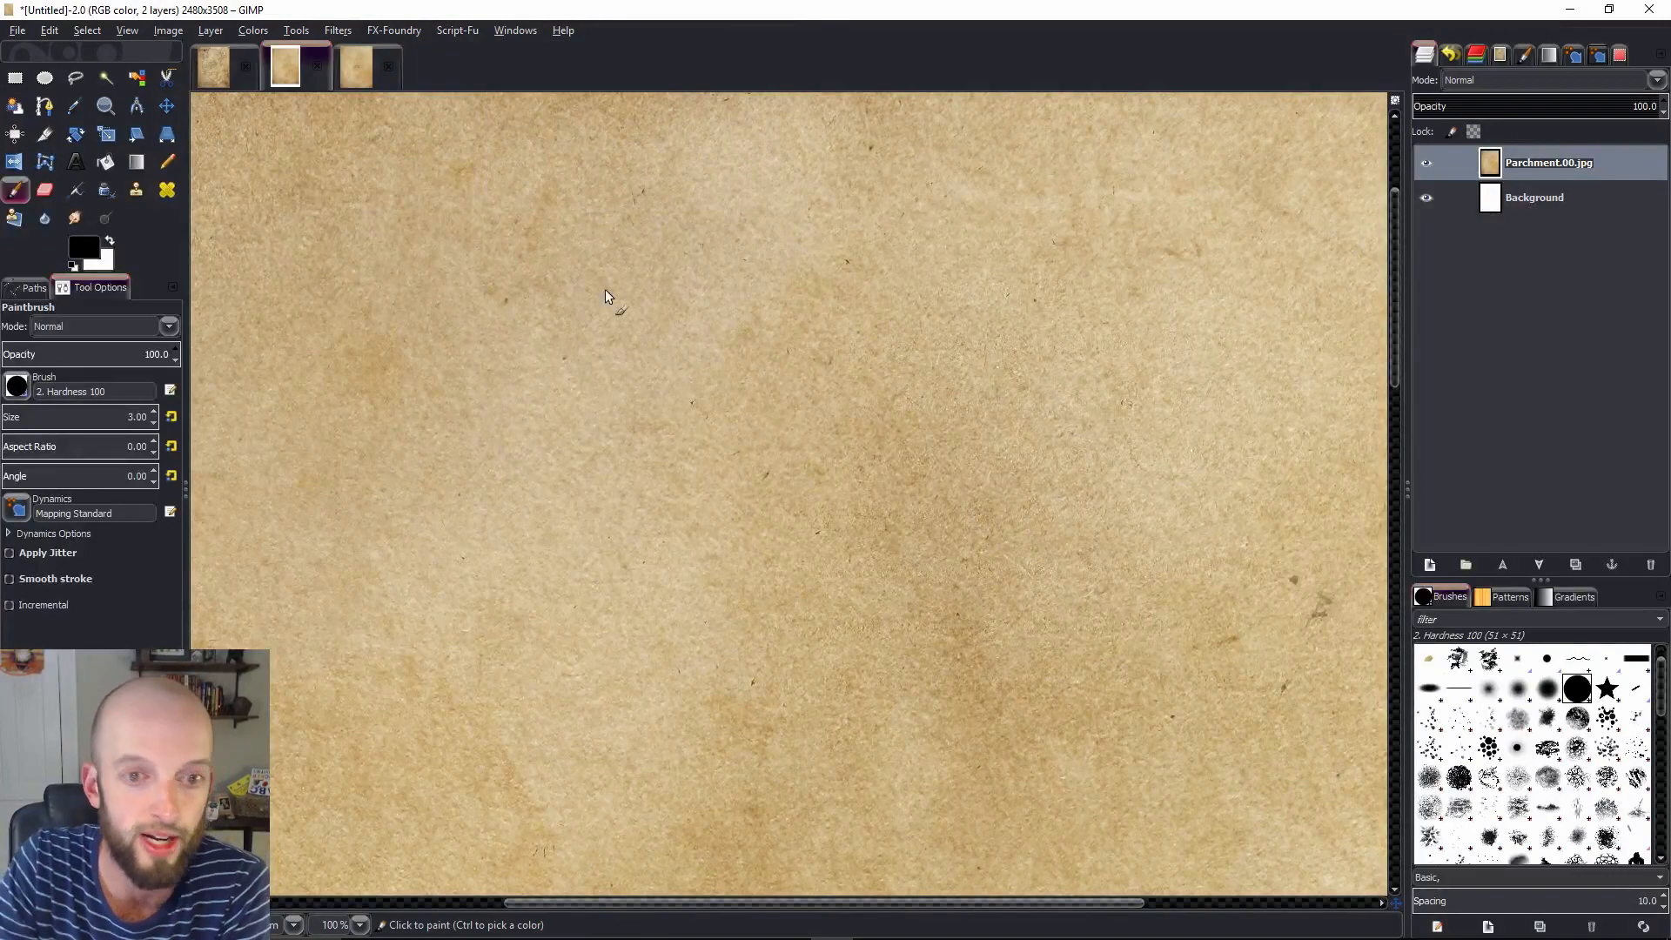
mouse_move(568, 234)
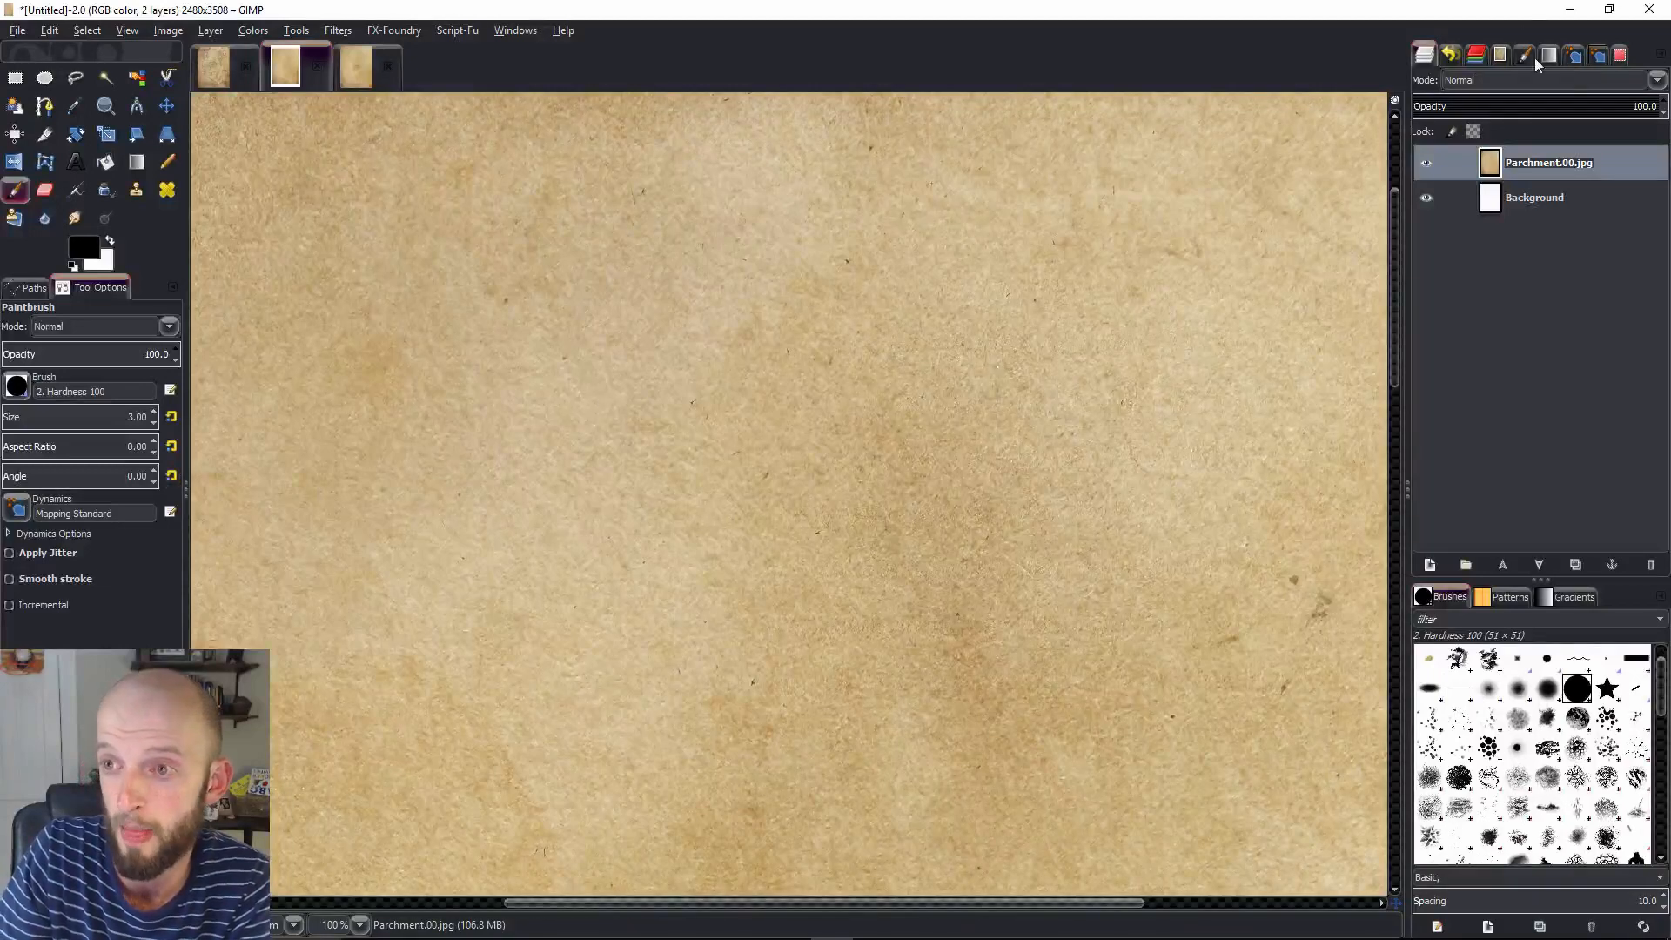
mouse_move(484, 415)
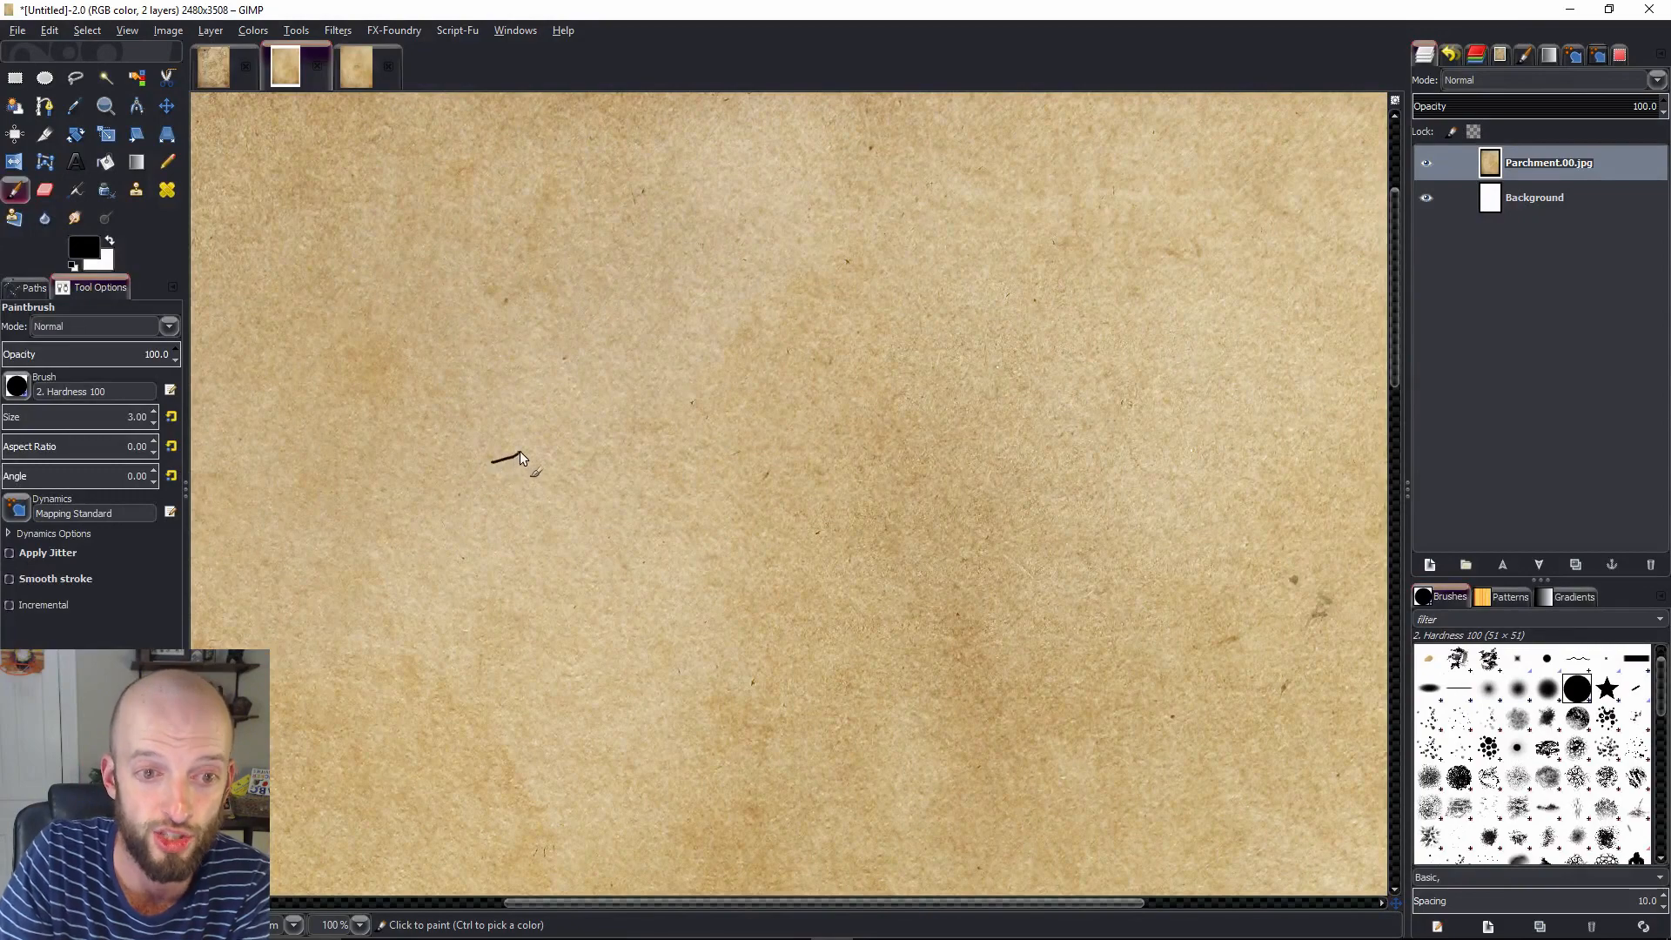
drag(506, 458, 623, 357)
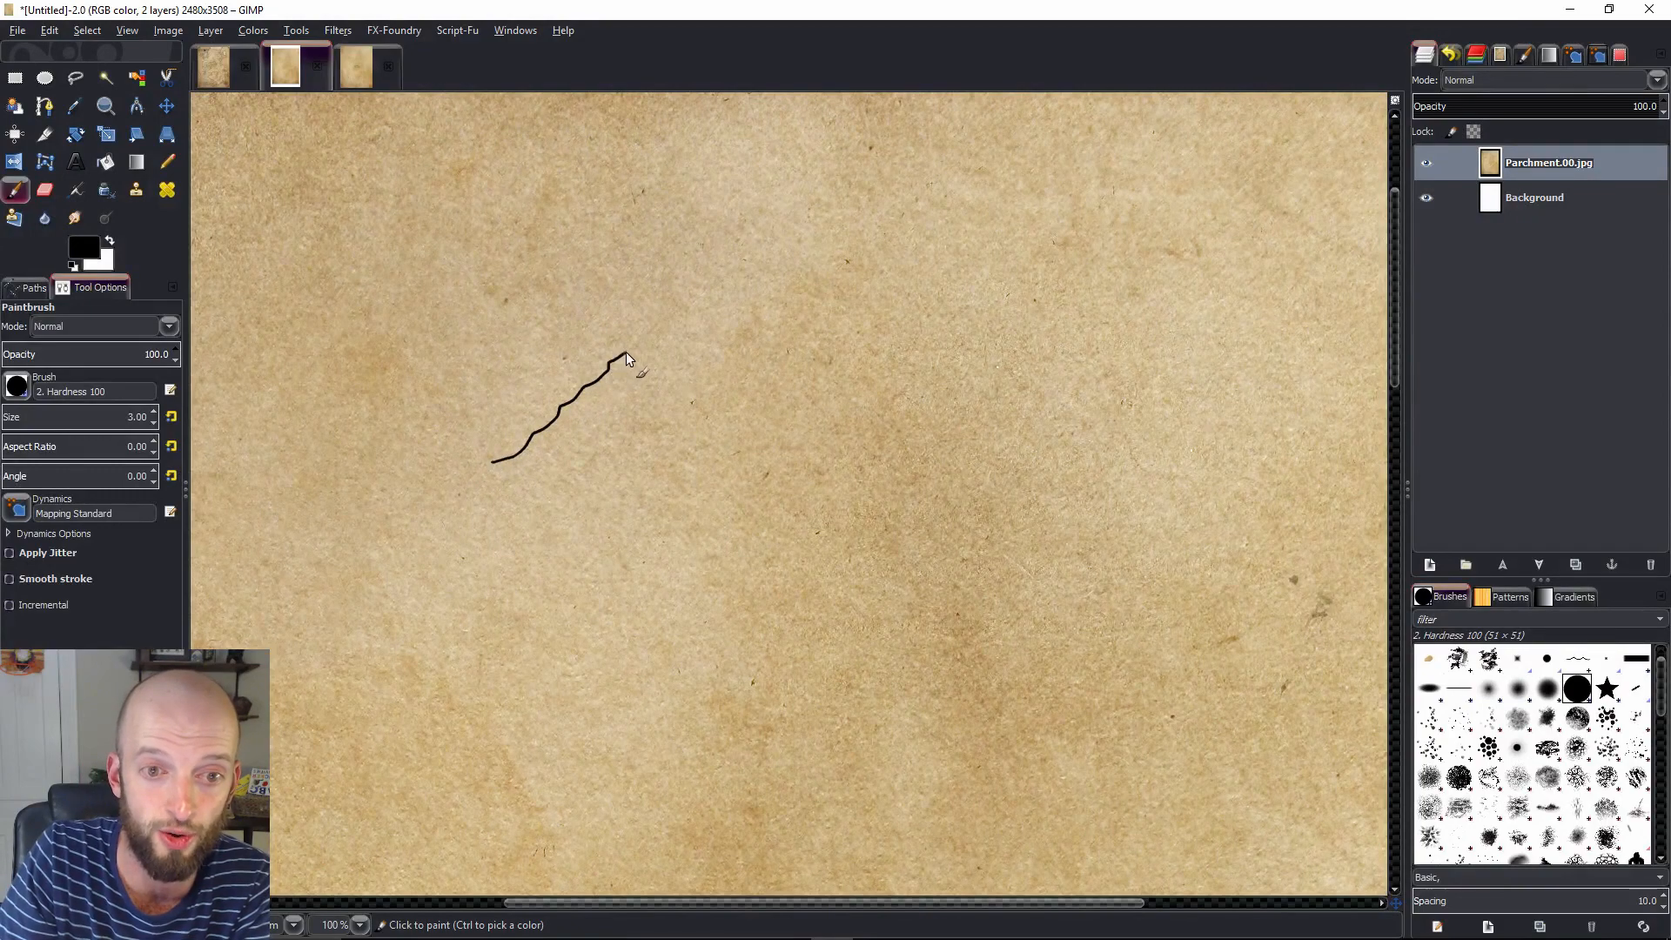
drag(627, 357, 704, 316)
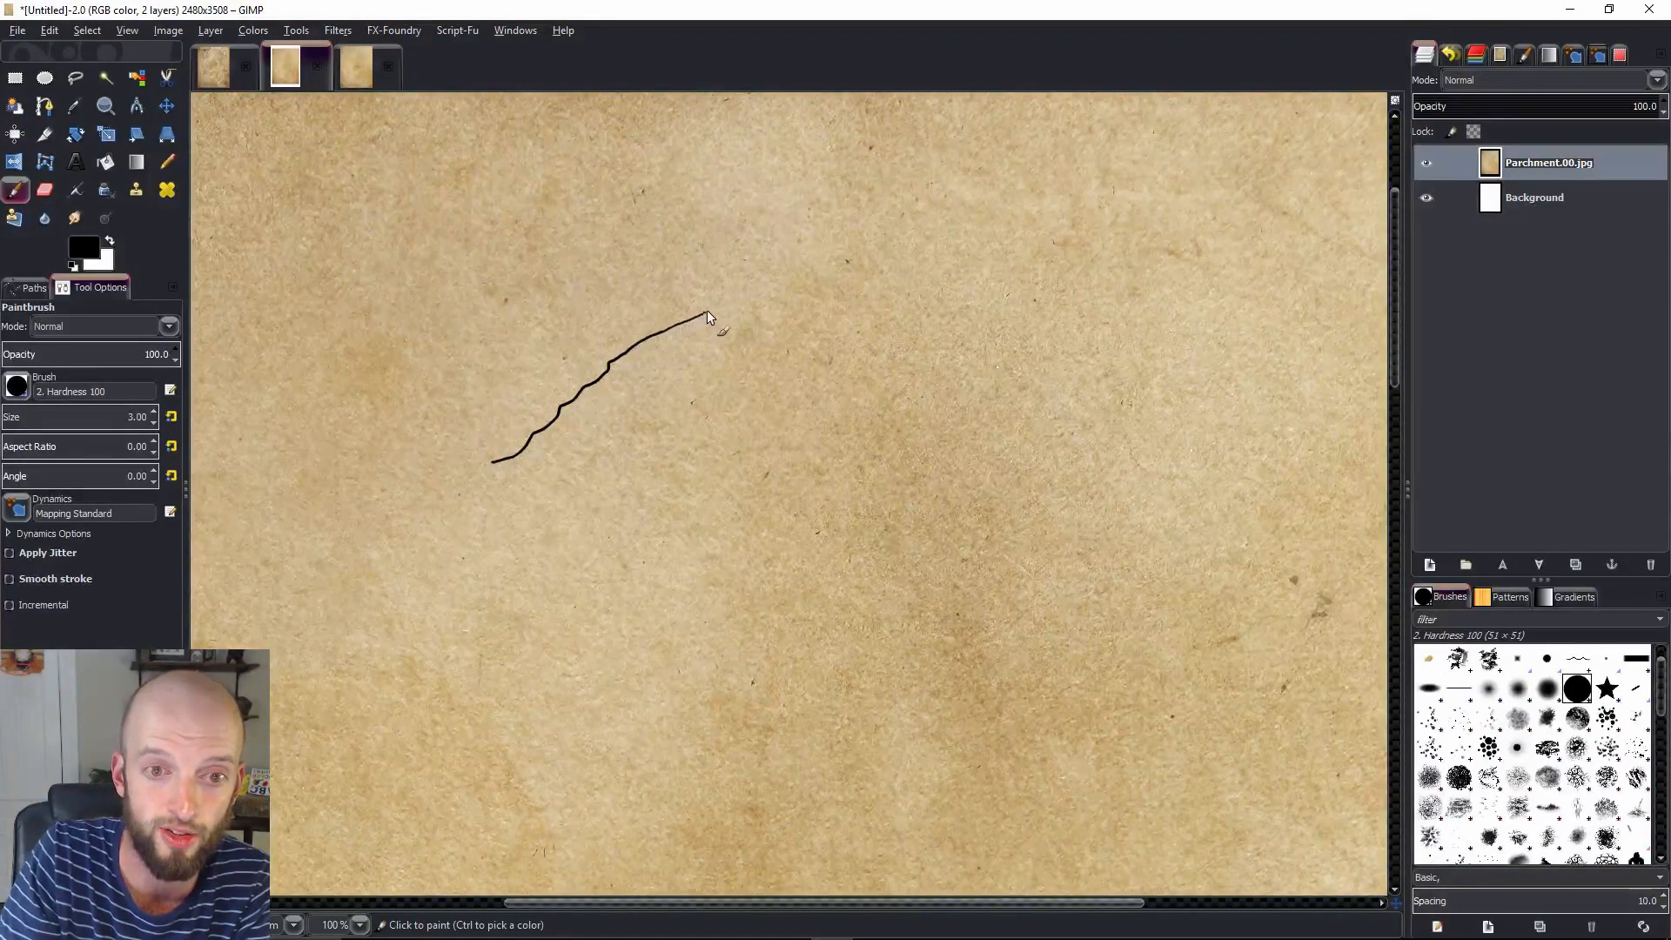
drag(709, 317, 716, 373)
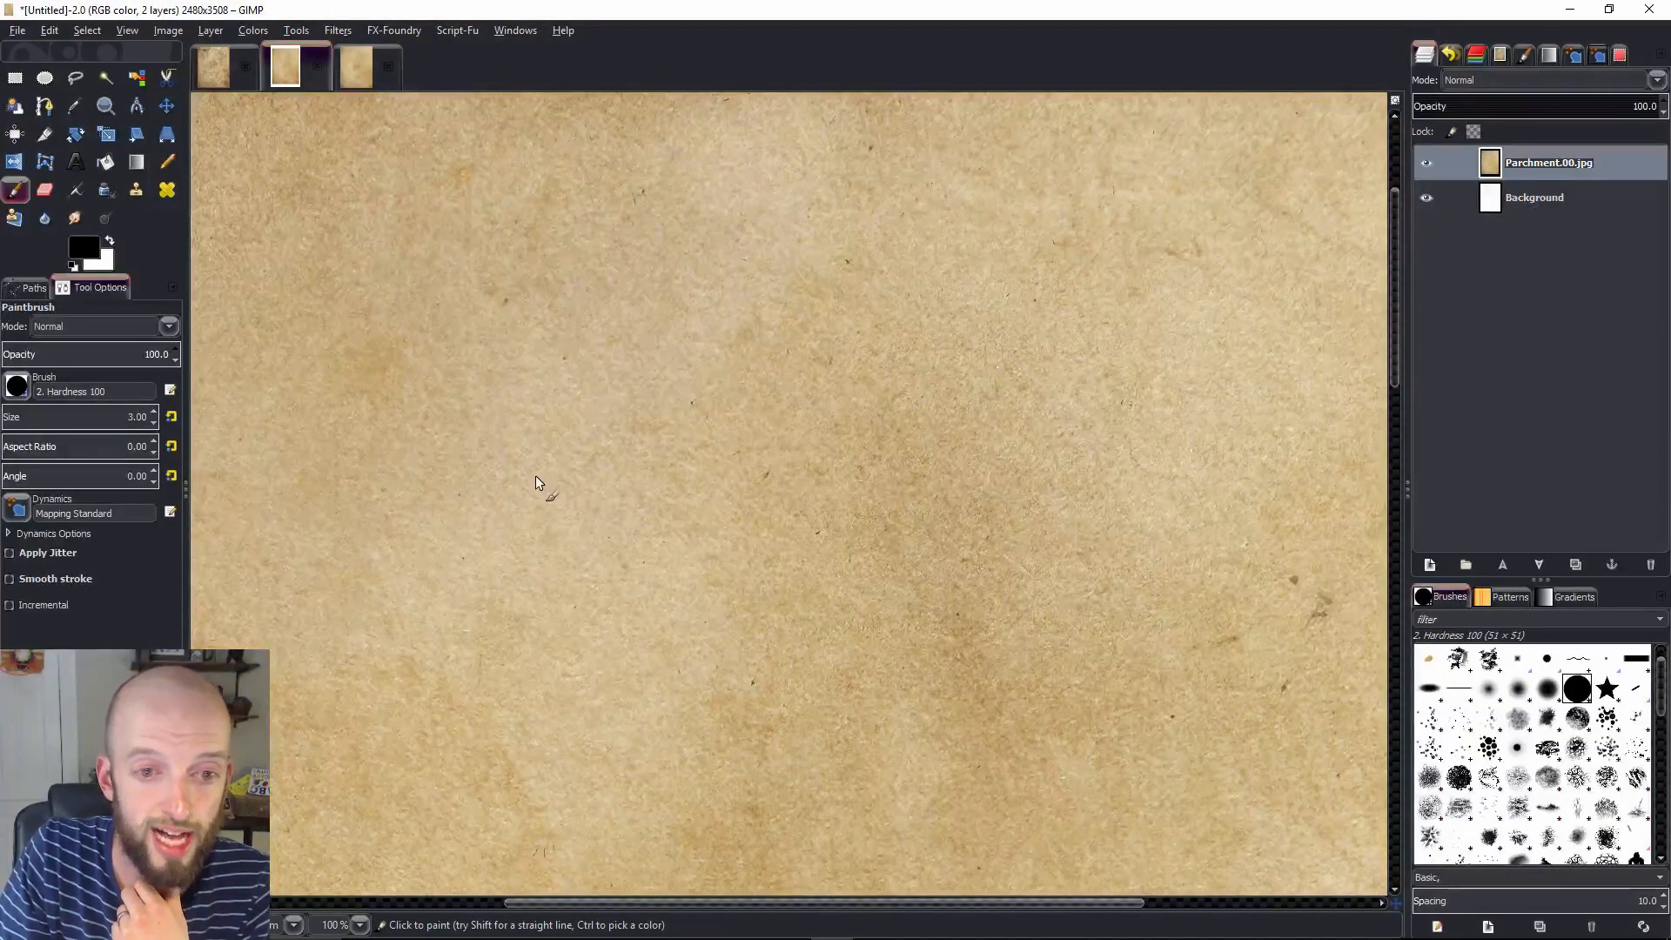
Redraw the outline from the left foot, up a bumpy ridge, over the peak and down the right slope
drag(530, 479, 575, 464)
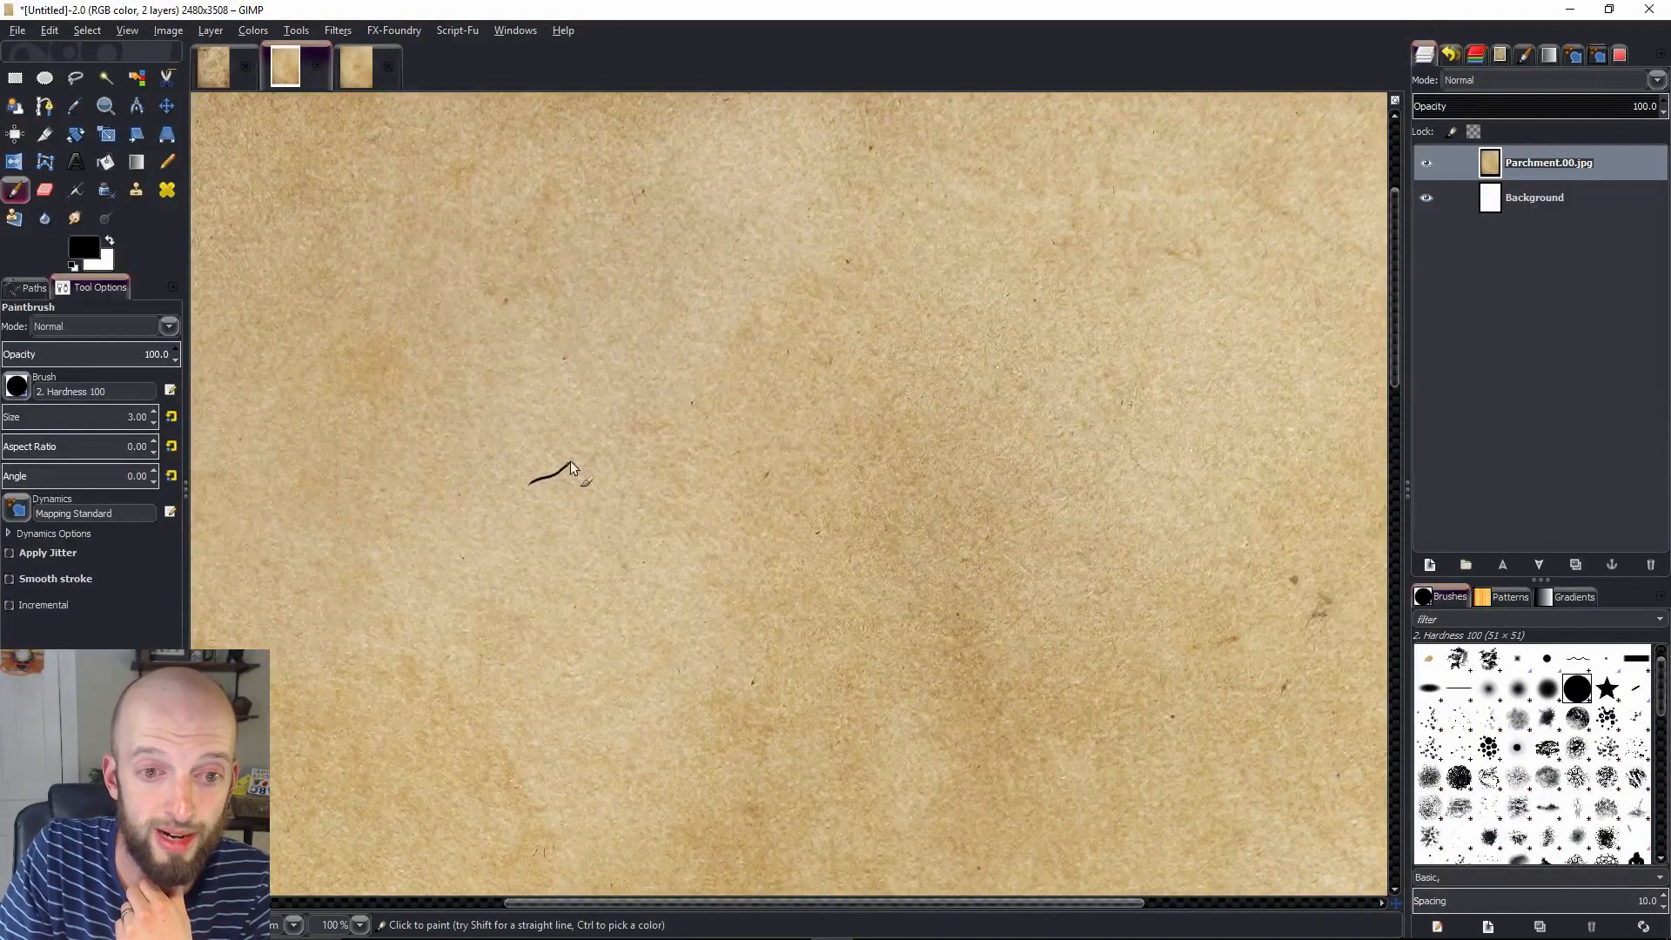
drag(560, 475, 693, 399)
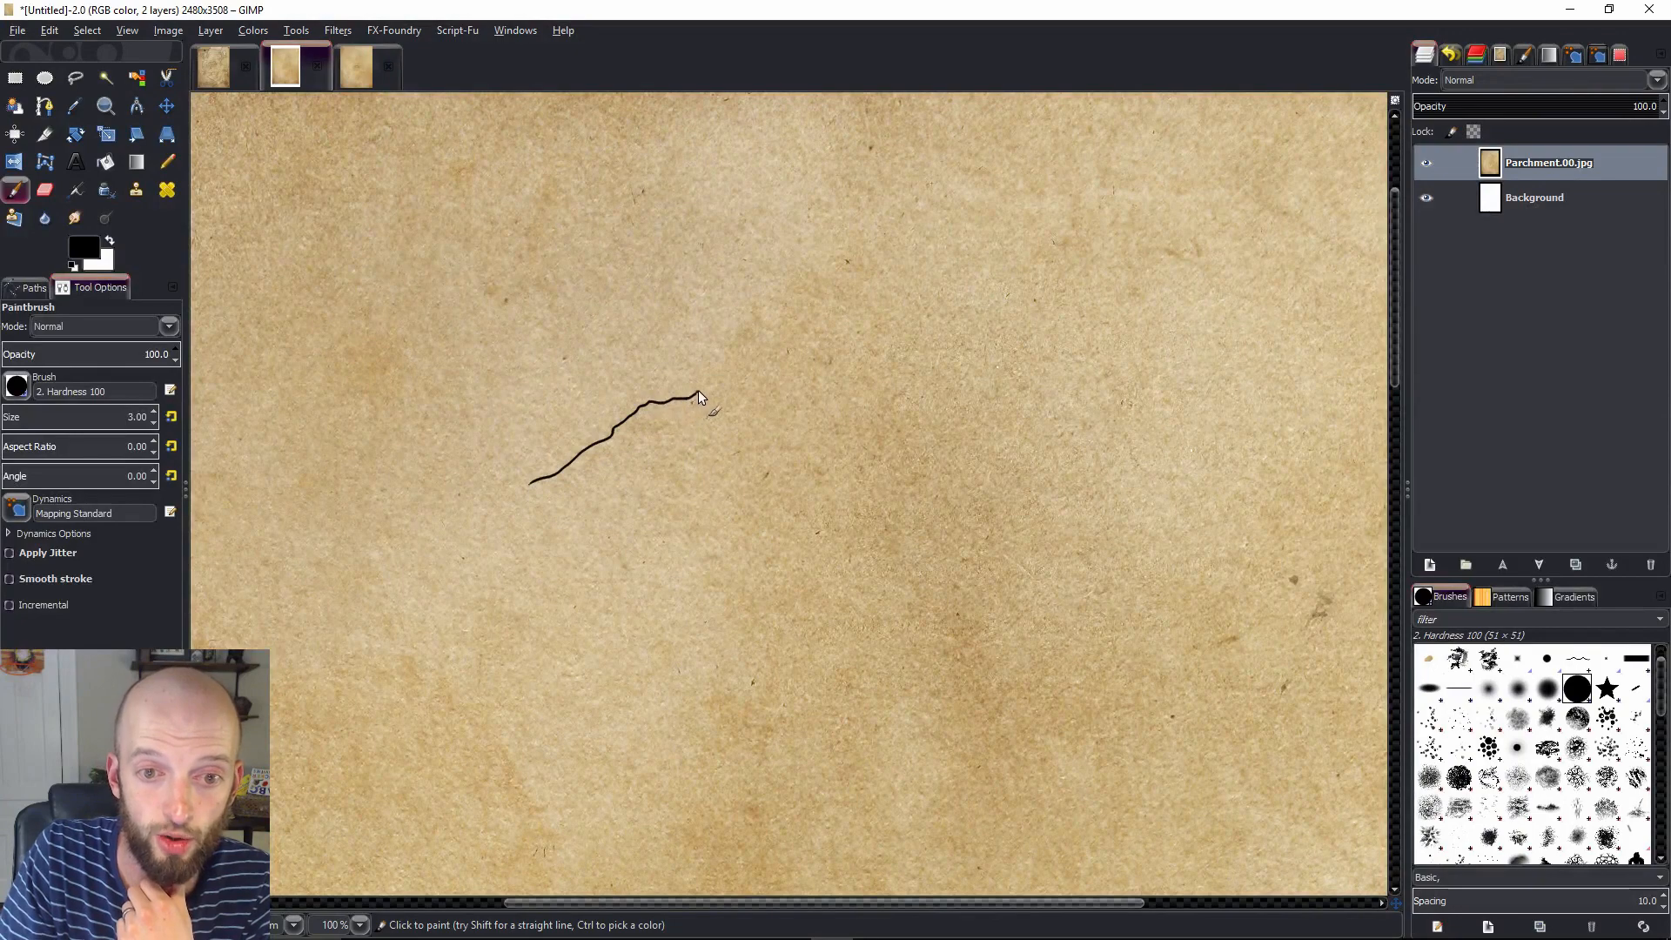
drag(692, 399, 783, 342)
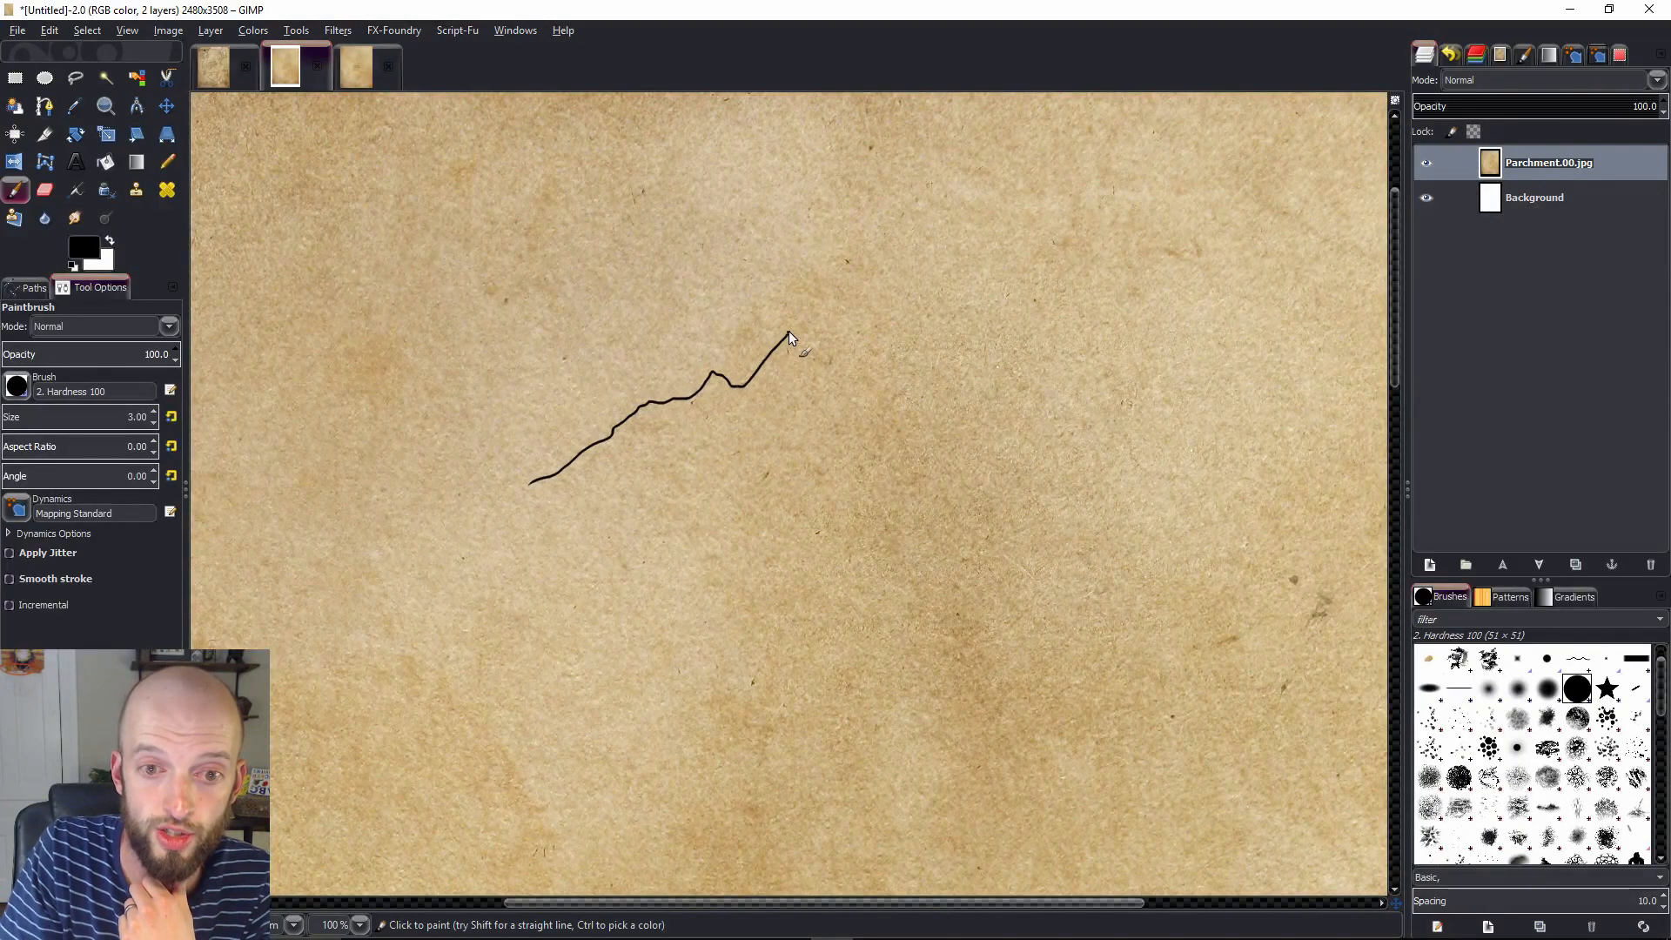
drag(789, 339, 943, 447)
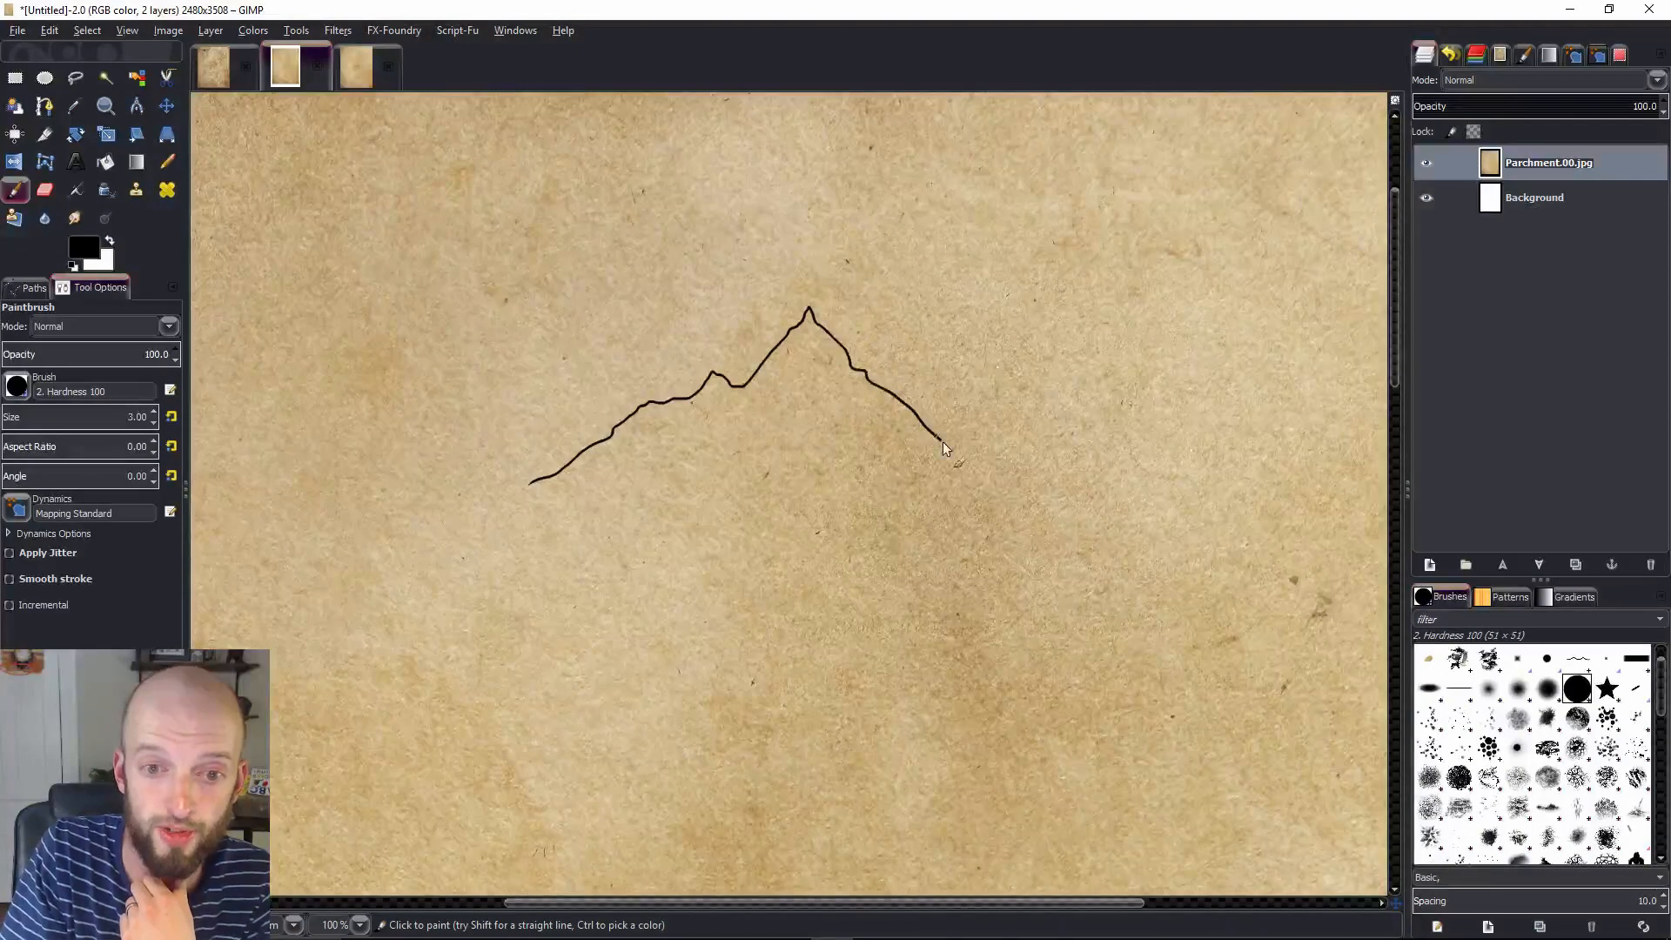
drag(938, 448, 992, 488)
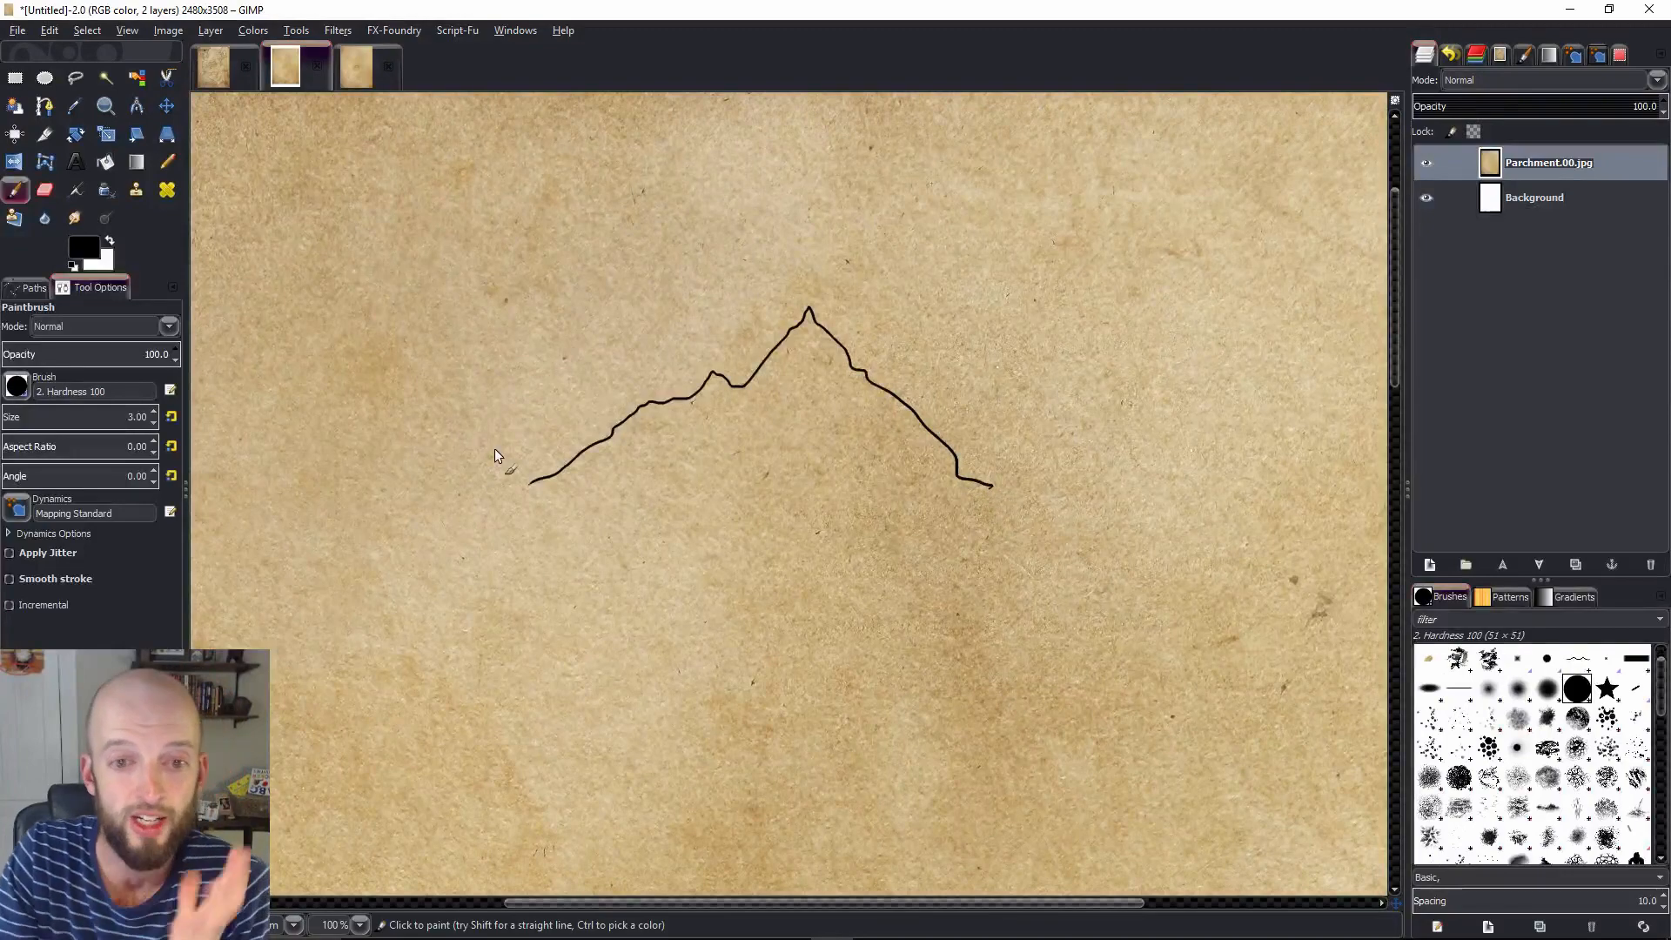
mouse_move(809, 322)
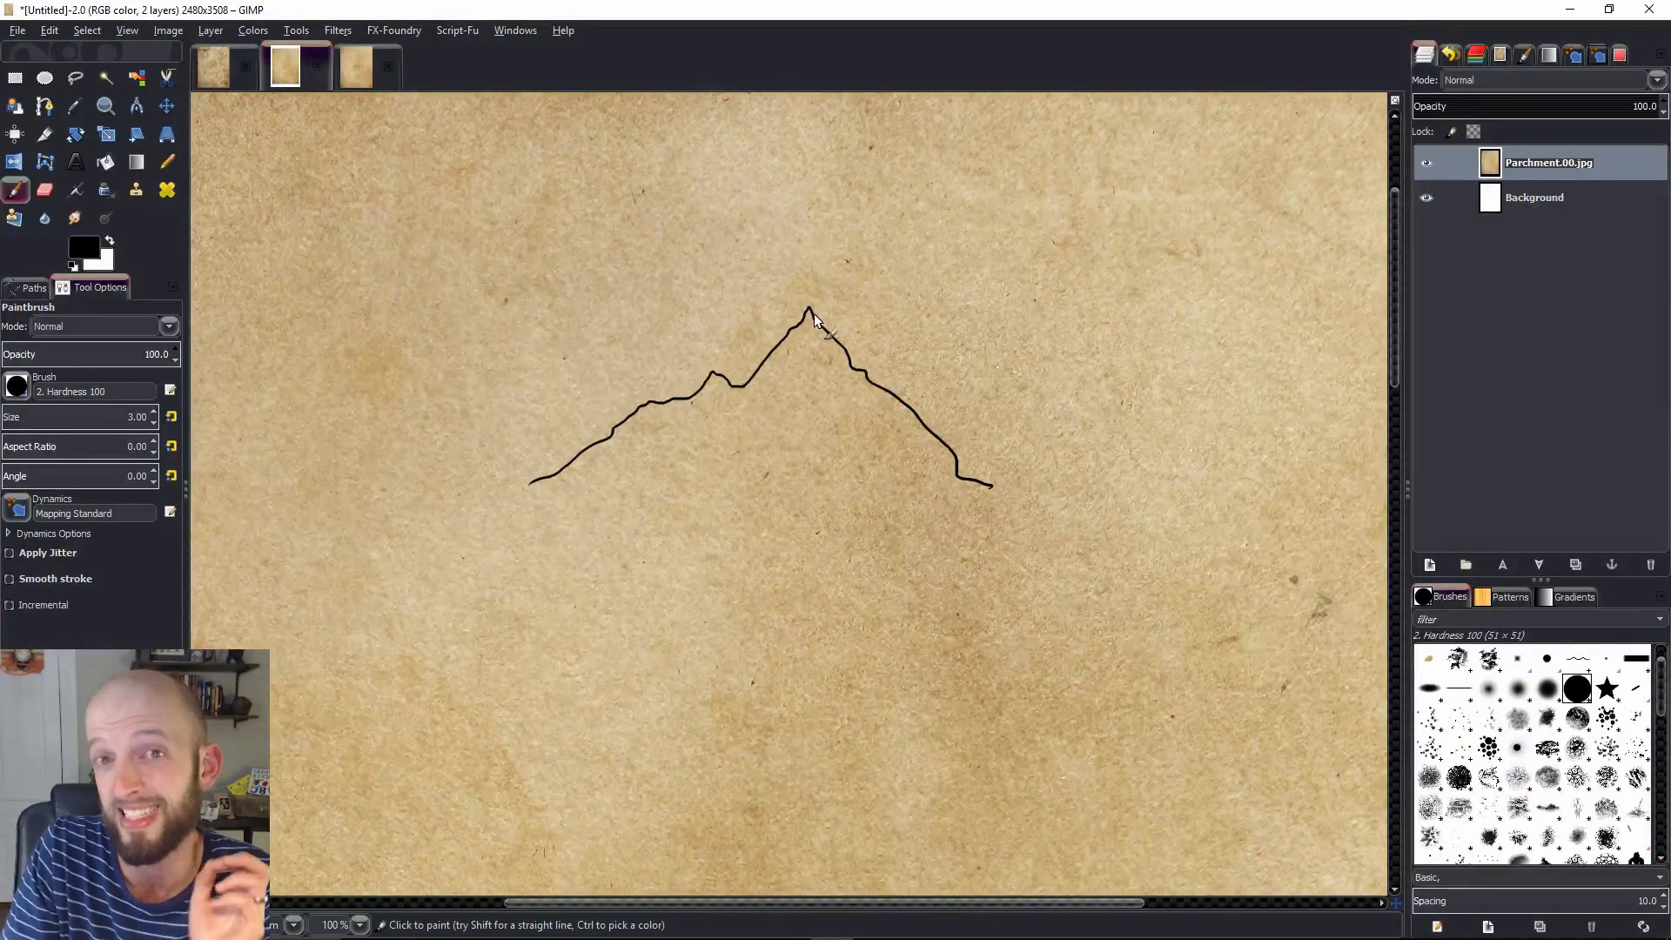
mouse_move(812, 331)
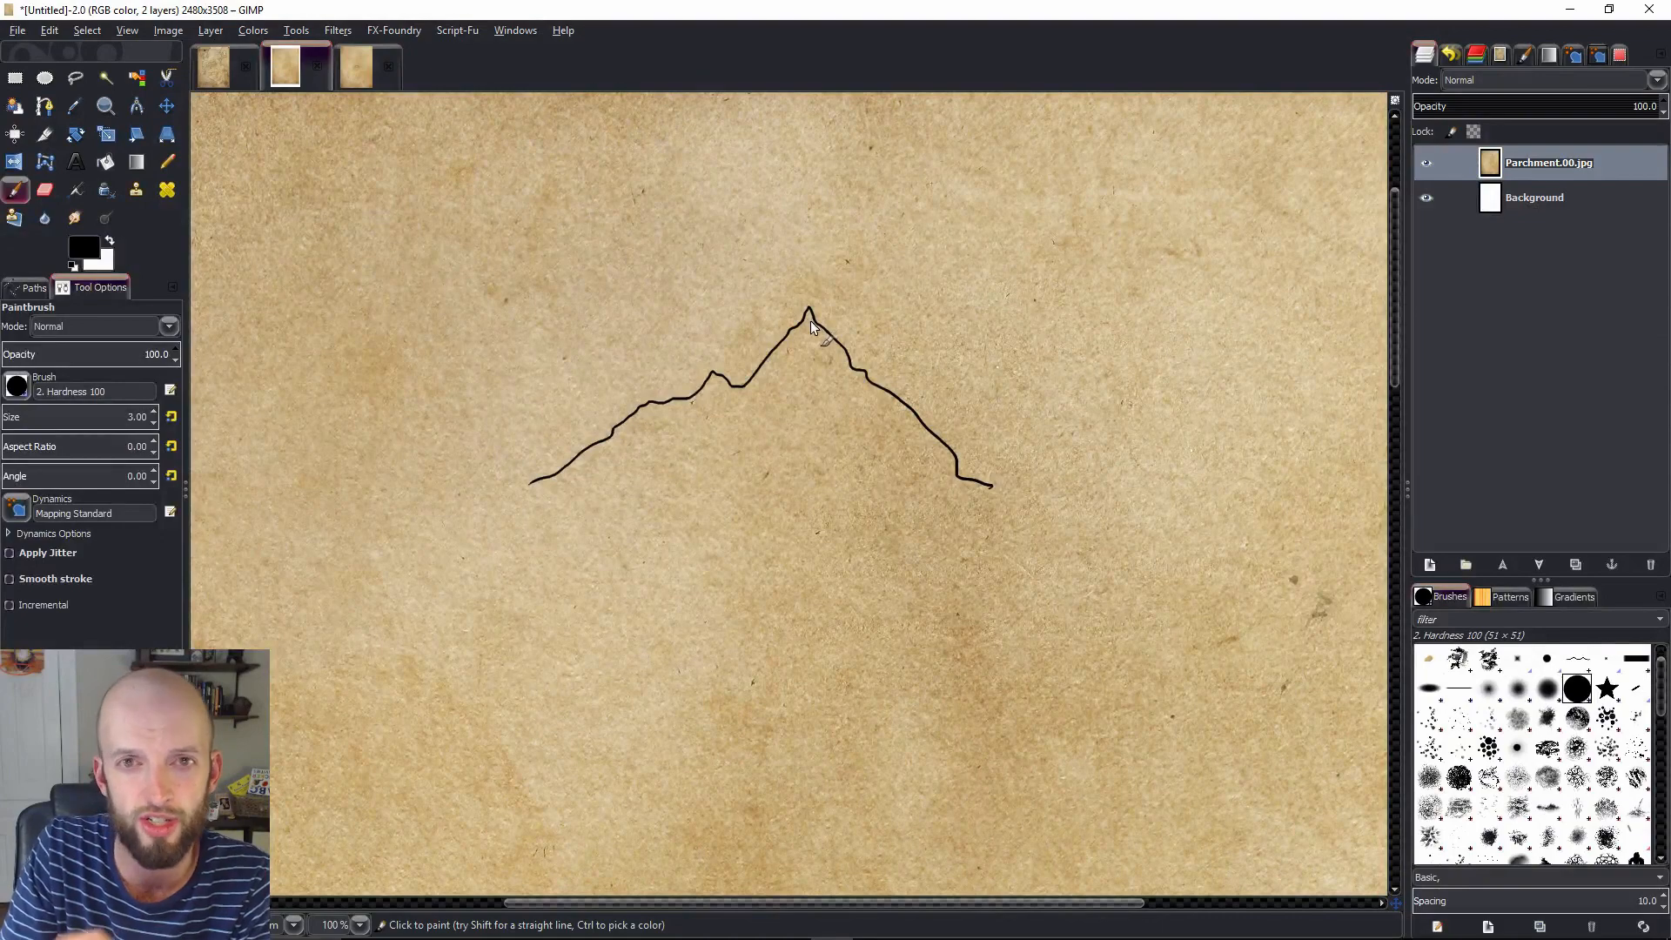
mouse_move(802, 337)
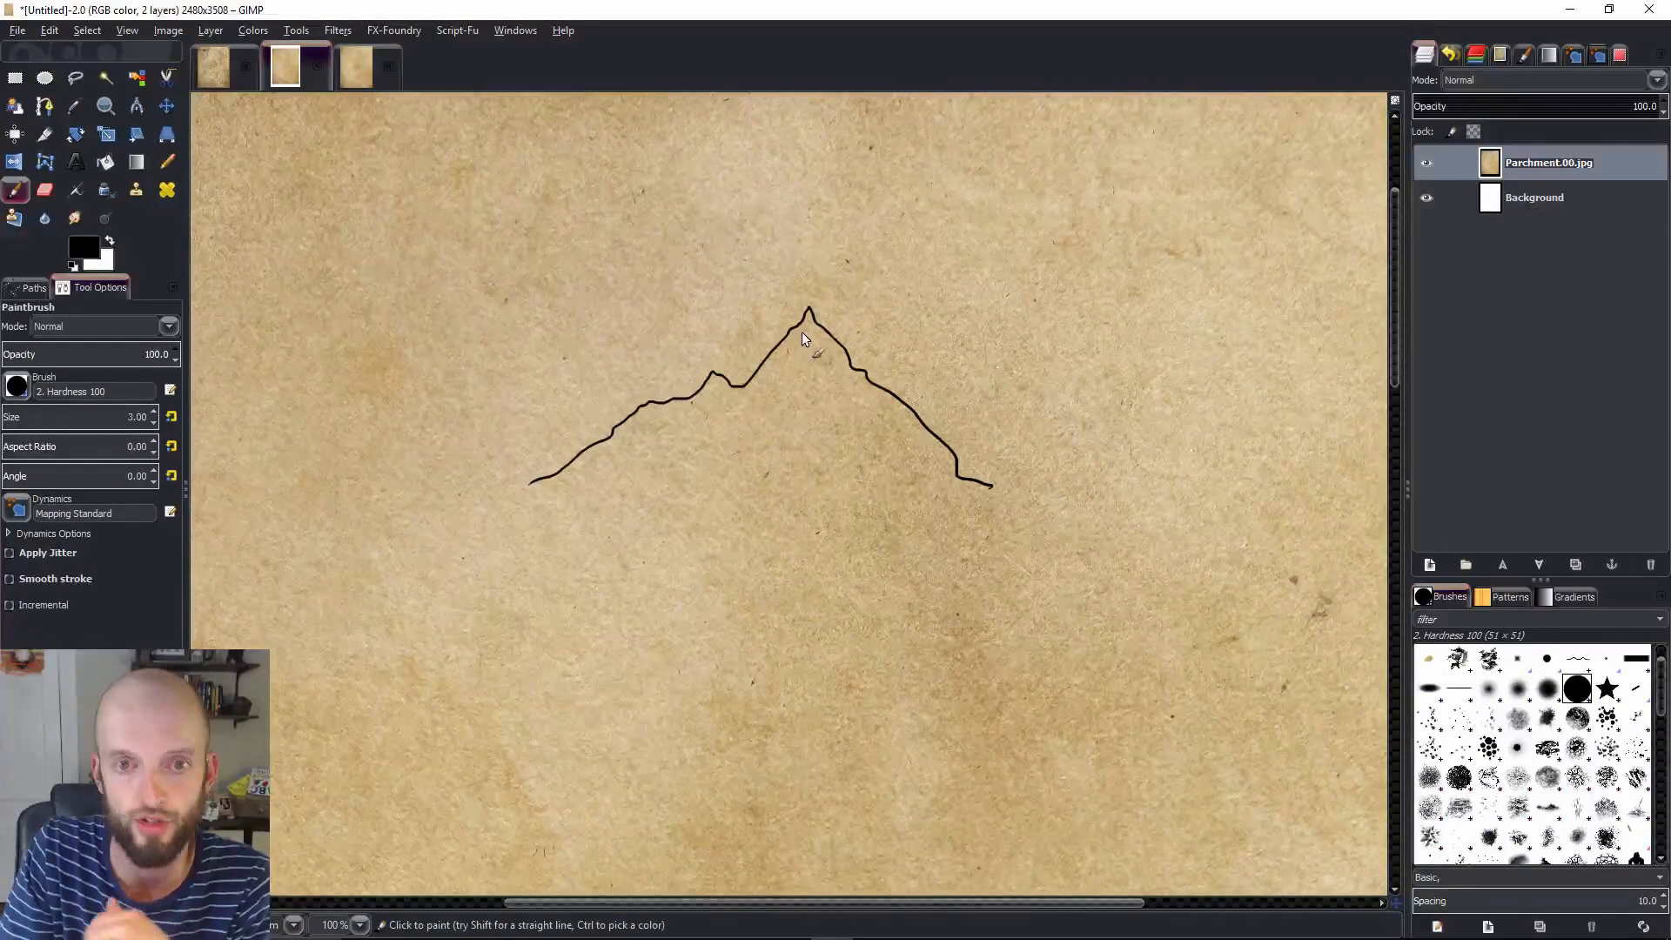
mouse_move(803, 325)
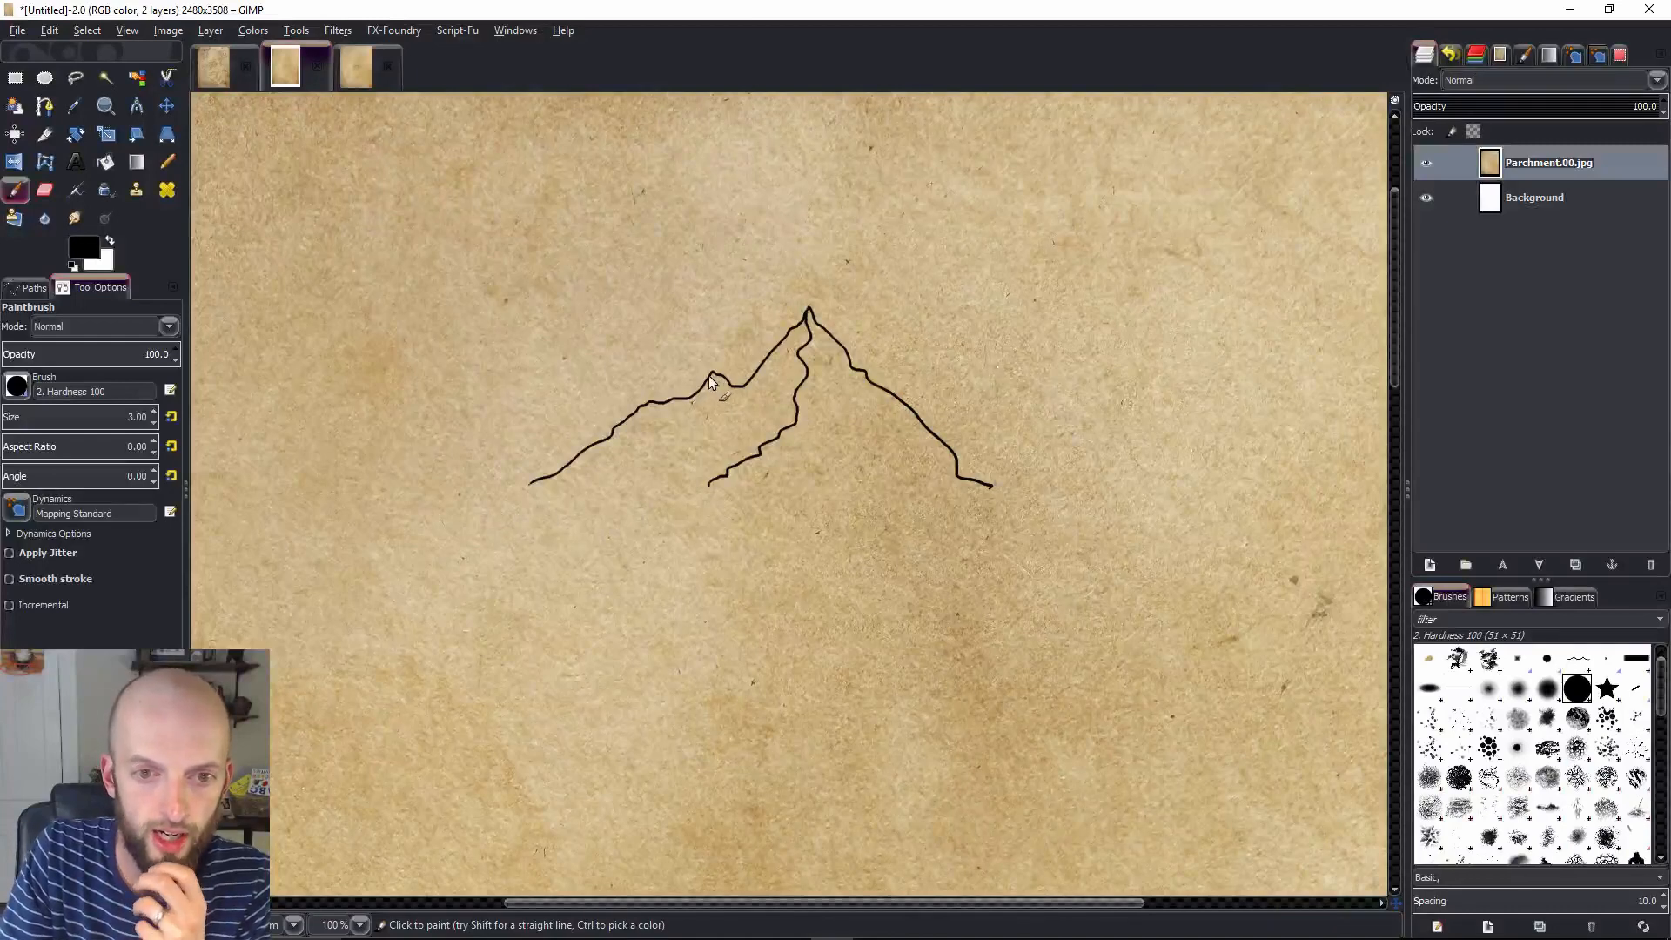
Draw a ridge line down the left slope from below the peak
drag(725, 384, 640, 459)
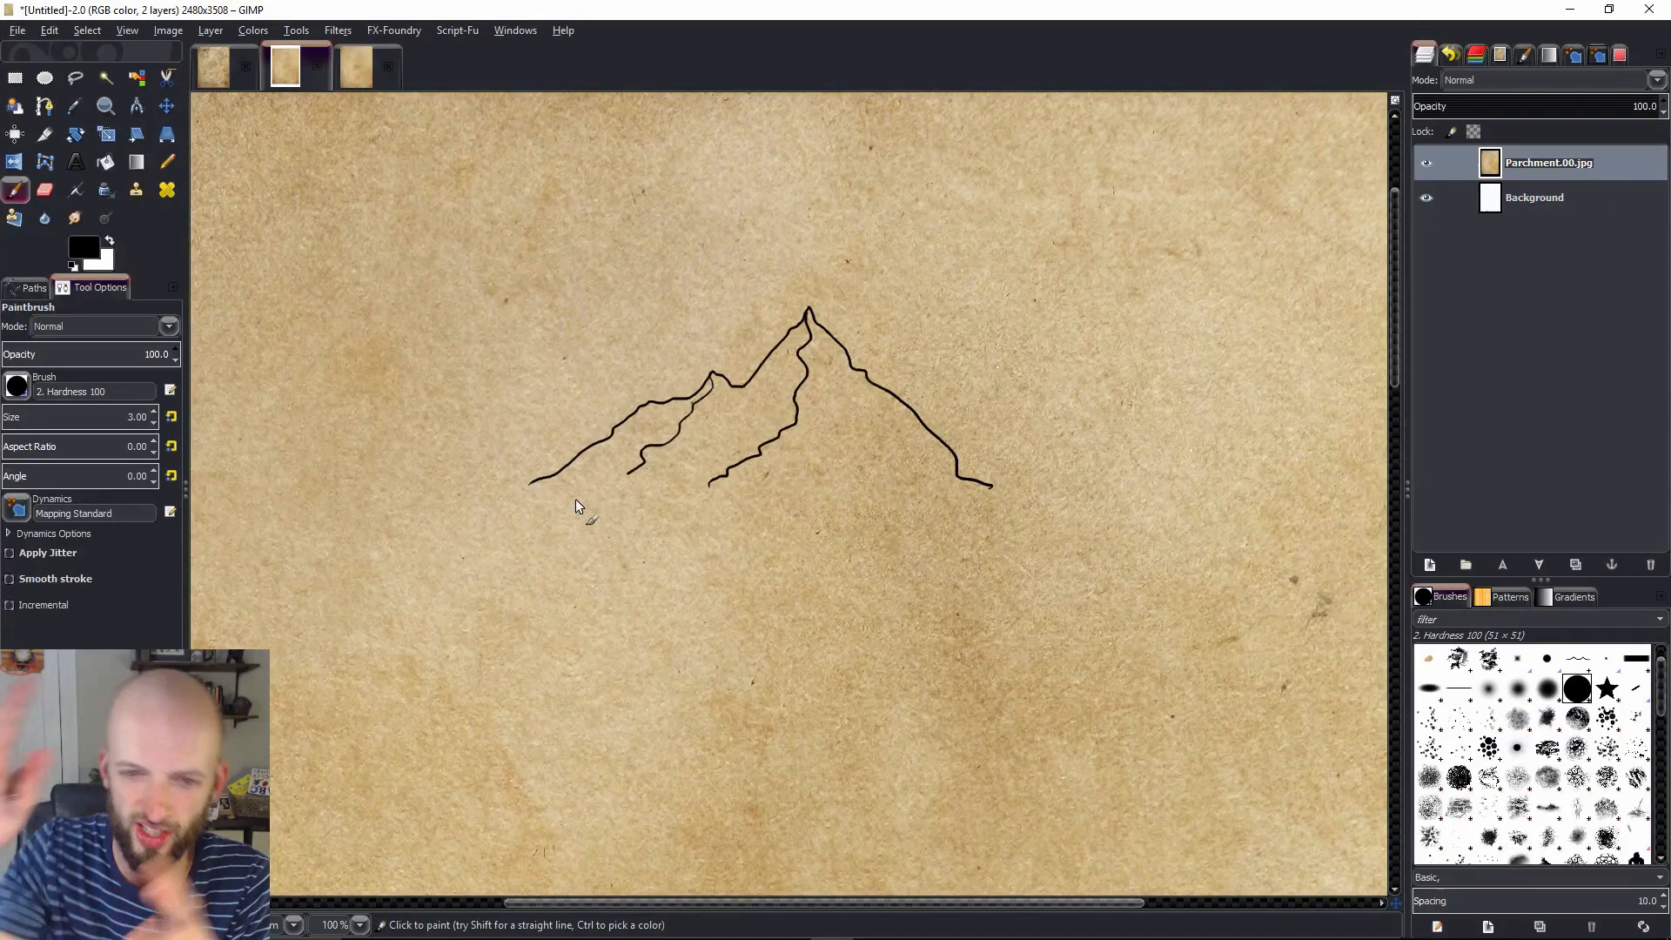
mouse_move(876, 399)
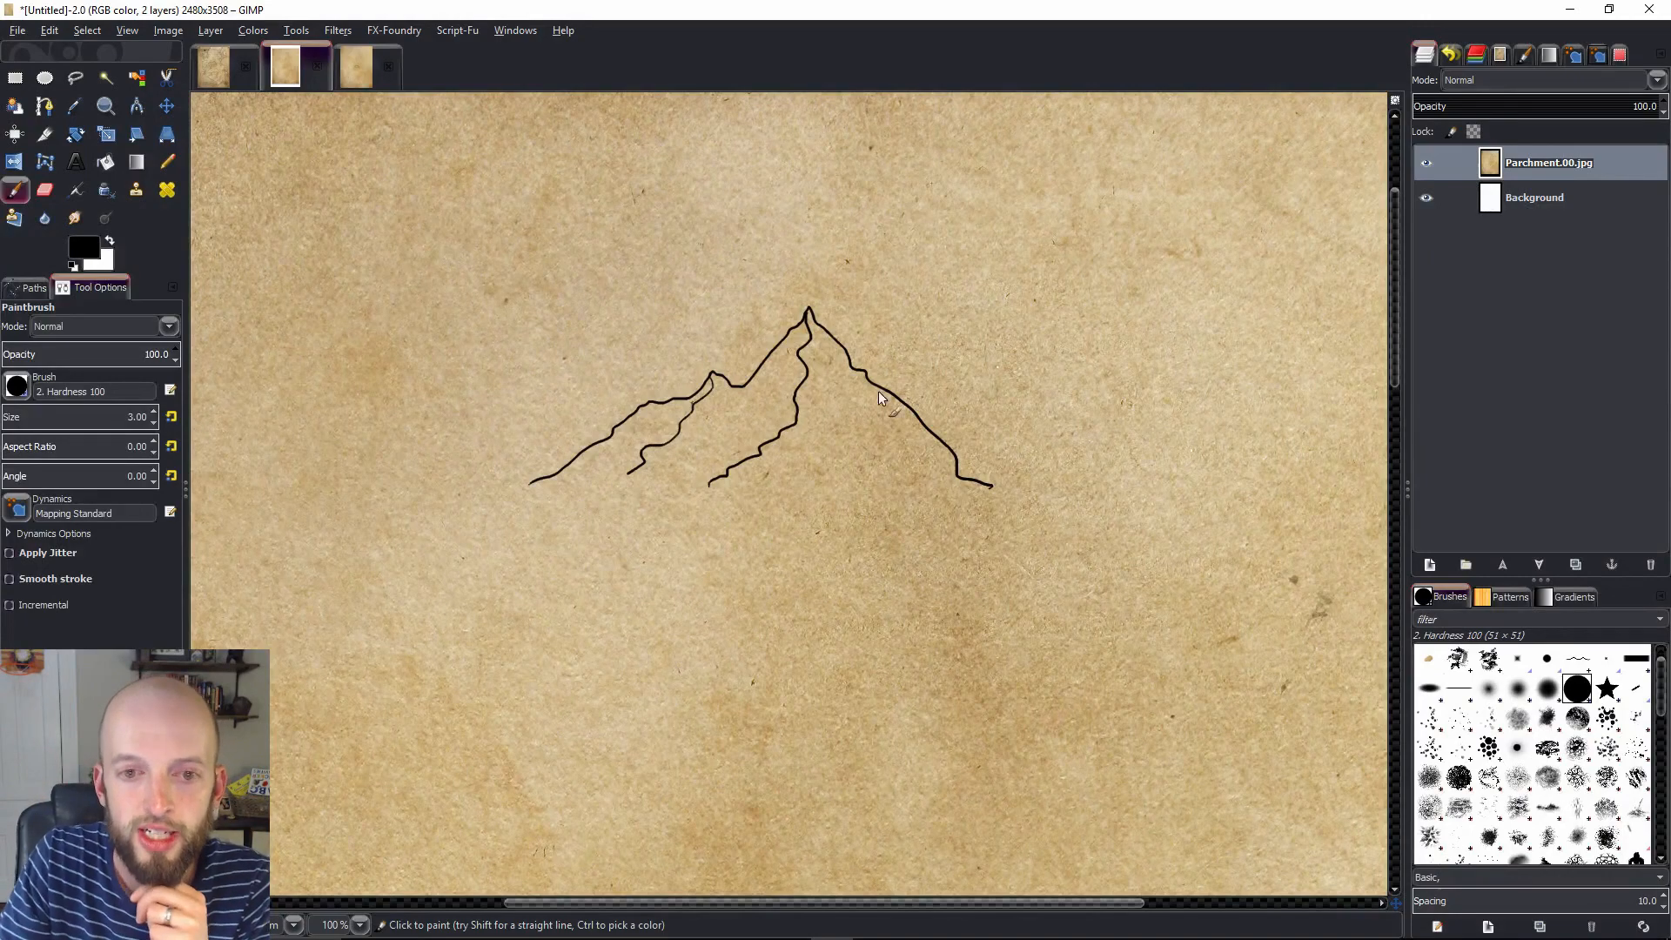
mouse_move(658, 533)
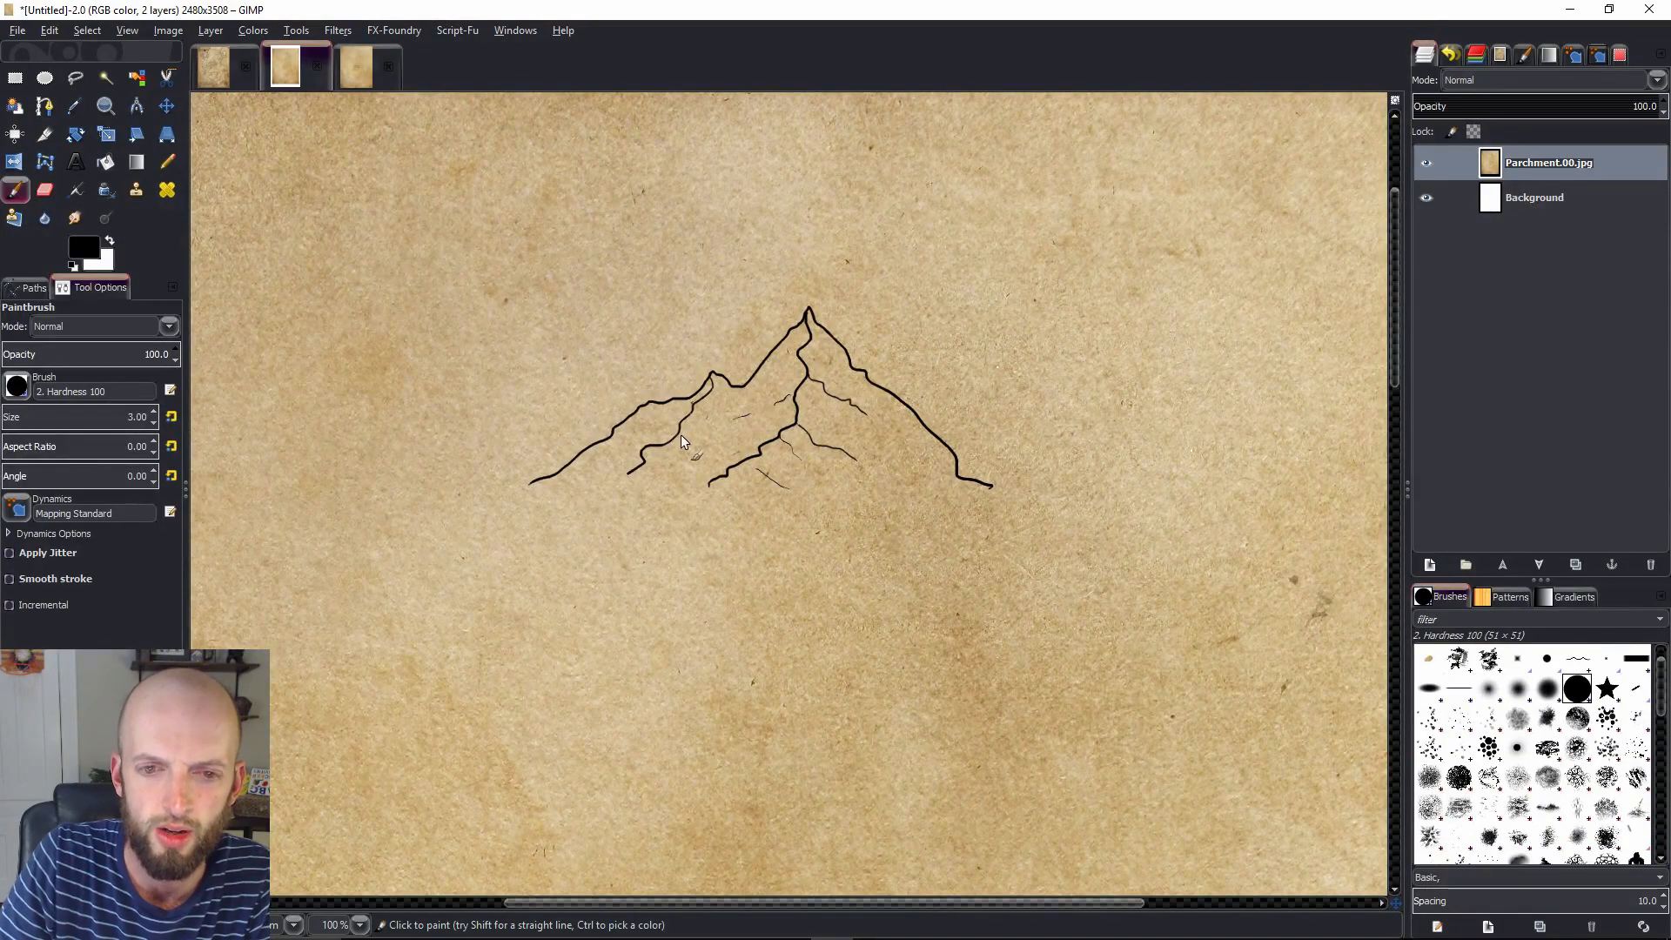
mouse_move(785, 370)
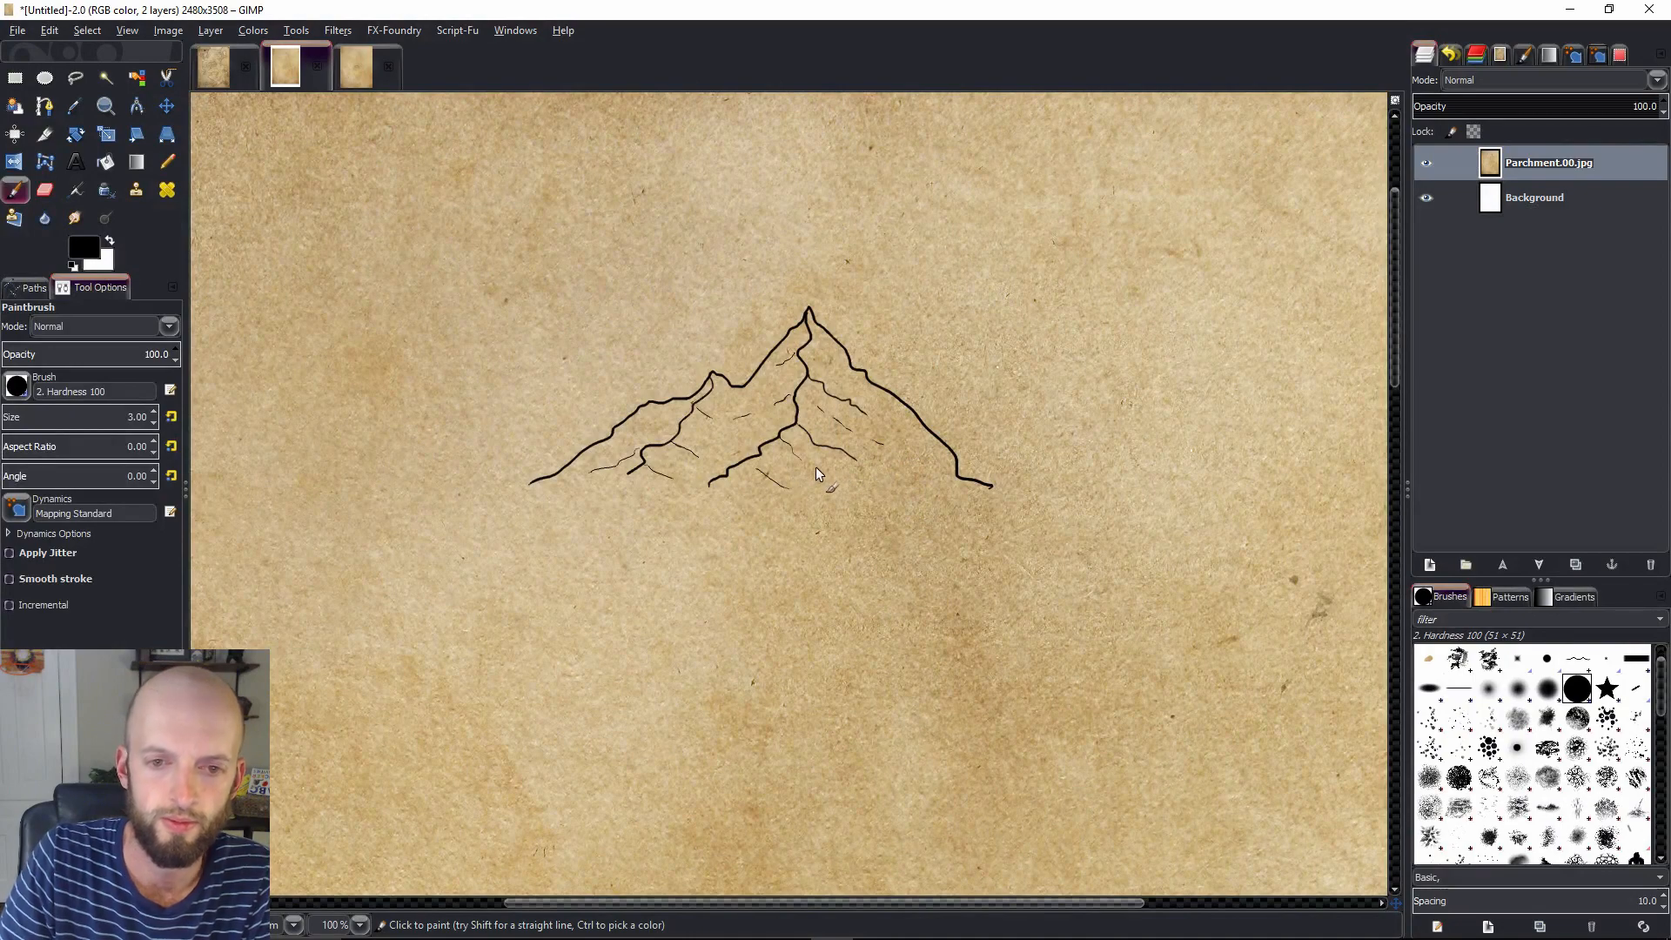
mouse_move(851, 512)
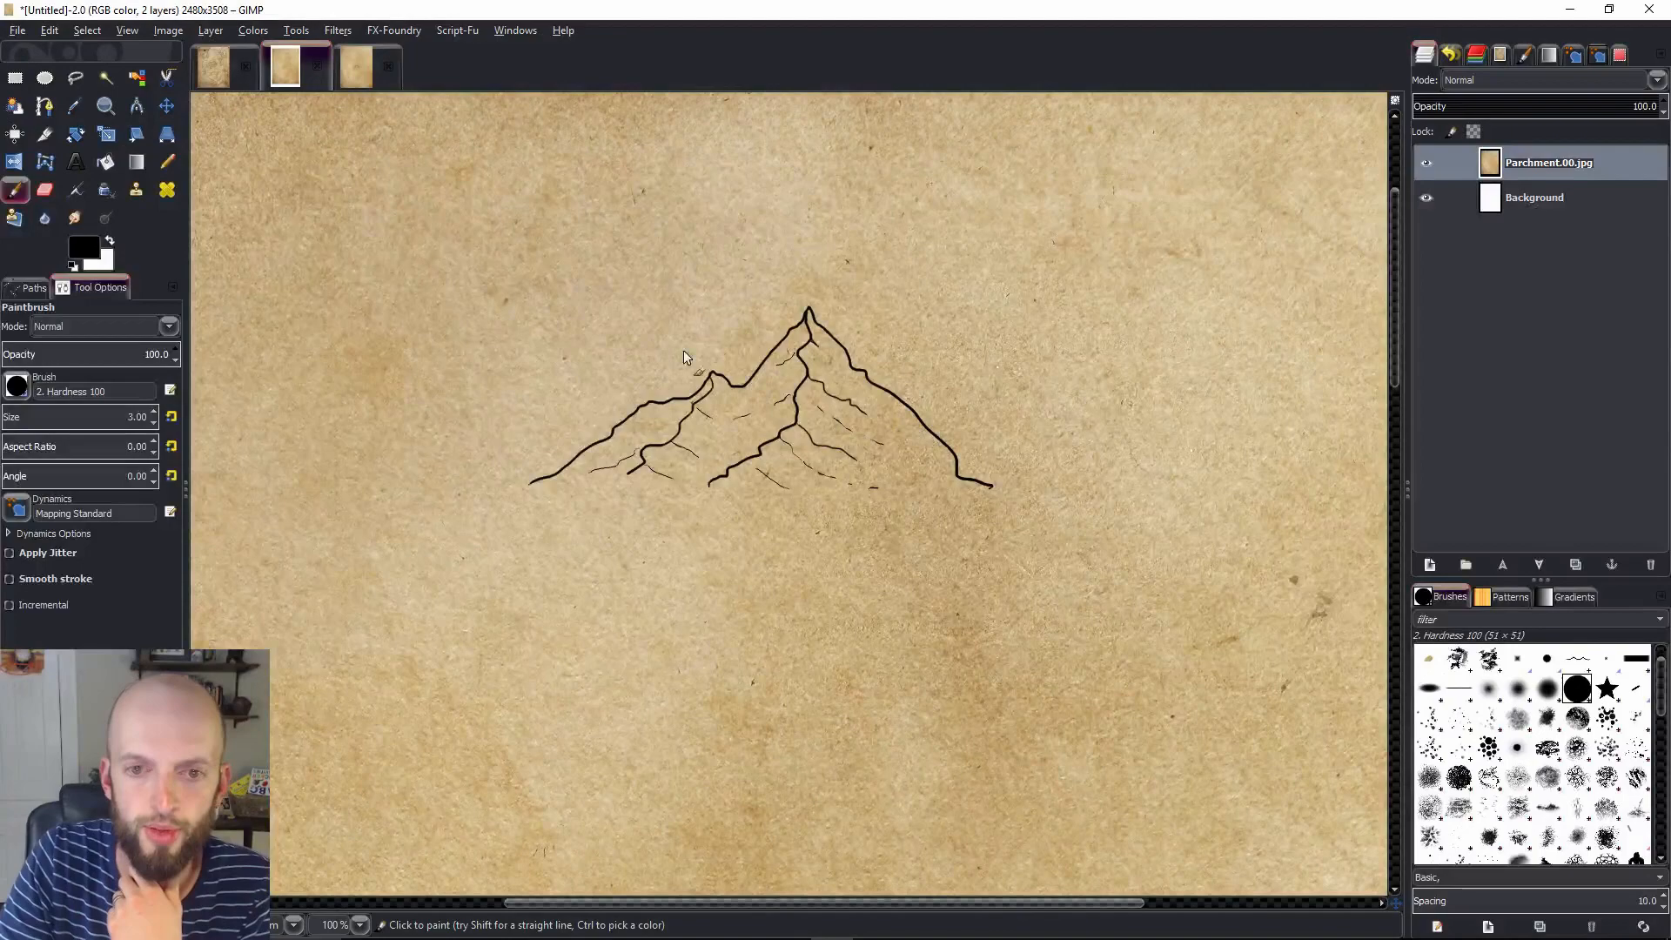
mouse_move(995, 201)
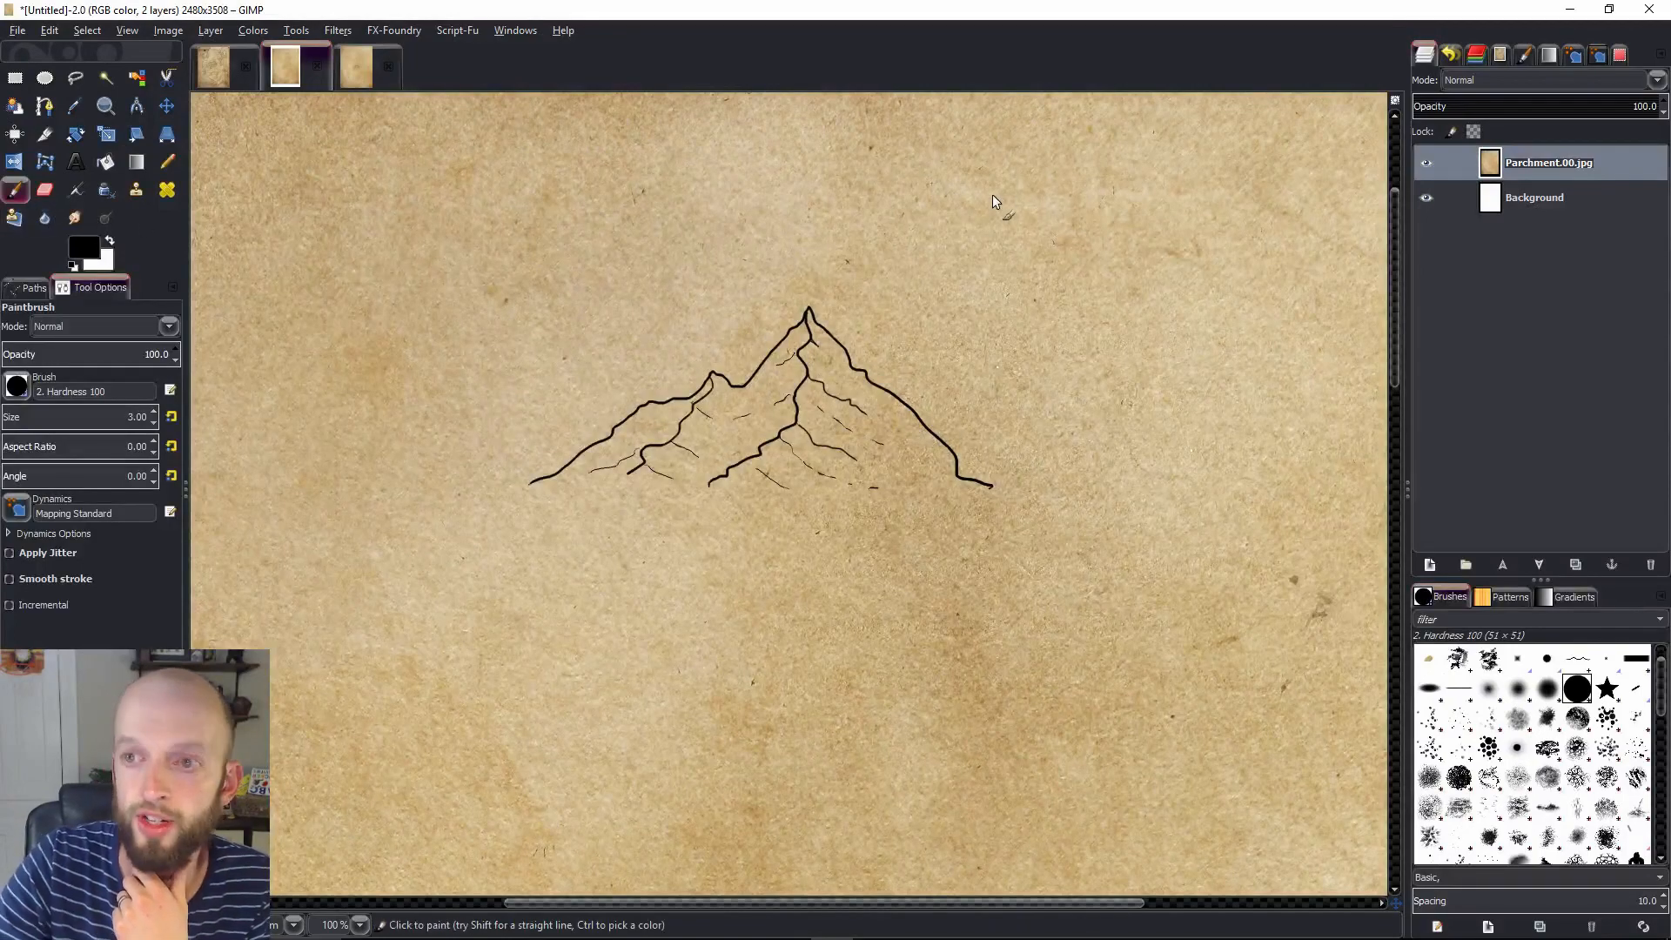
mouse_move(961, 265)
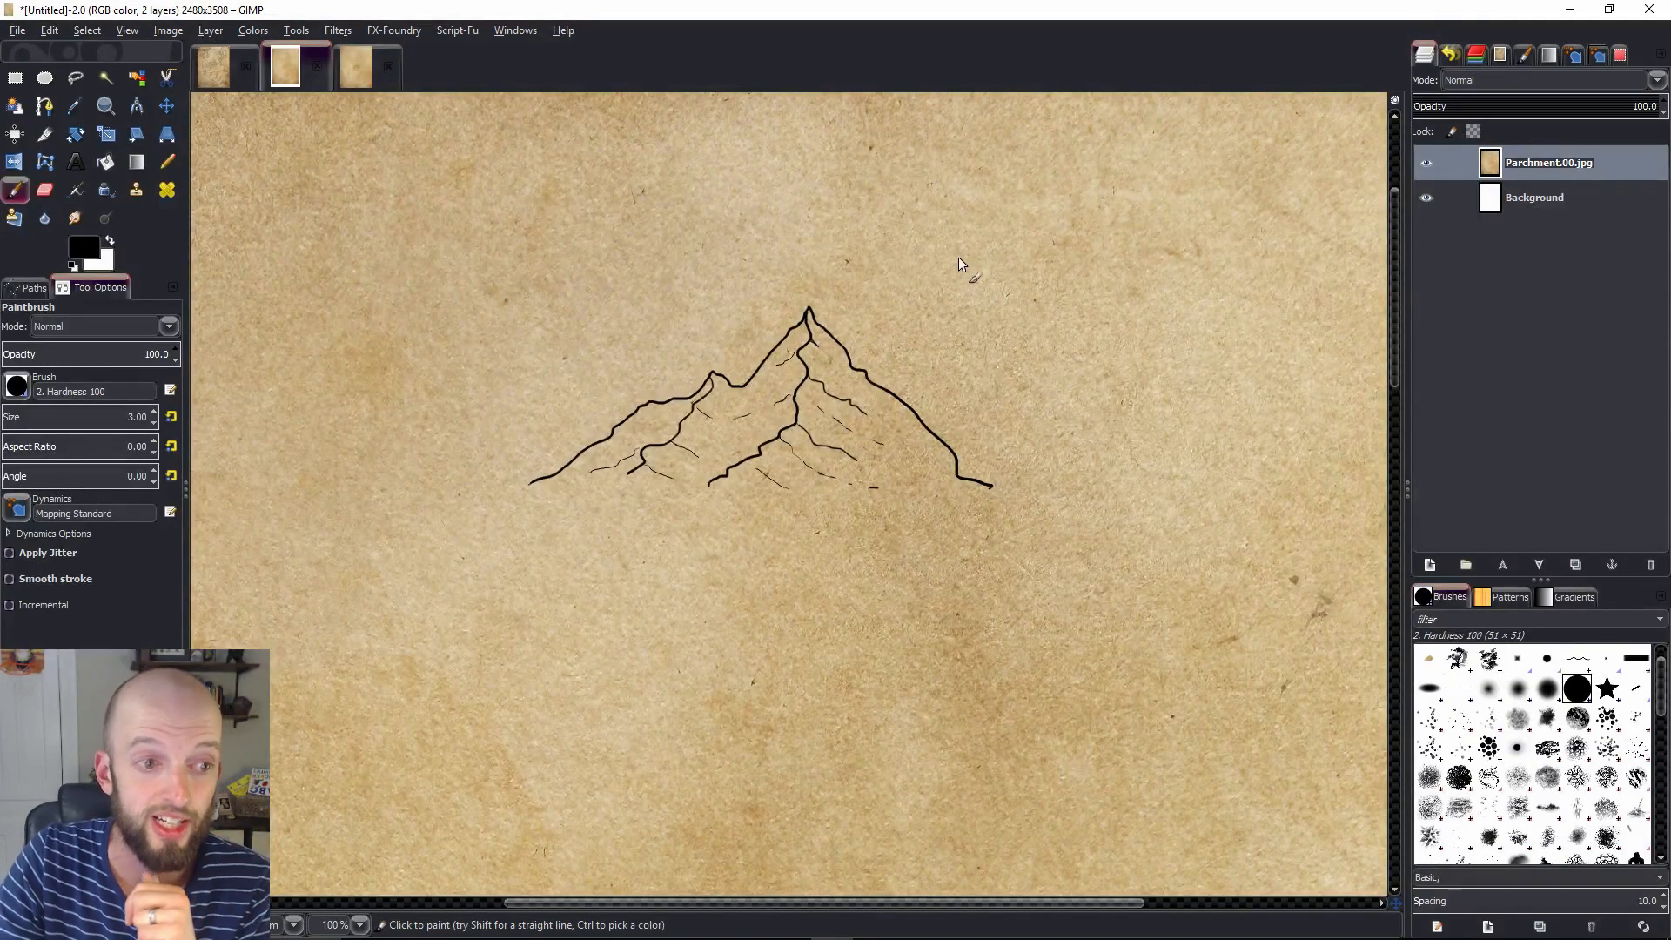
mouse_move(1404, 247)
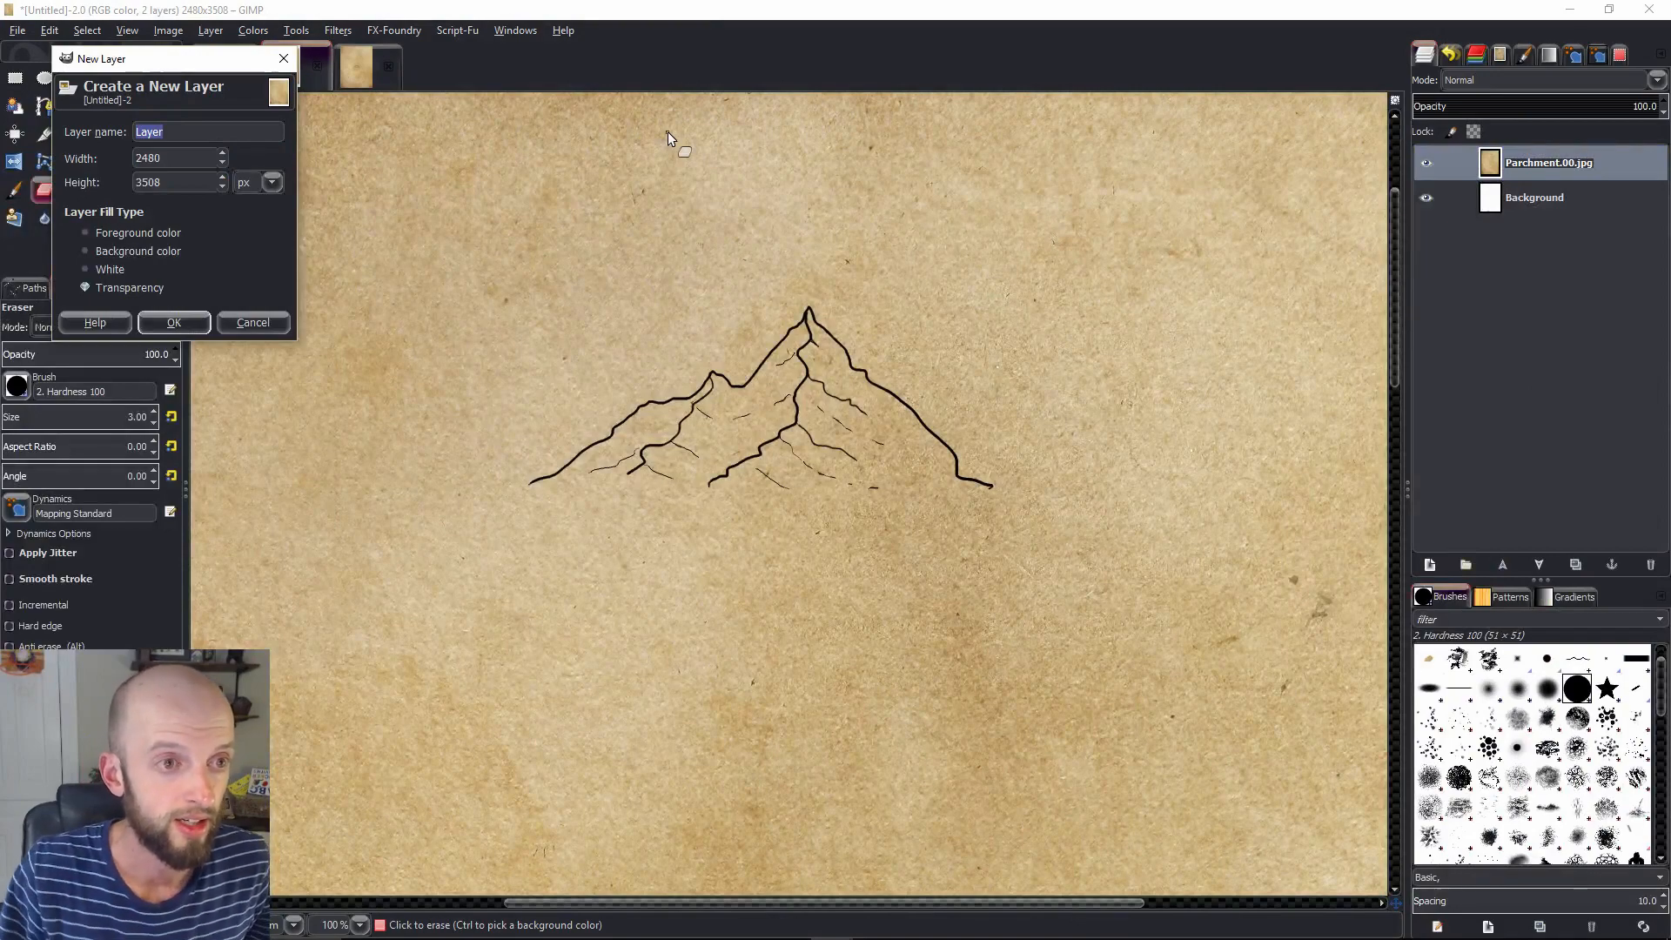
Create the transparent 'Mountain shading' layer and set its blend mode to Overlay
text(Mountain shading)
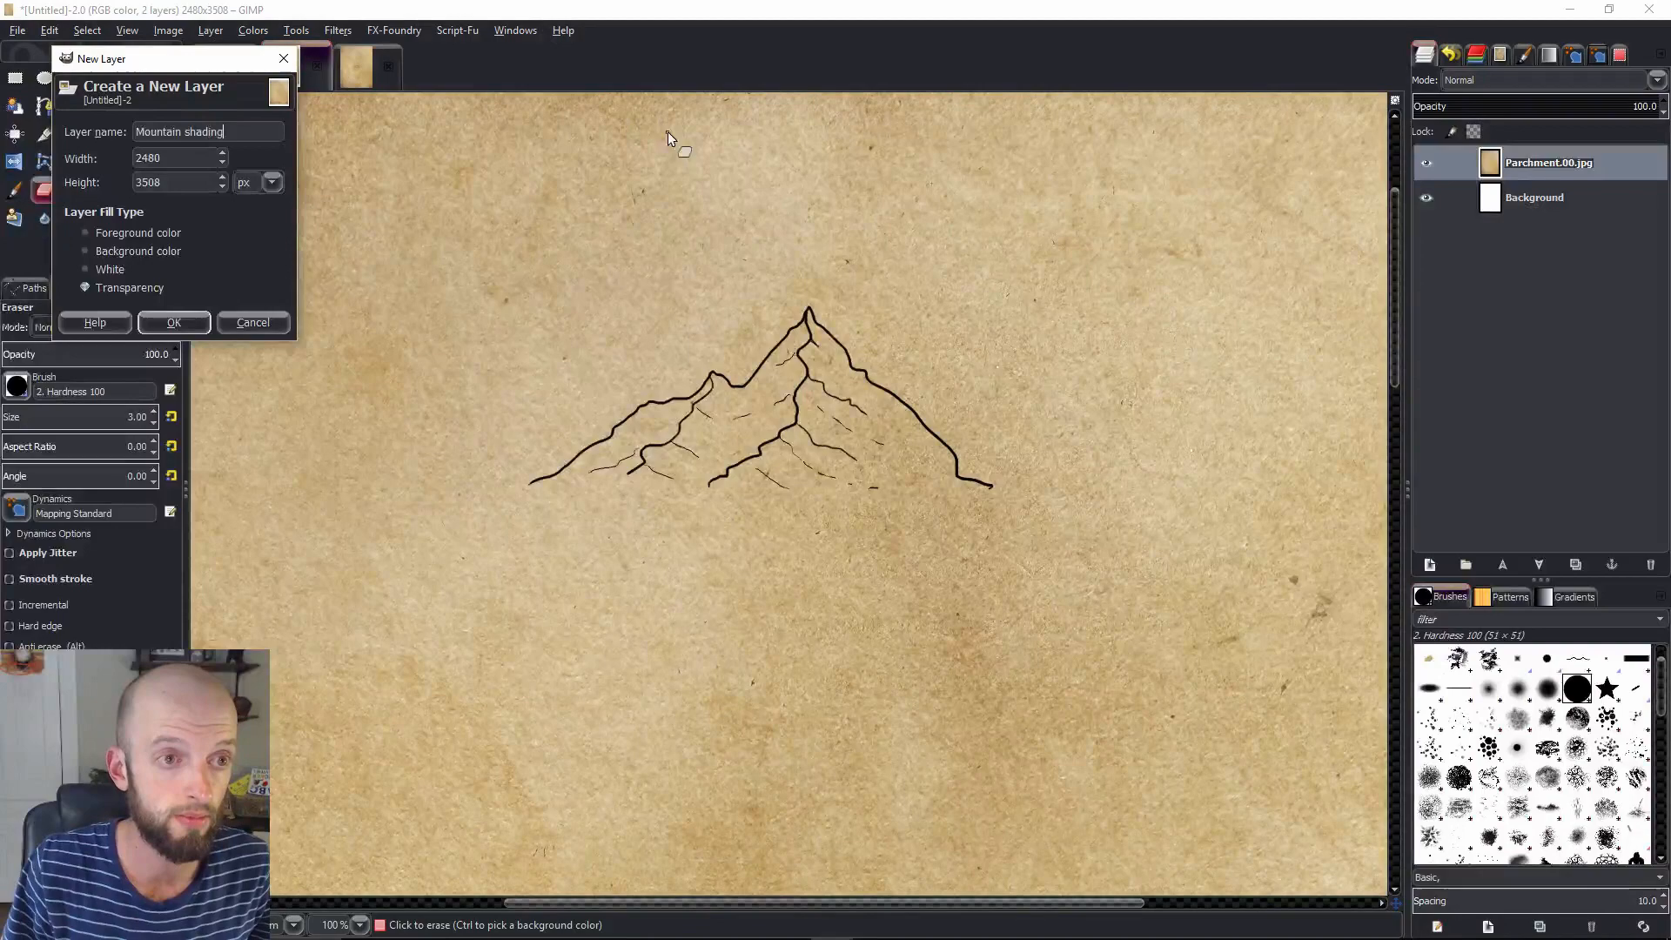
click(173, 322)
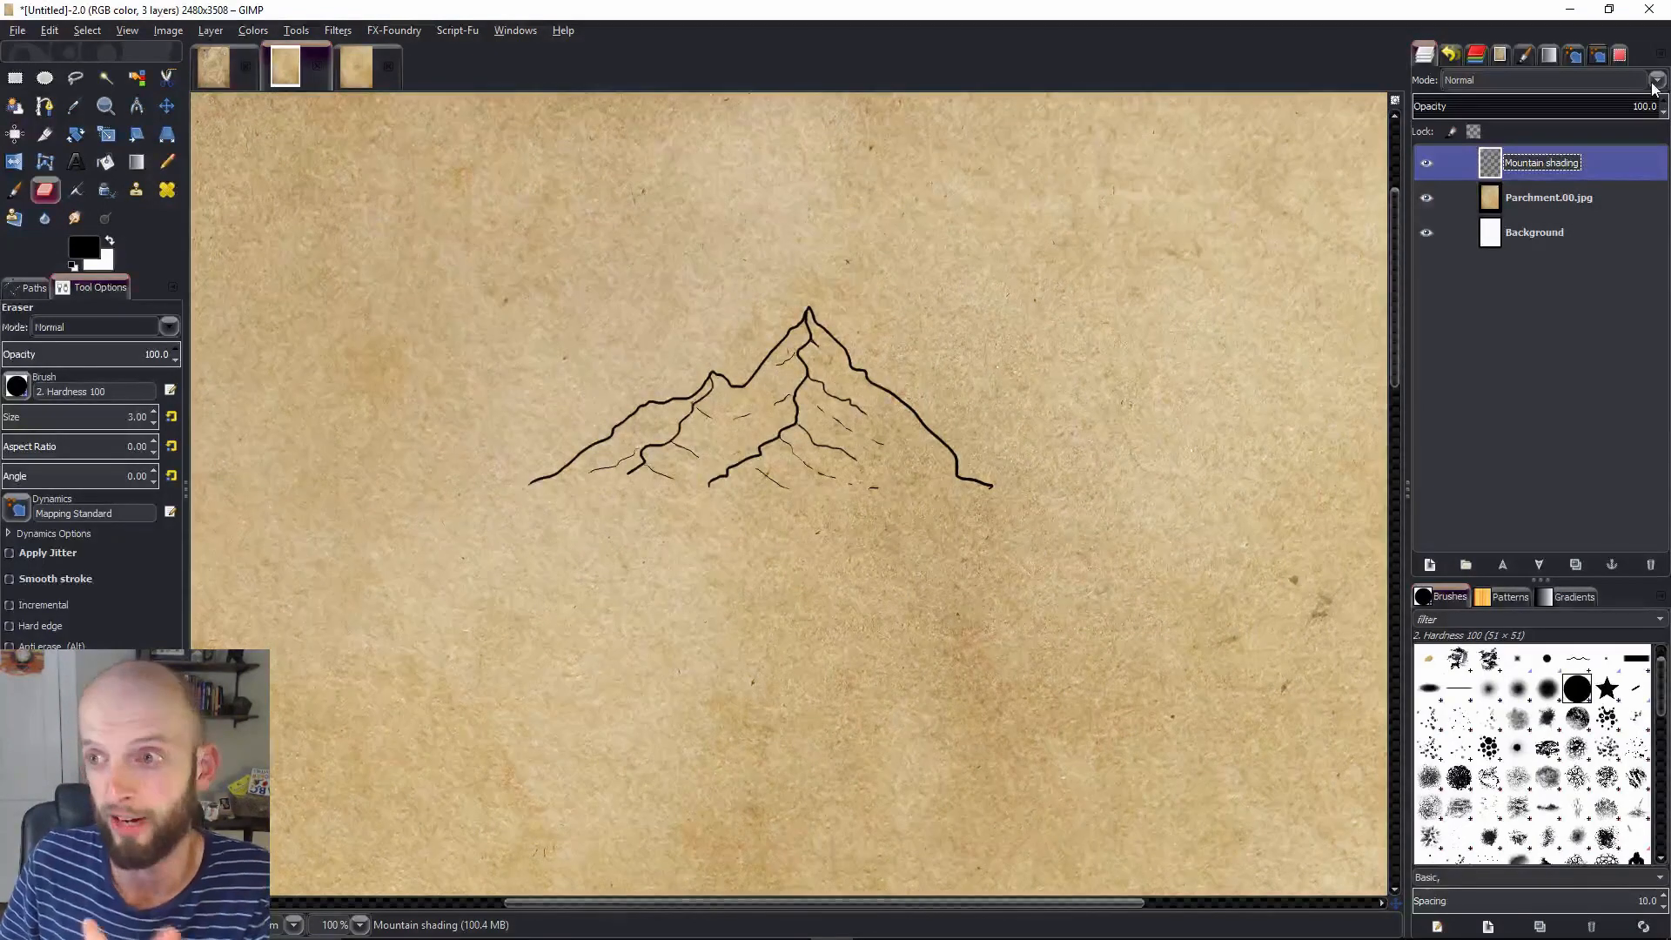
click(1658, 79)
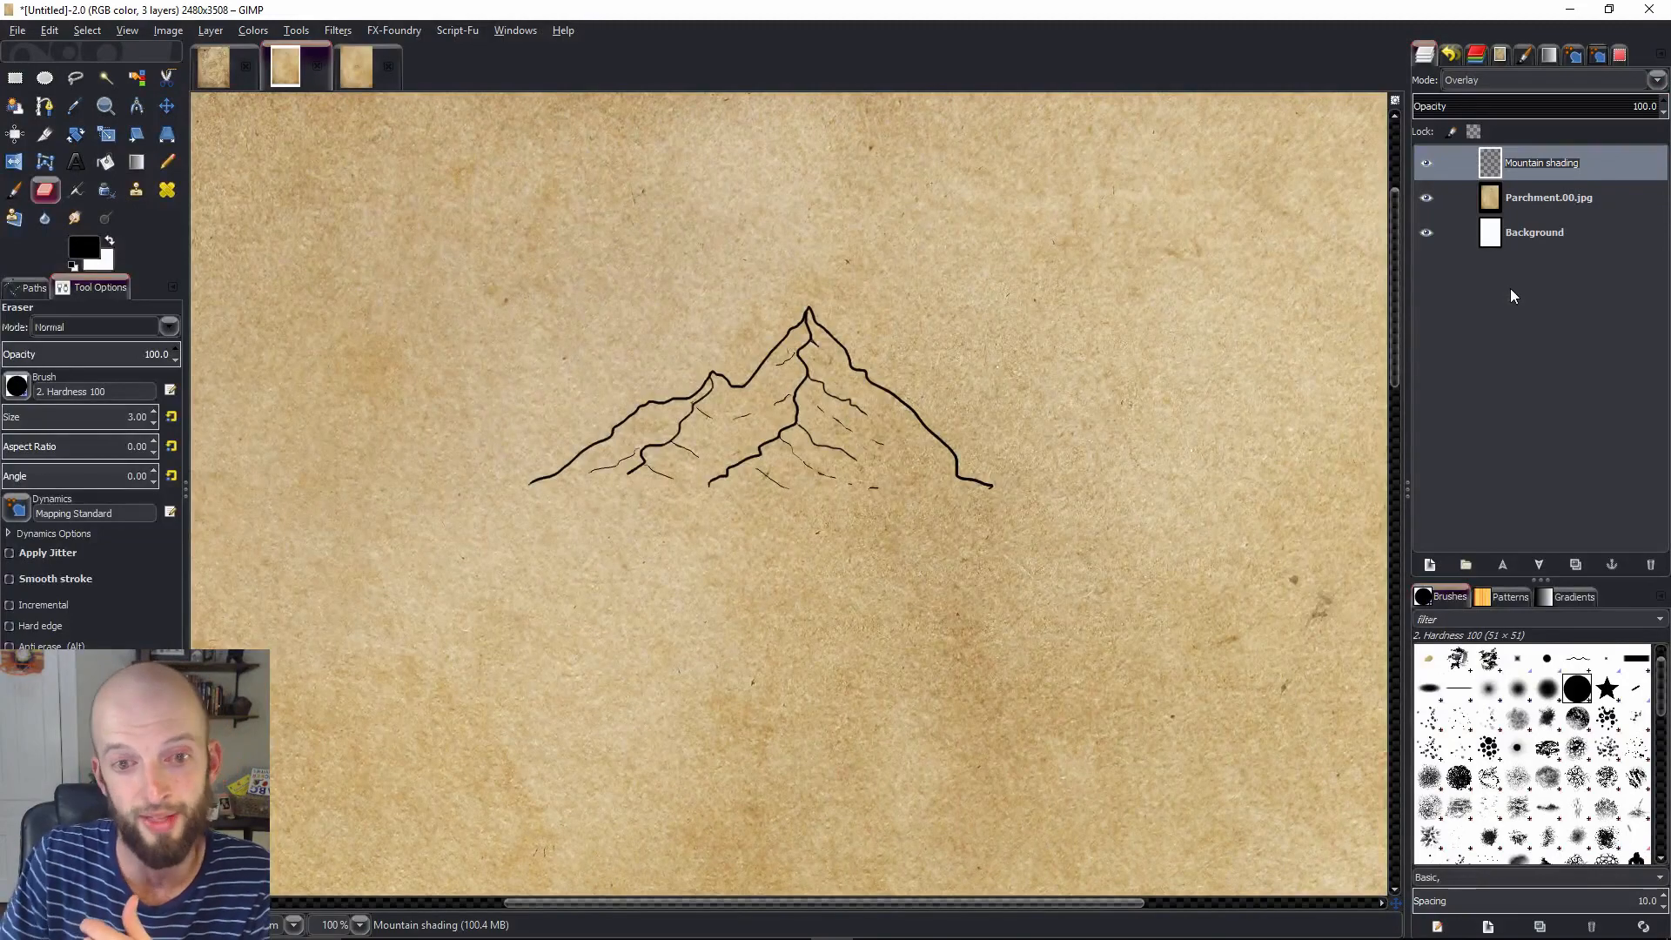
click(14, 189)
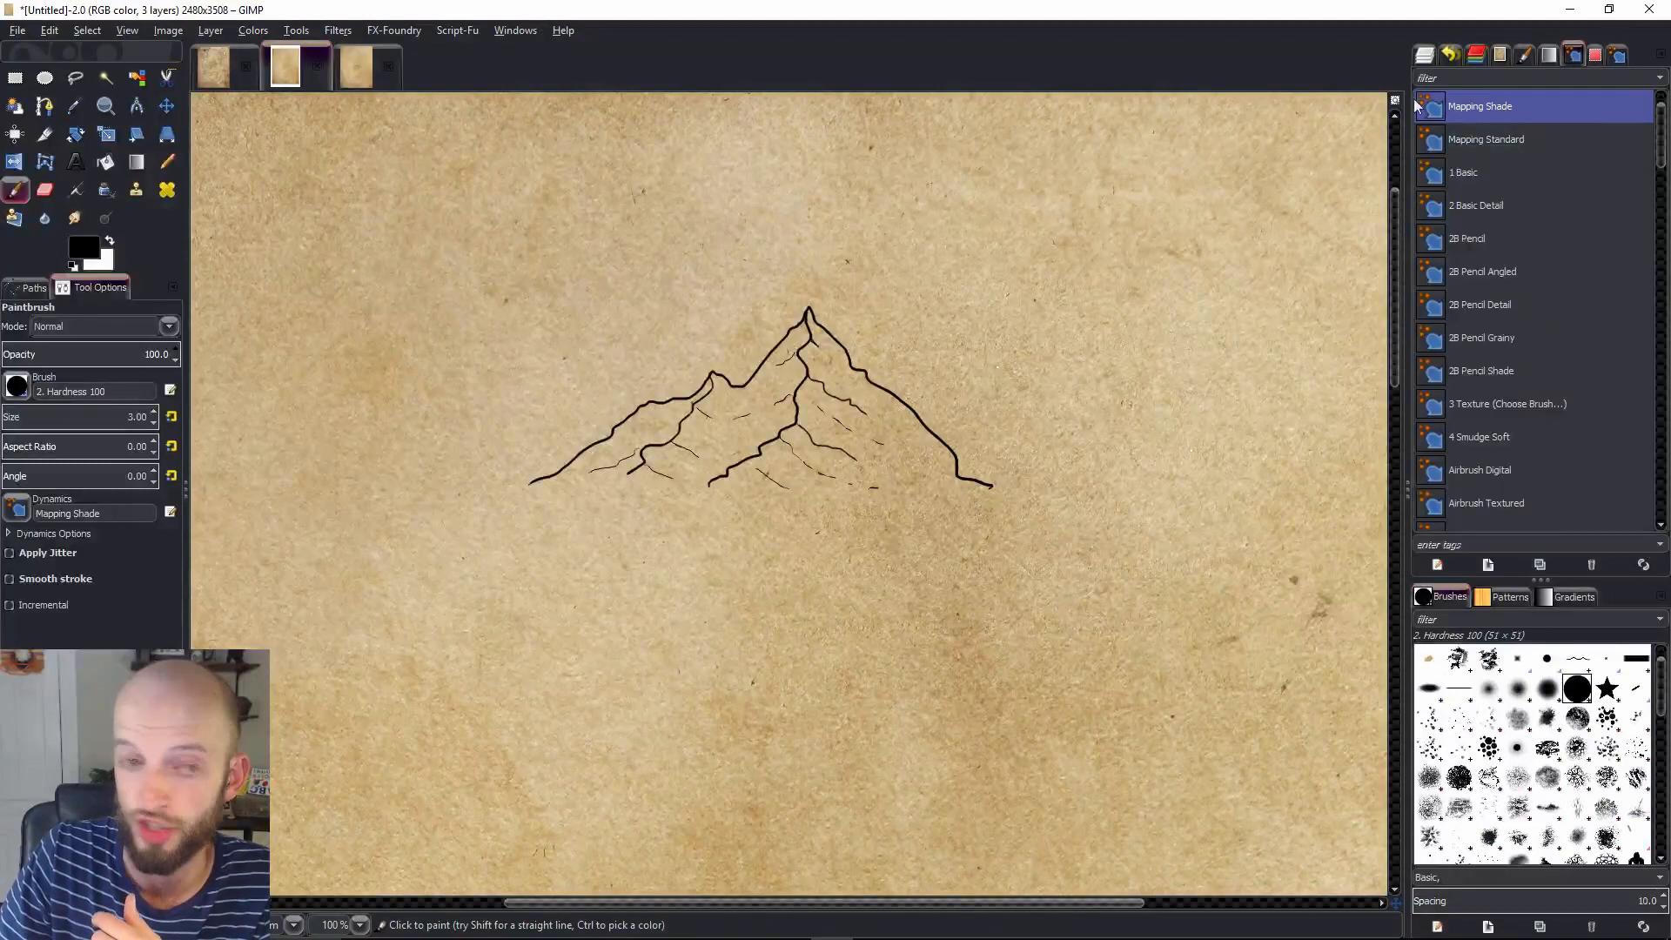
Switch the brush to Mapping Shade dynamics with size 13 and opacity 66
click(1423, 53)
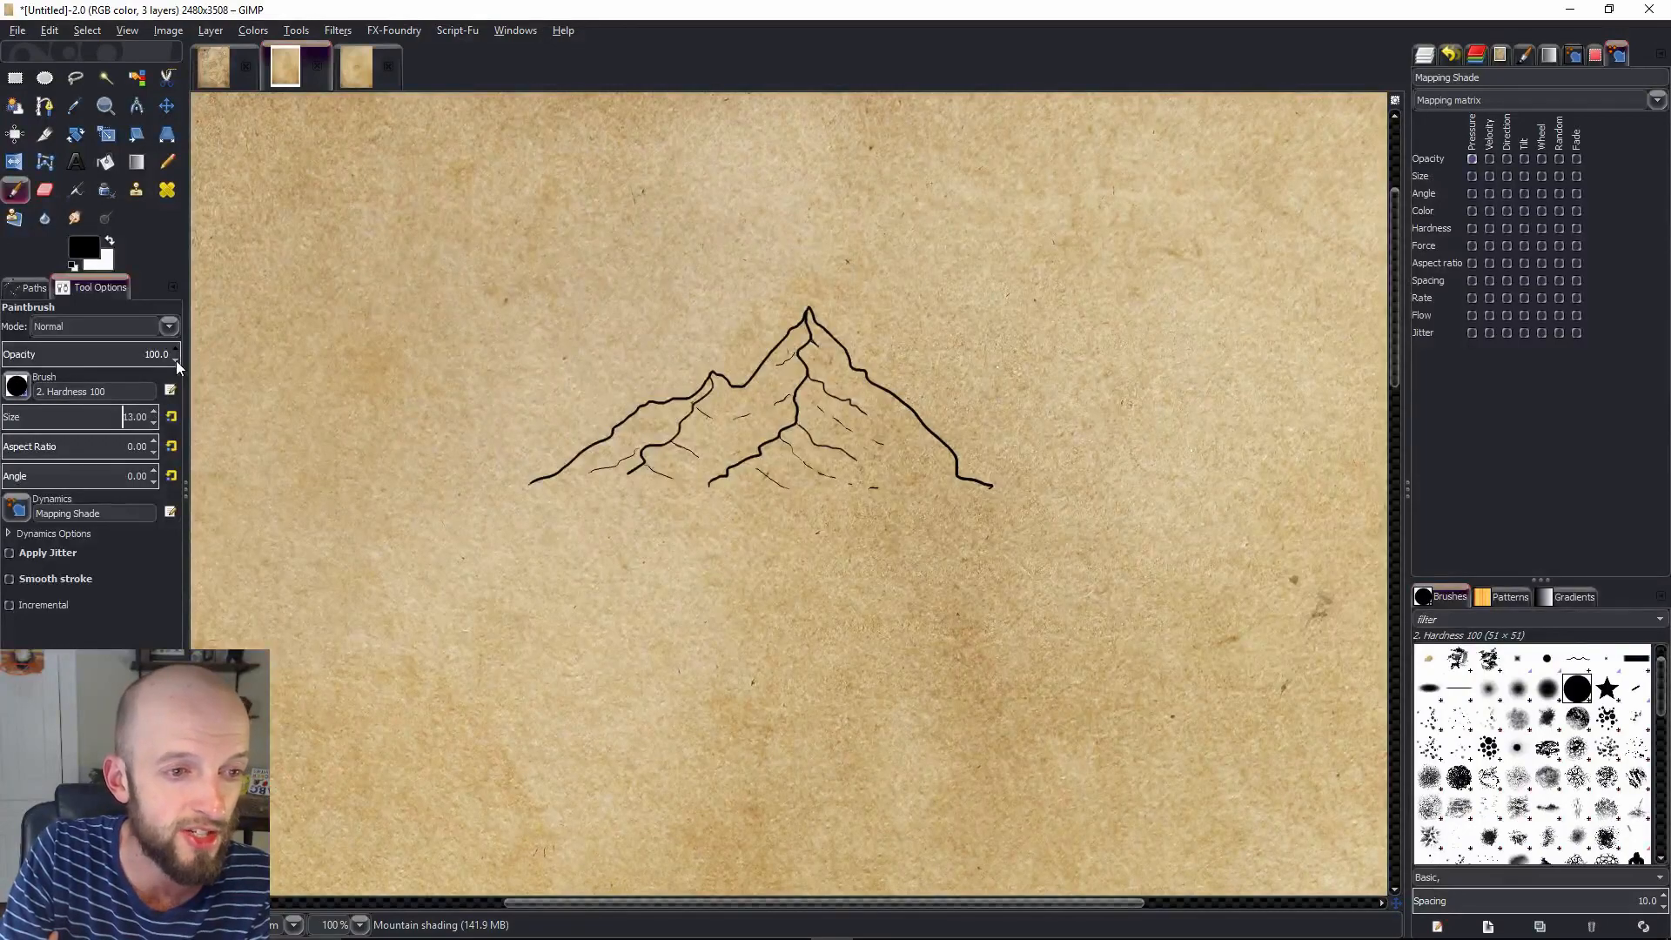
drag(155, 355, 106, 354)
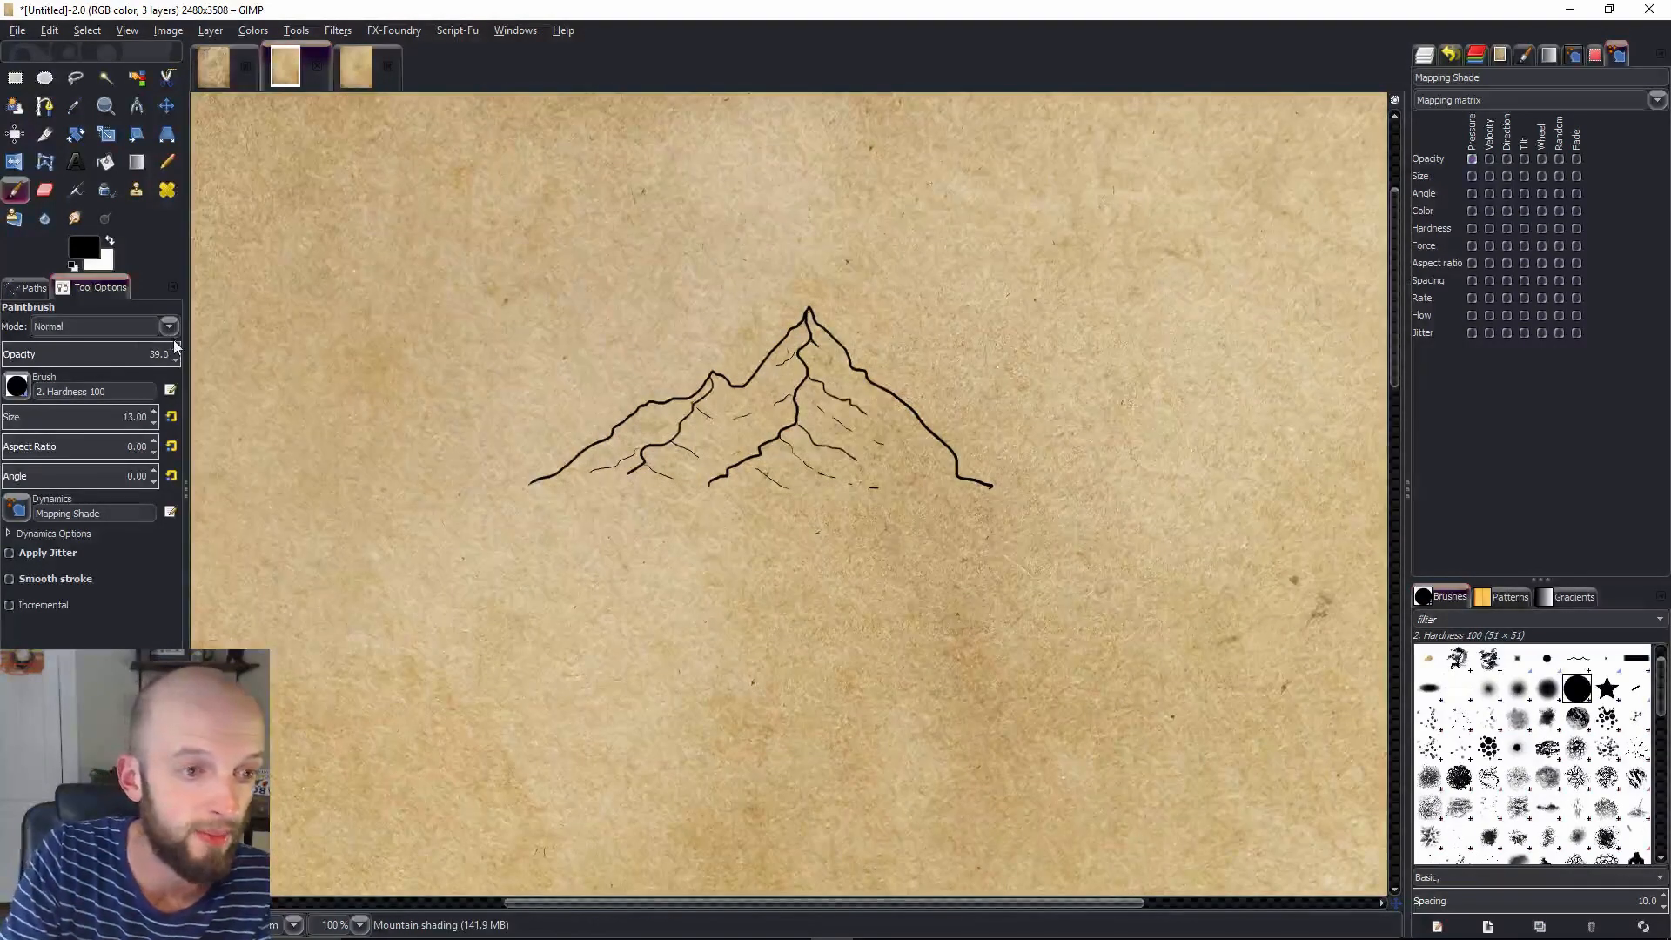
click(174, 350)
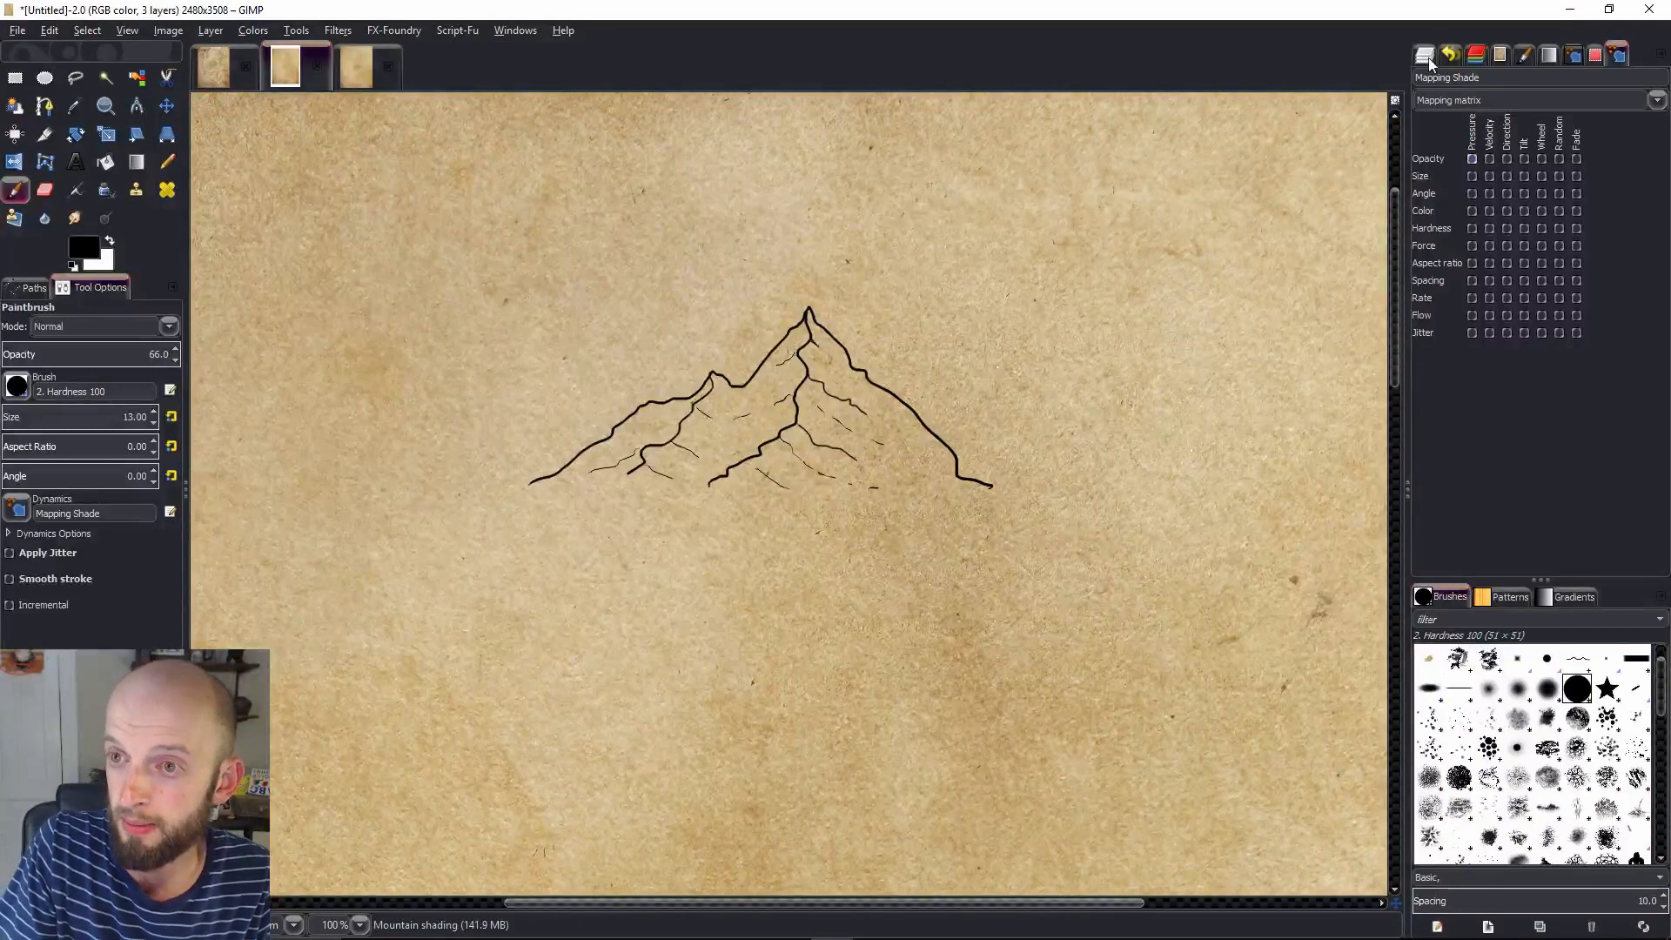
click(1422, 53)
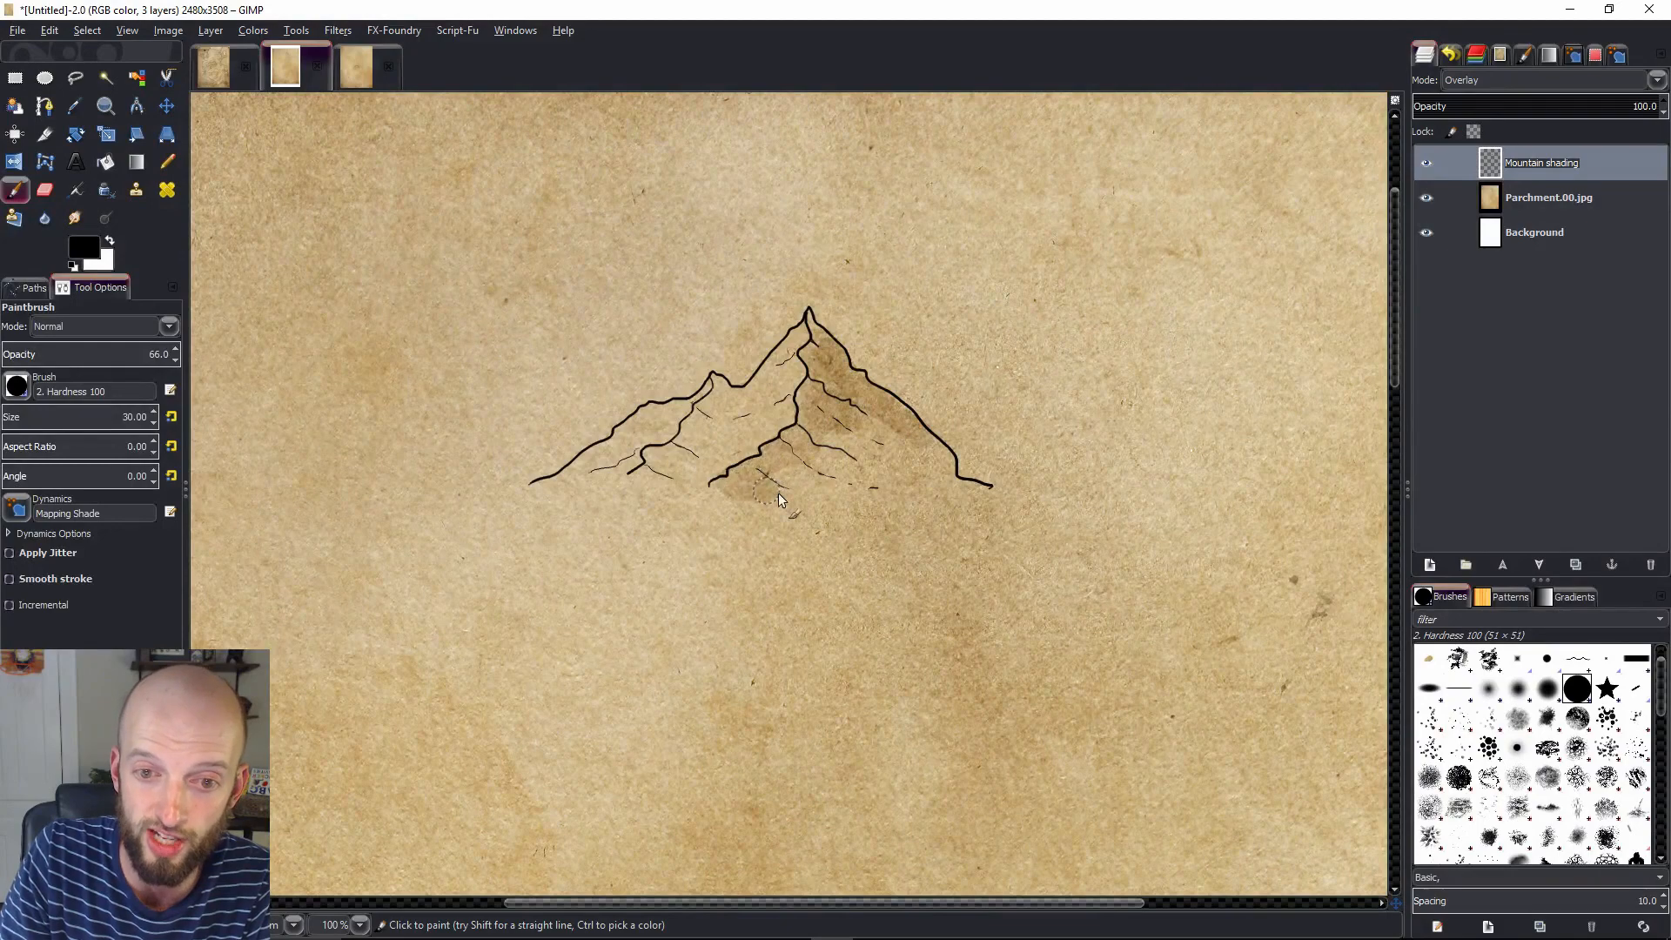
Shade the right slope, lower middle, right face, ground beneath and left ridges
drag(778, 502, 842, 442)
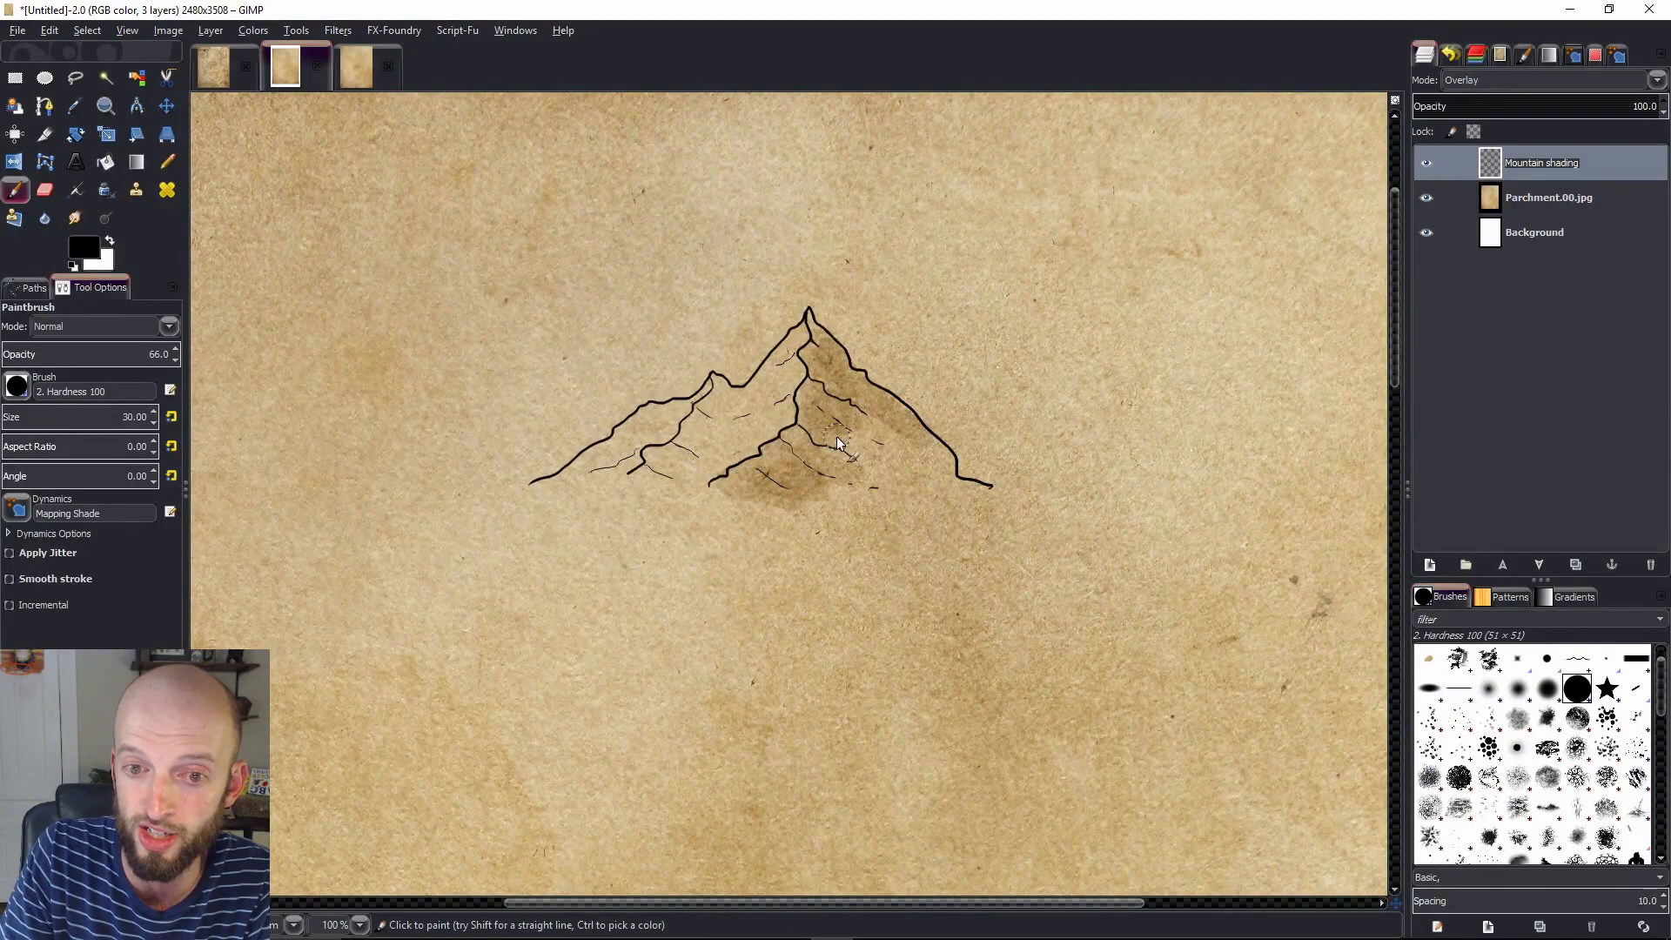
drag(841, 442, 912, 447)
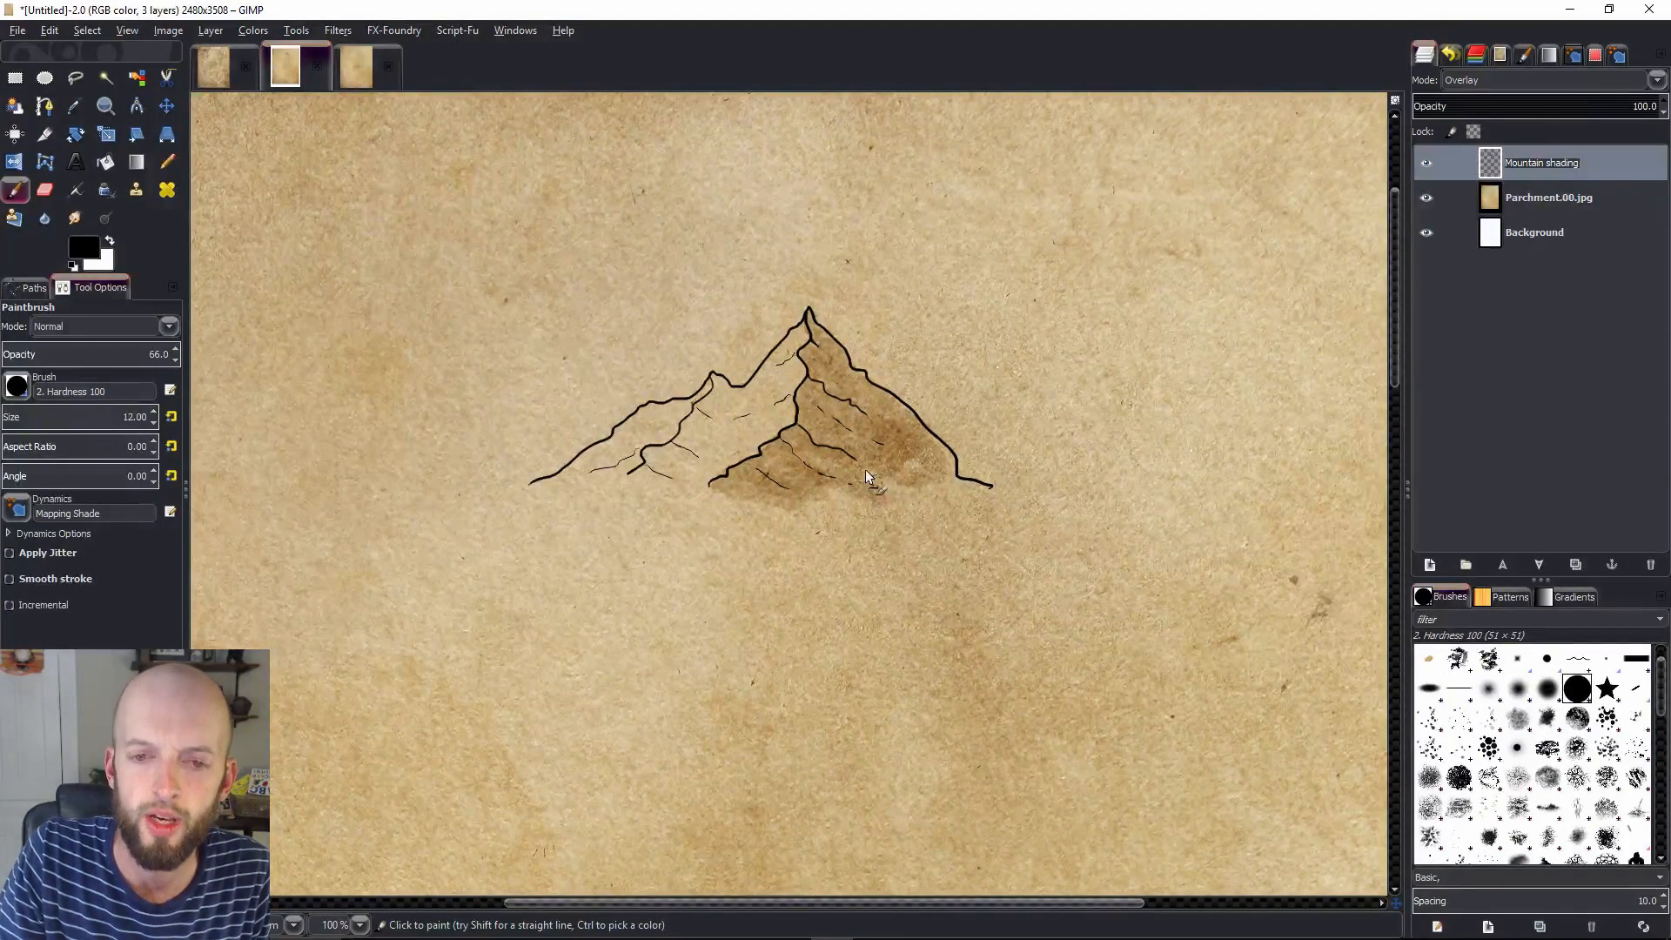
drag(884, 479, 959, 480)
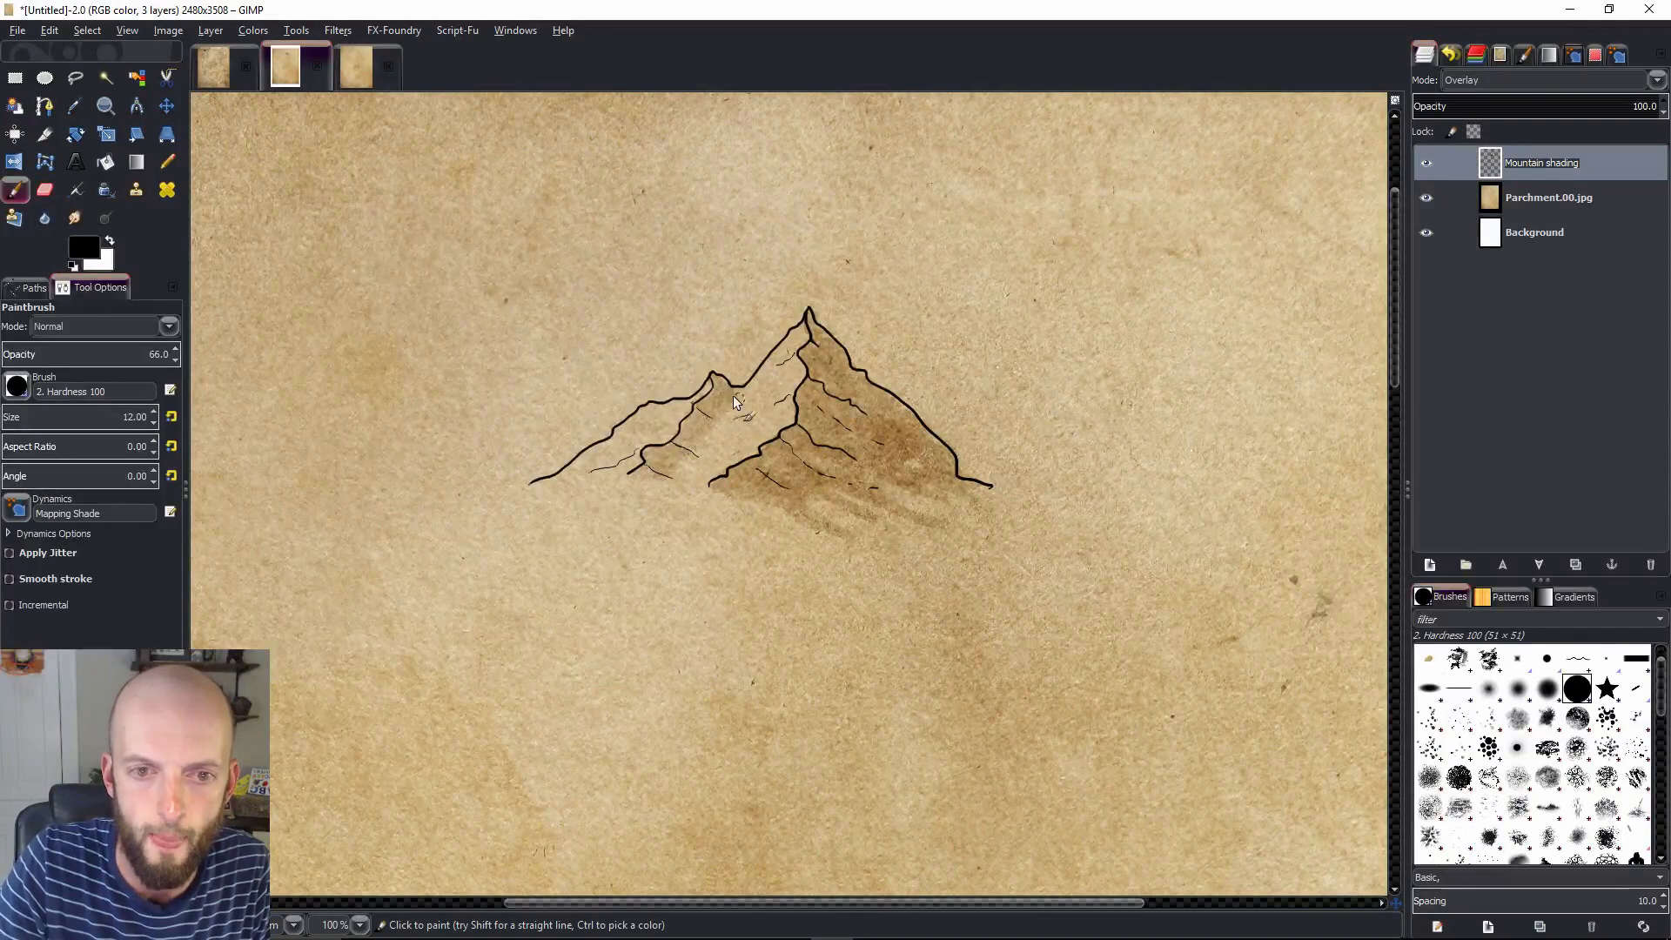
drag(735, 402, 666, 491)
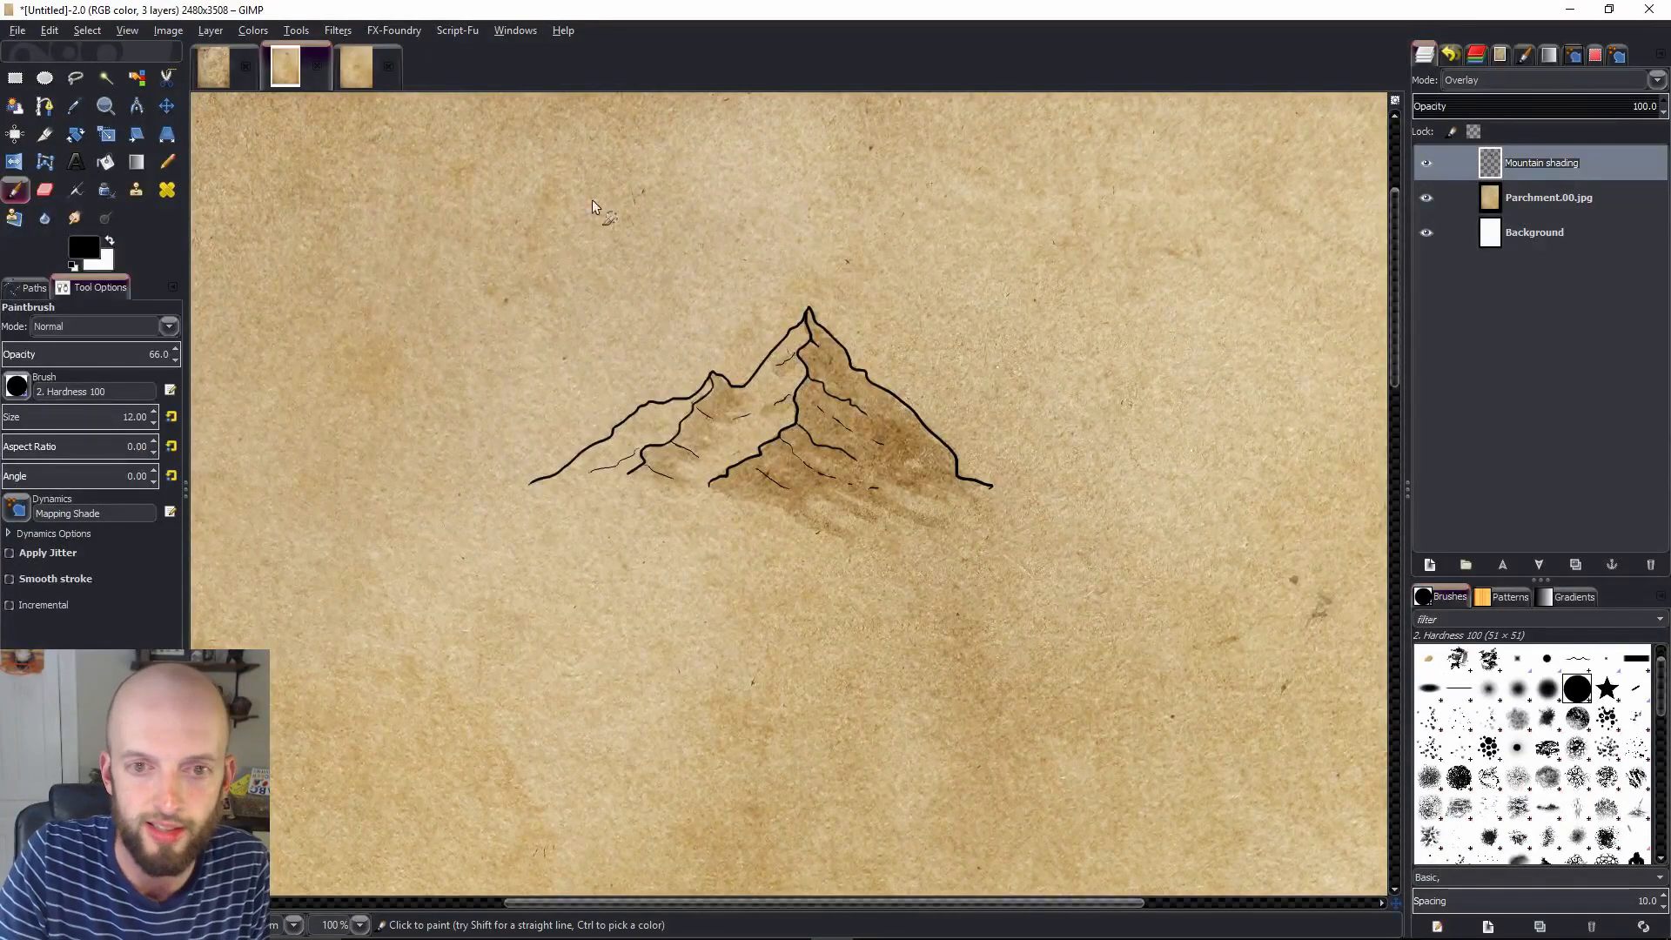
drag(549, 191, 640, 266)
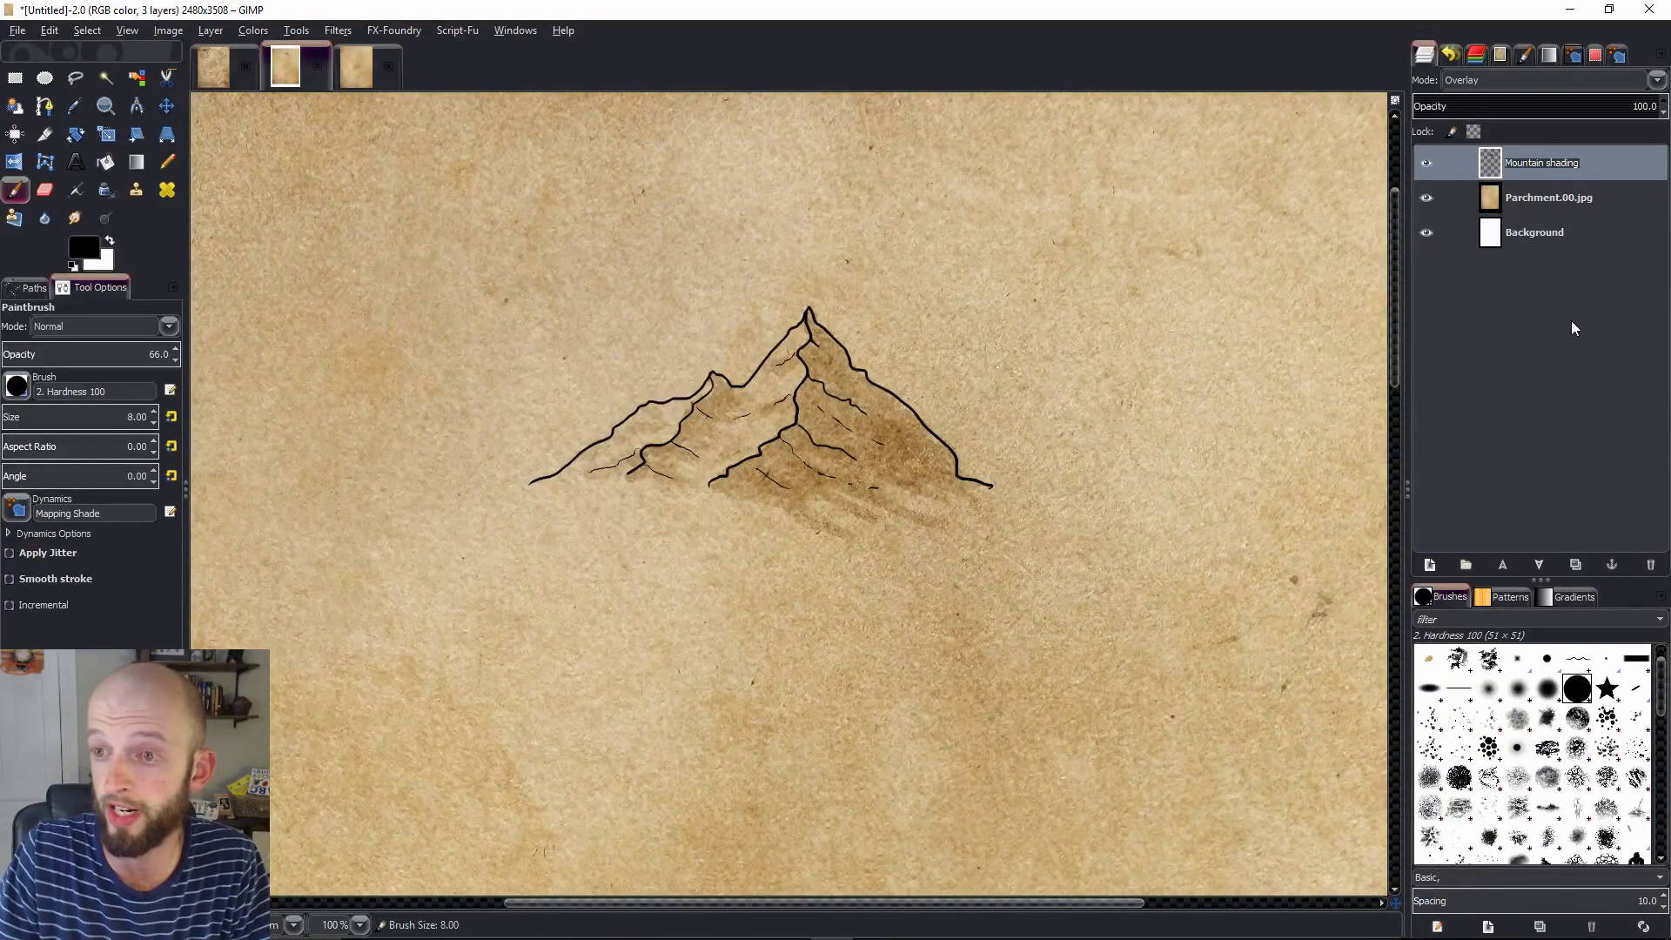
Add transparent layer 'Mountain shading 2' via the Layers context menu, blended as Overlay
right_click(1541, 163)
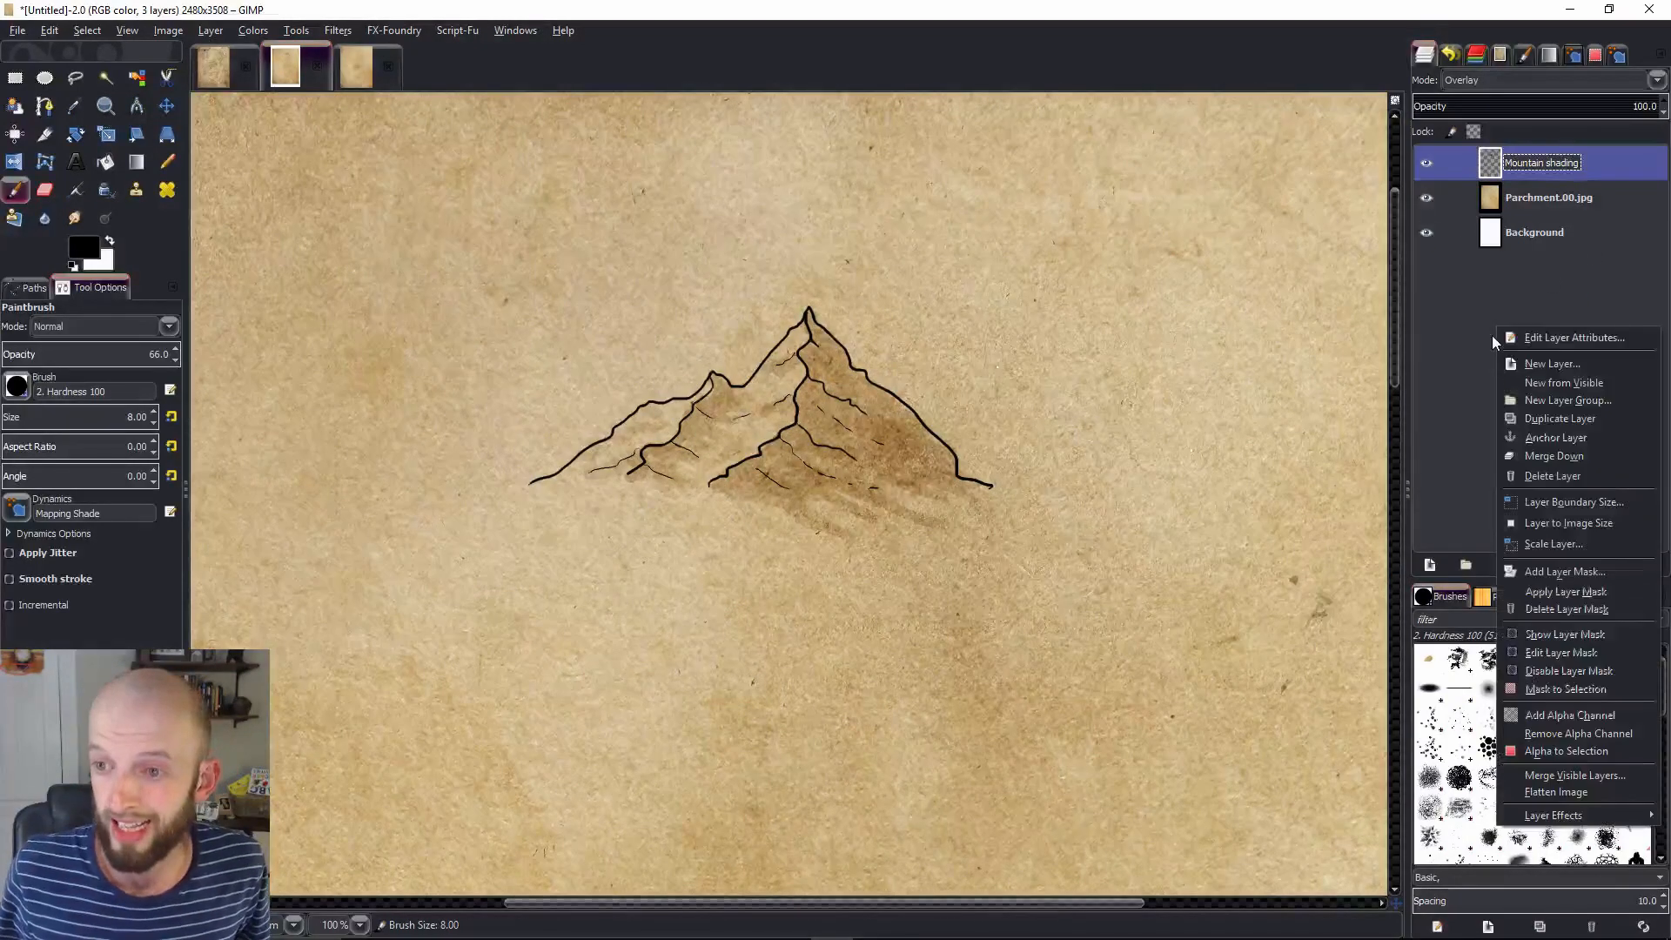
click(1552, 364)
text(Mountain shading 2)
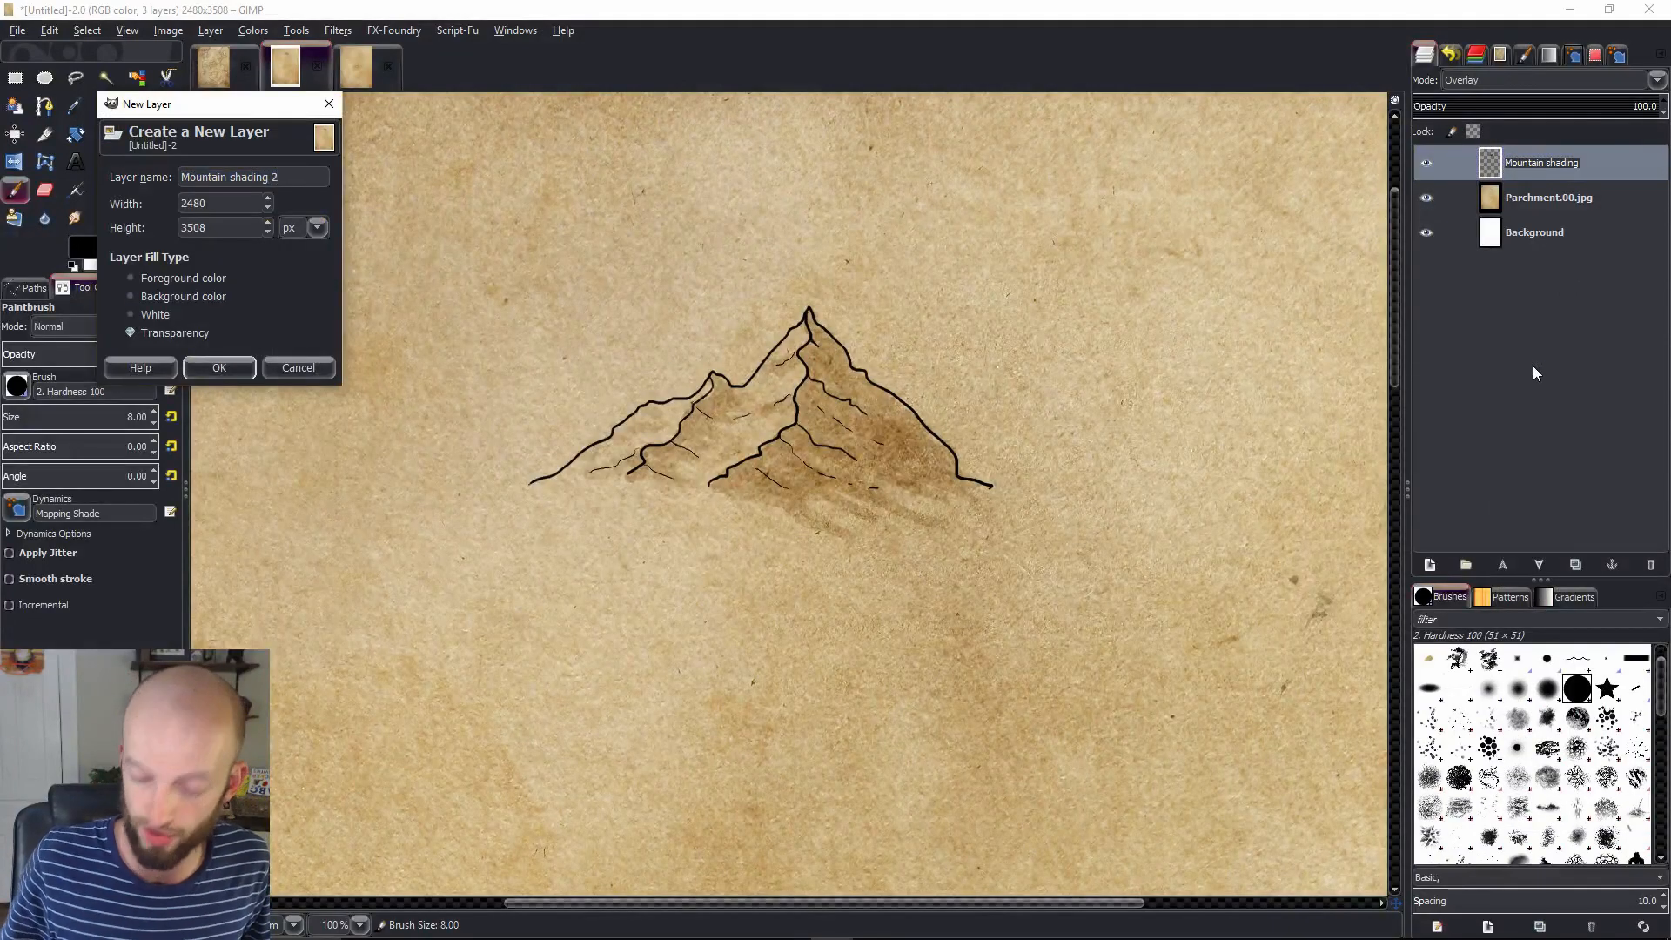
click(219, 368)
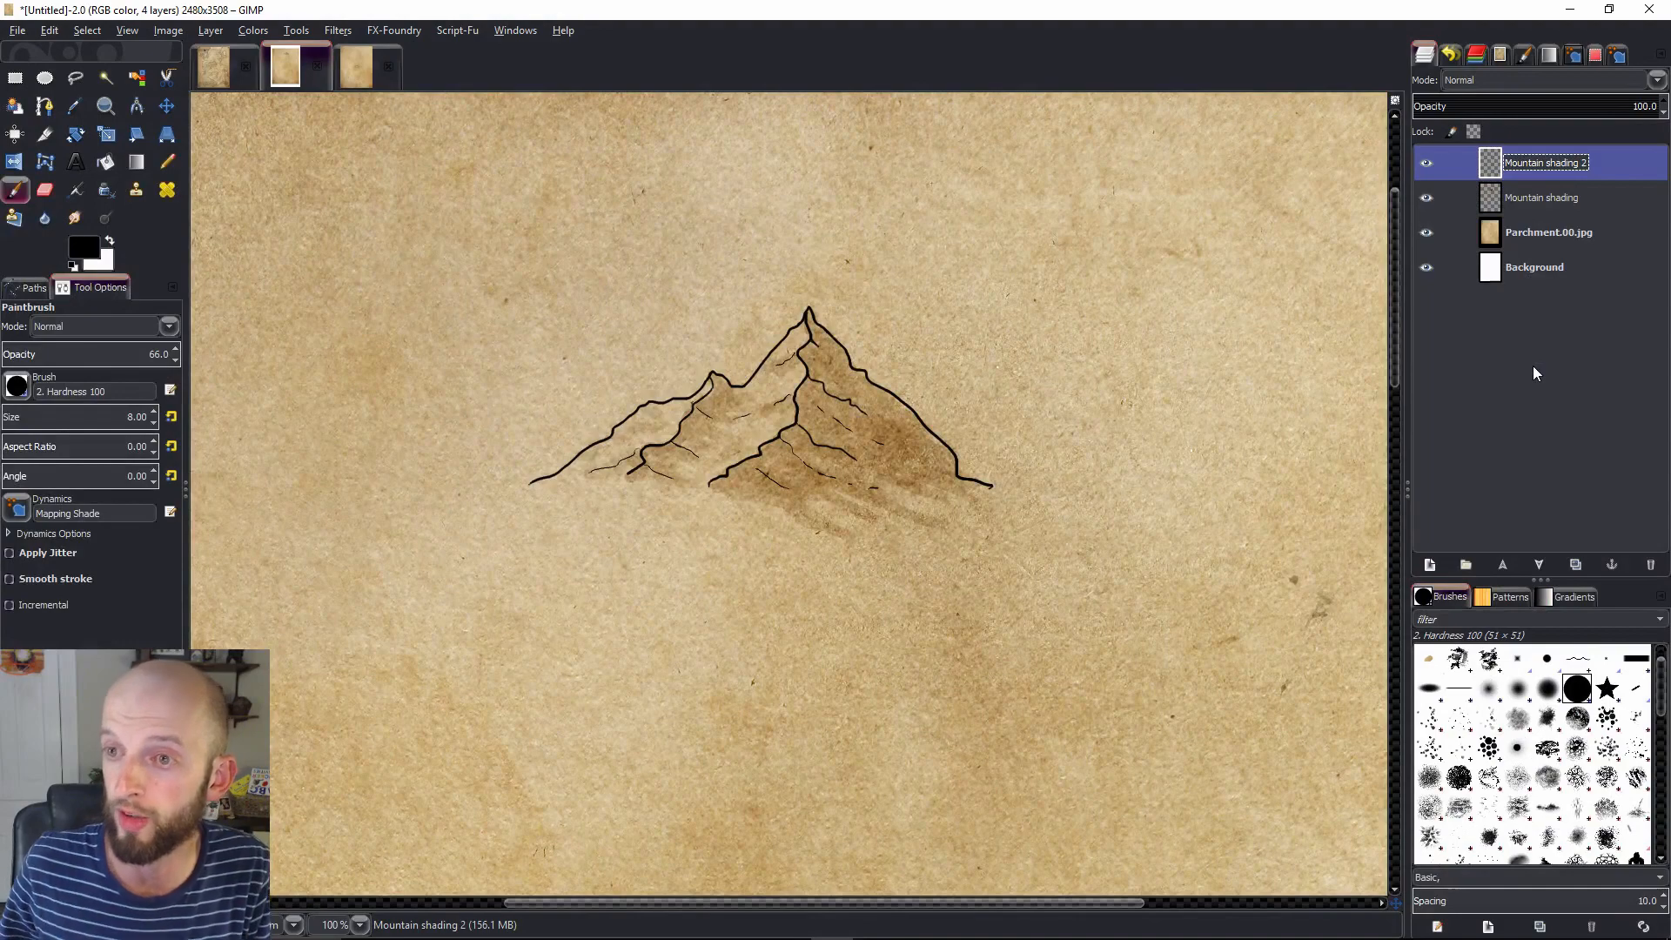
click(1654, 79)
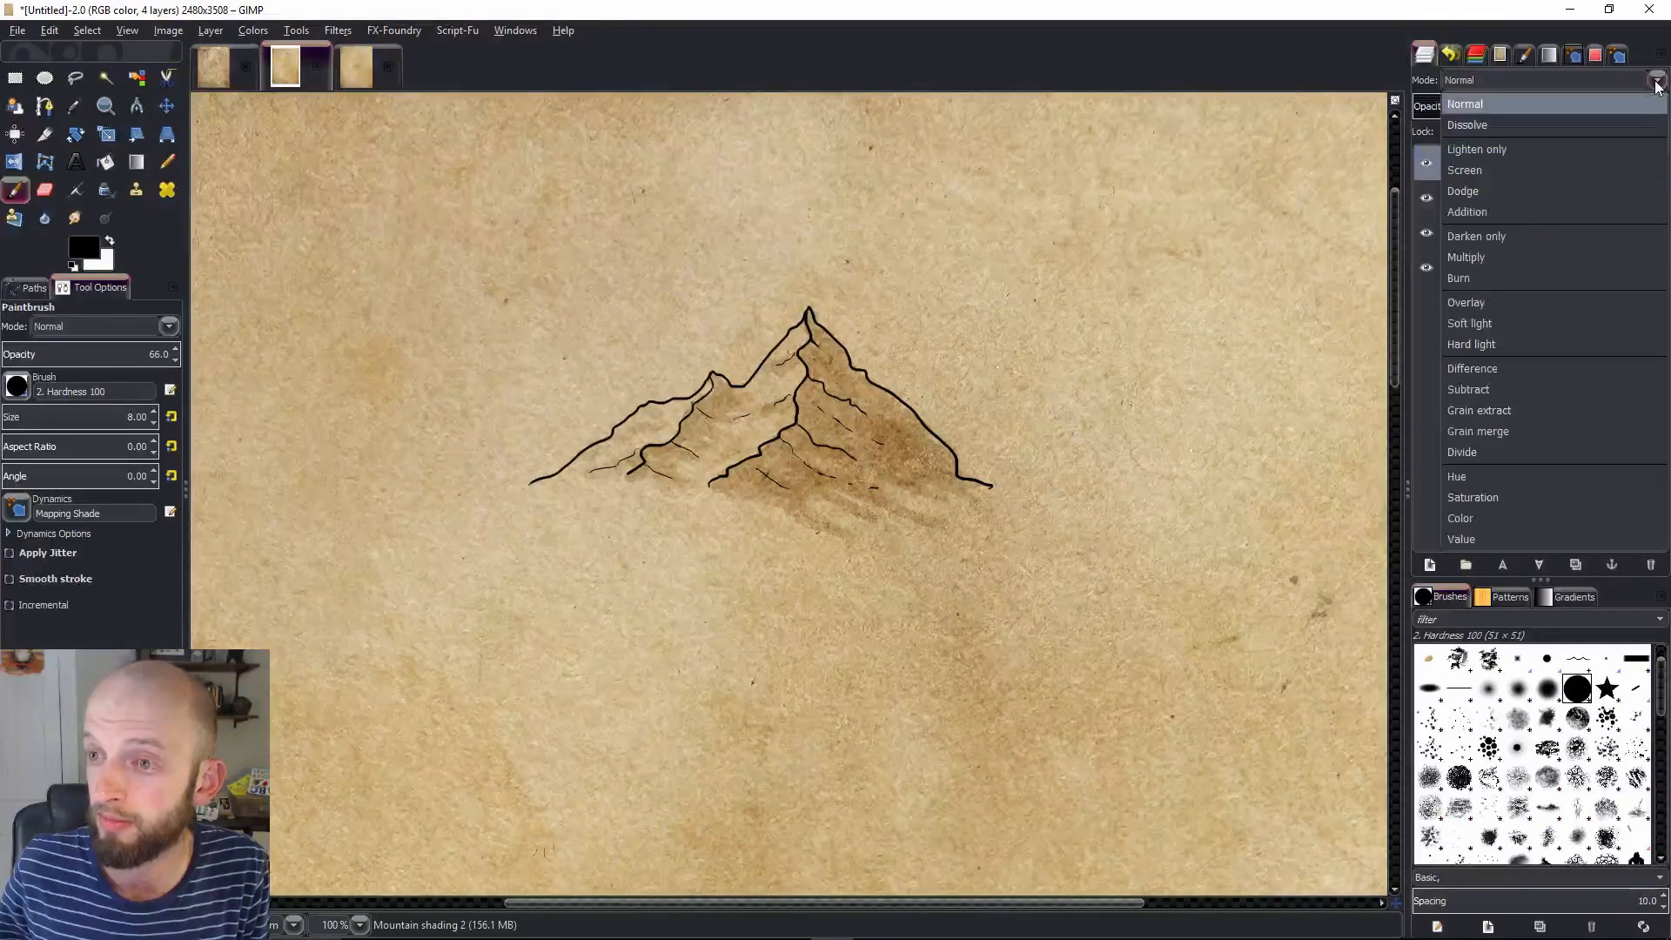
click(1466, 302)
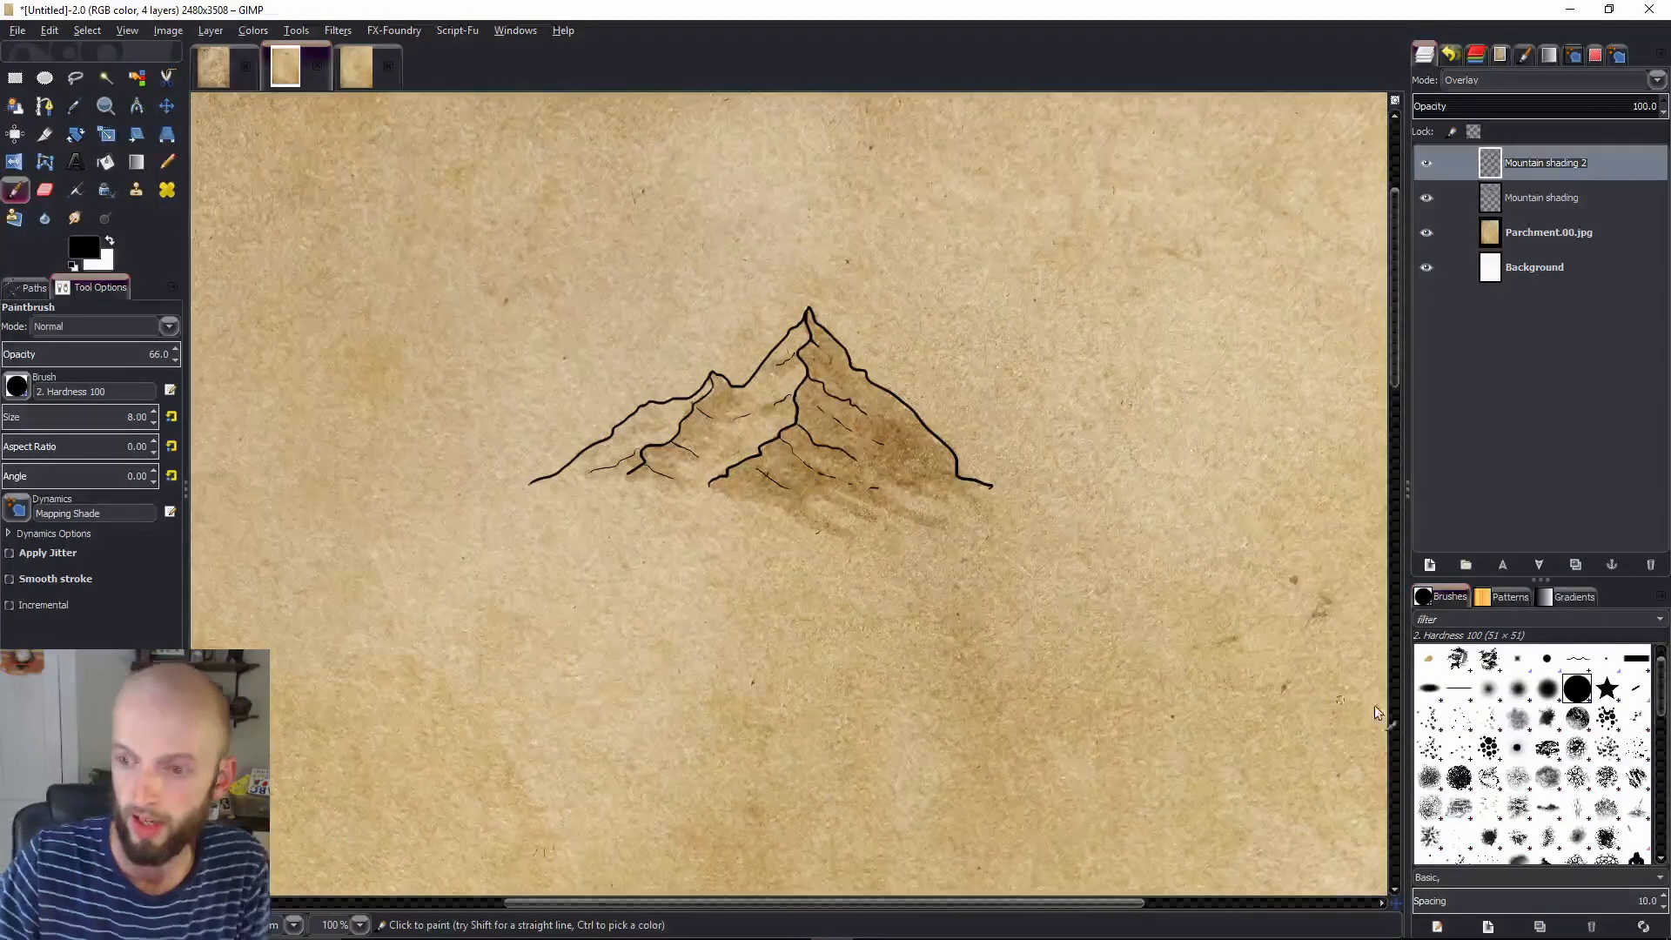
Using the 2. Hardness 075 brush, darken the shading near the lower ridge
click(1548, 688)
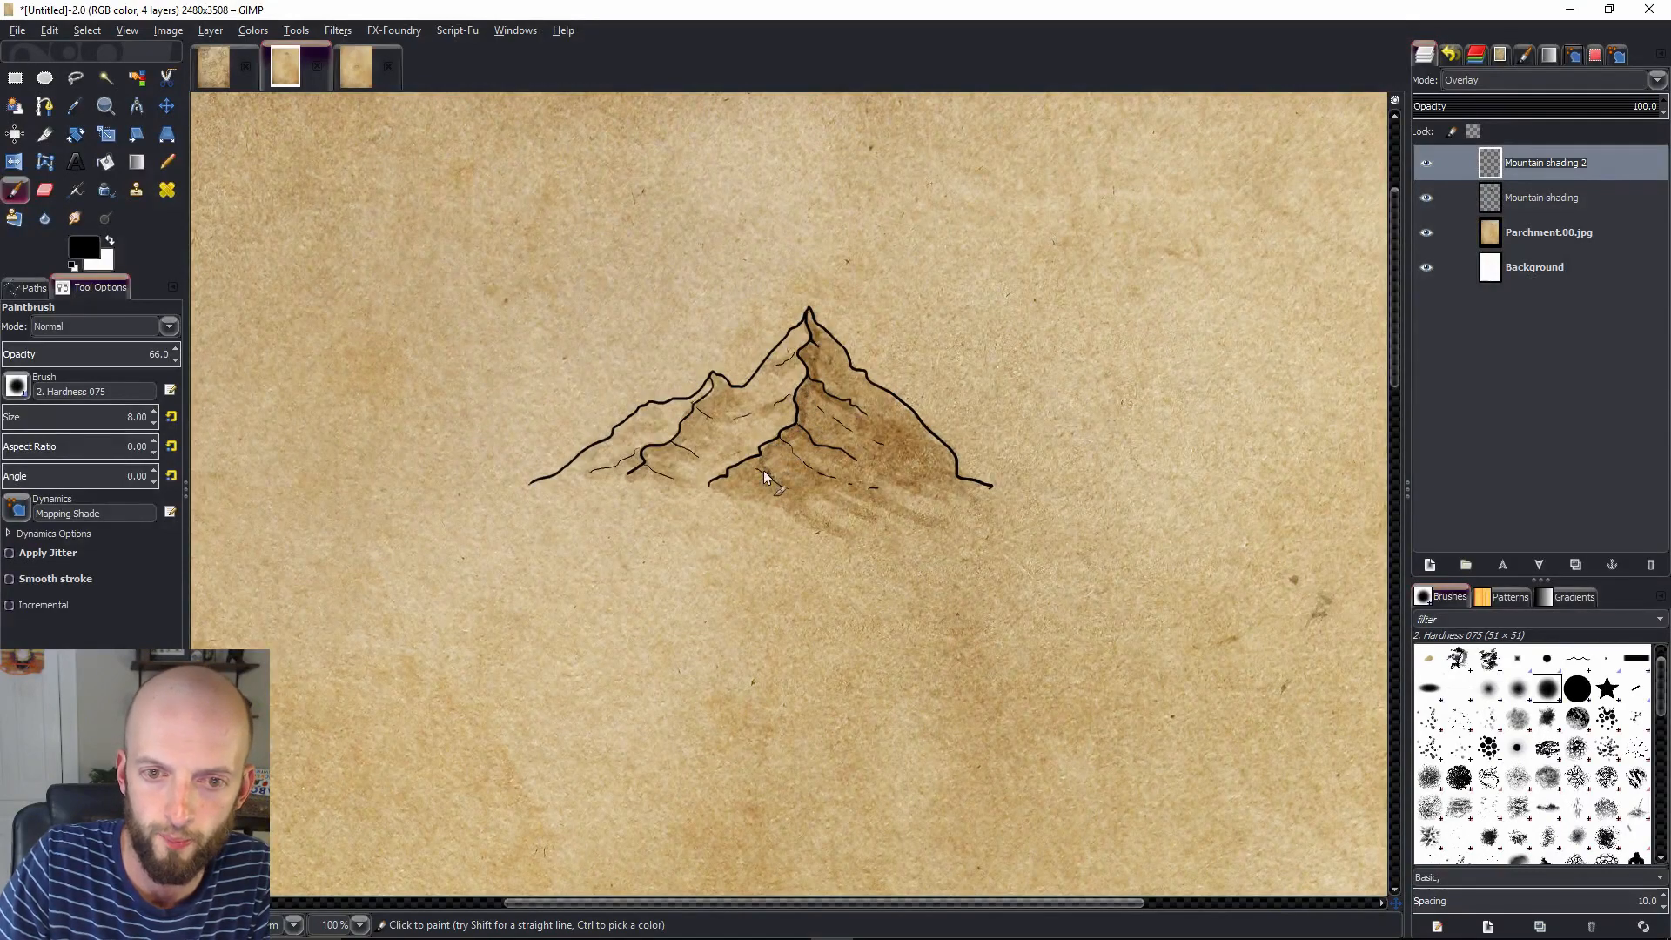
click(725, 503)
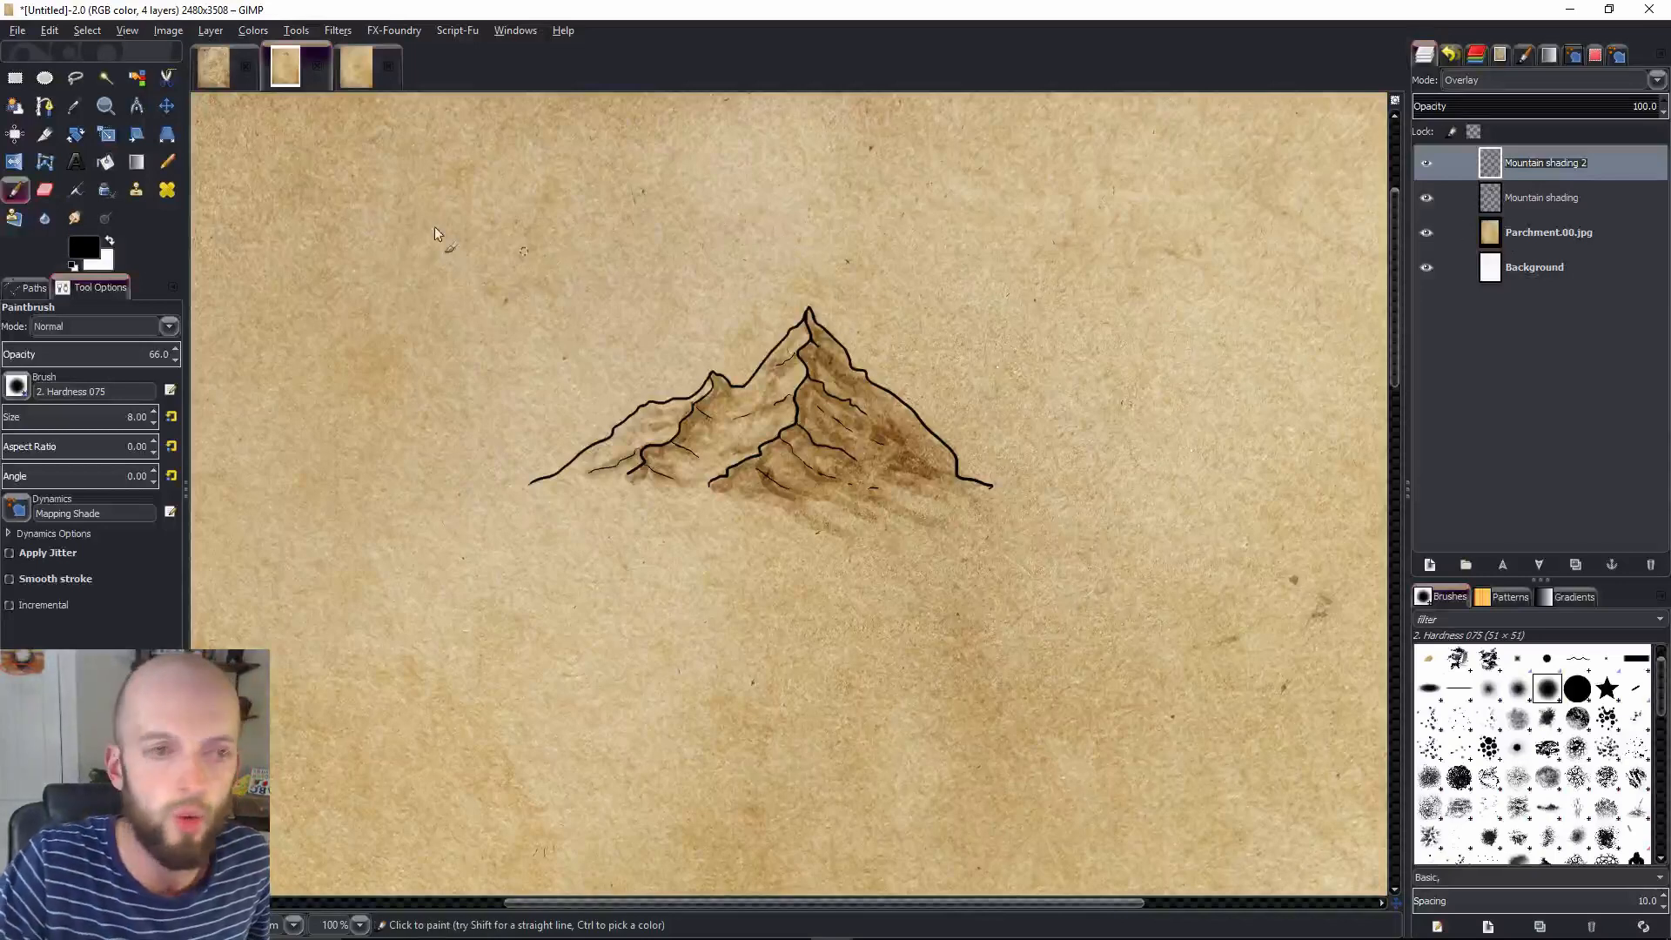
click(1426, 197)
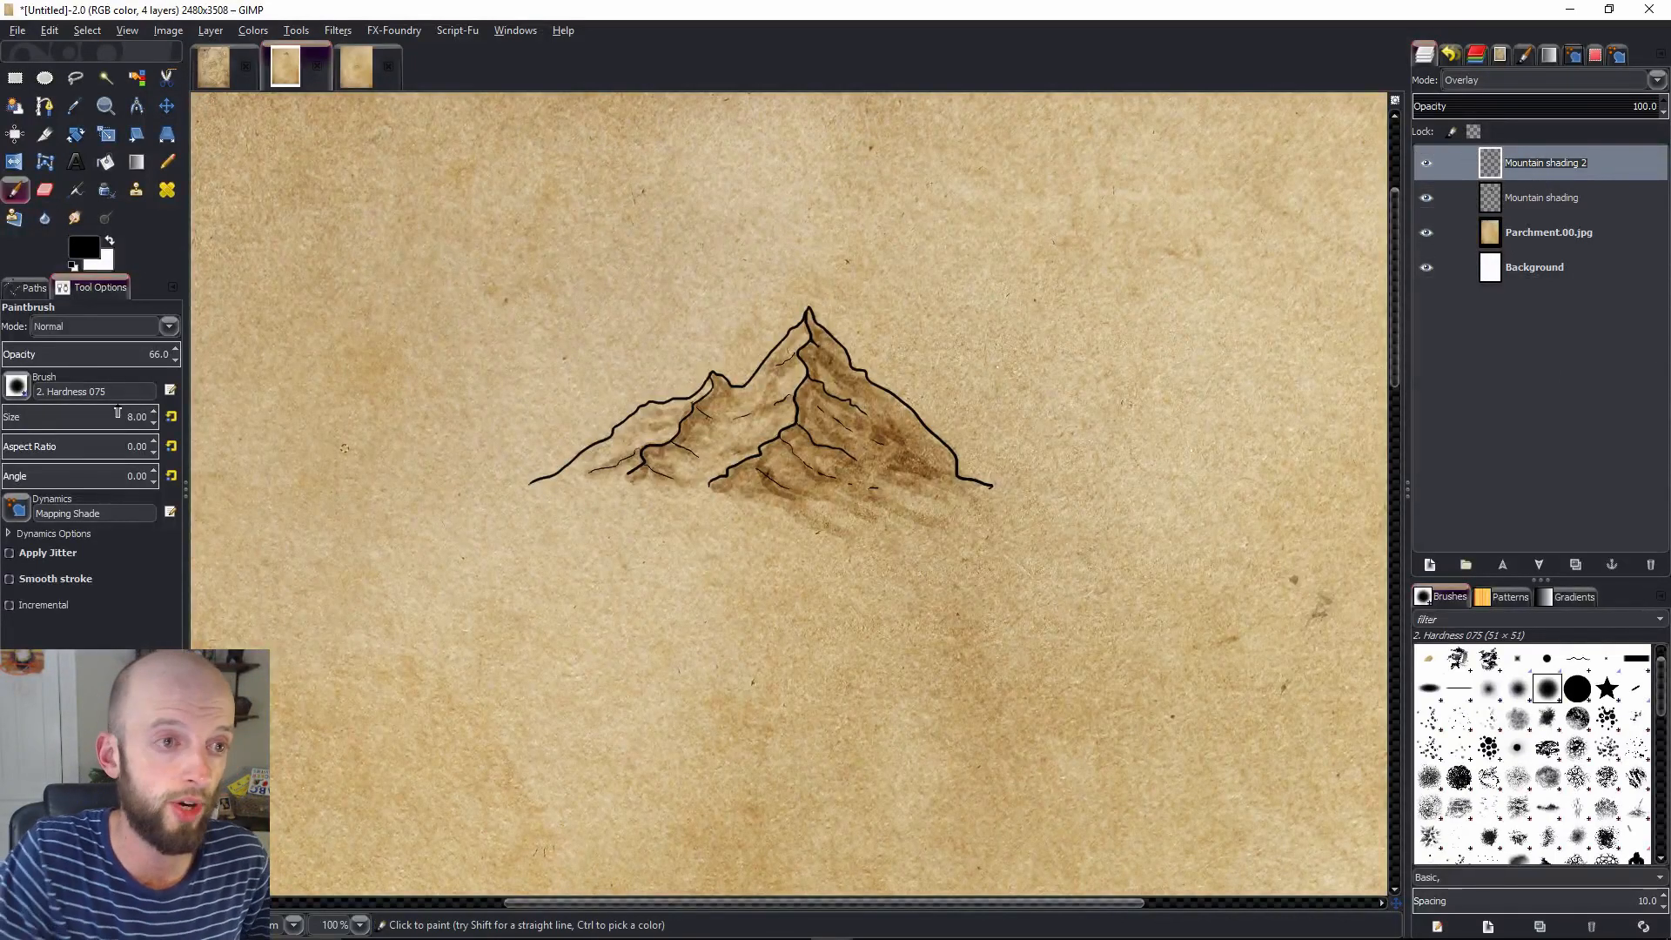
click(81, 247)
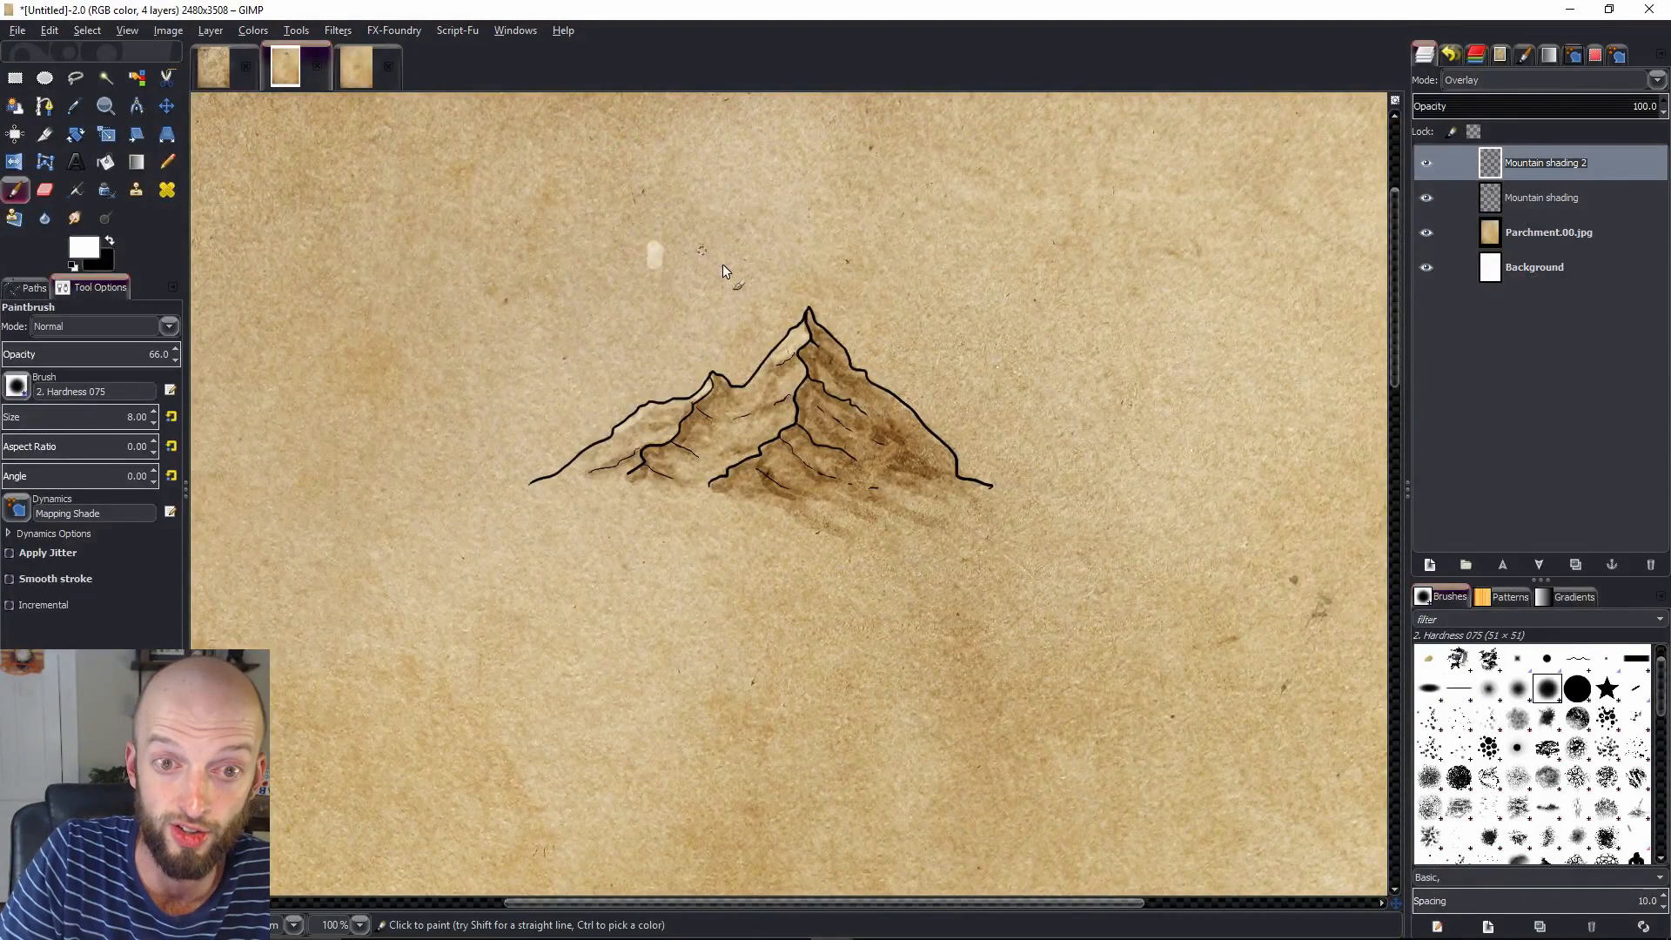
mouse_move(706, 265)
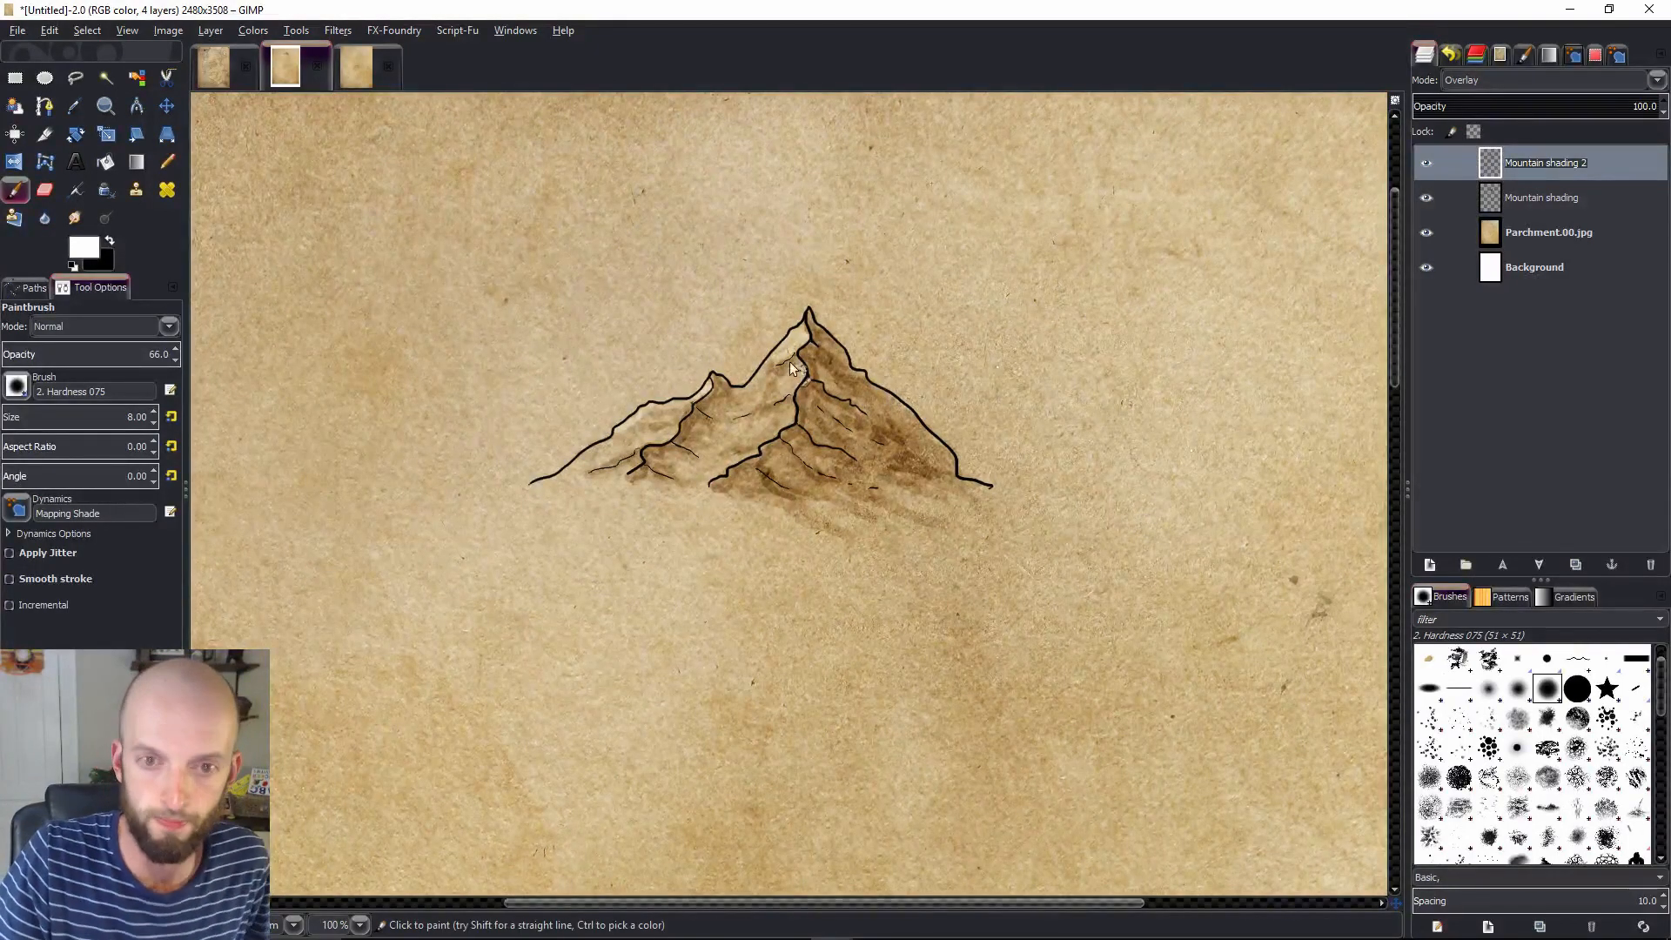
Paint a white highlight on the mountain's upper slope
click(792, 372)
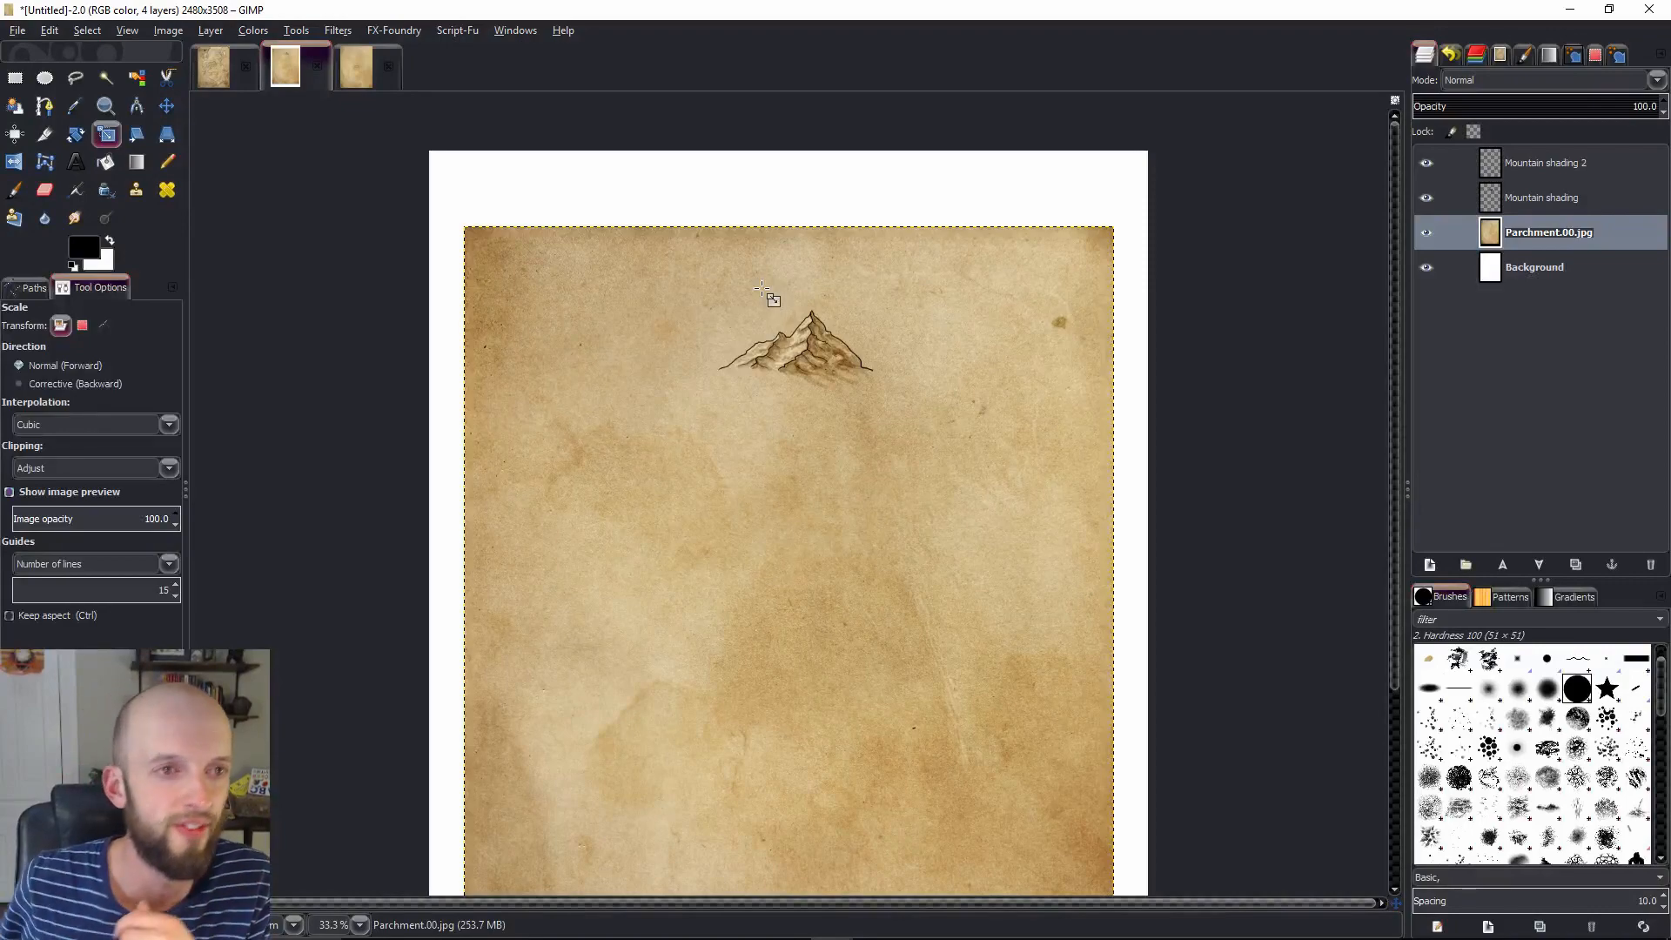
Switch to the known world map image
click(358, 67)
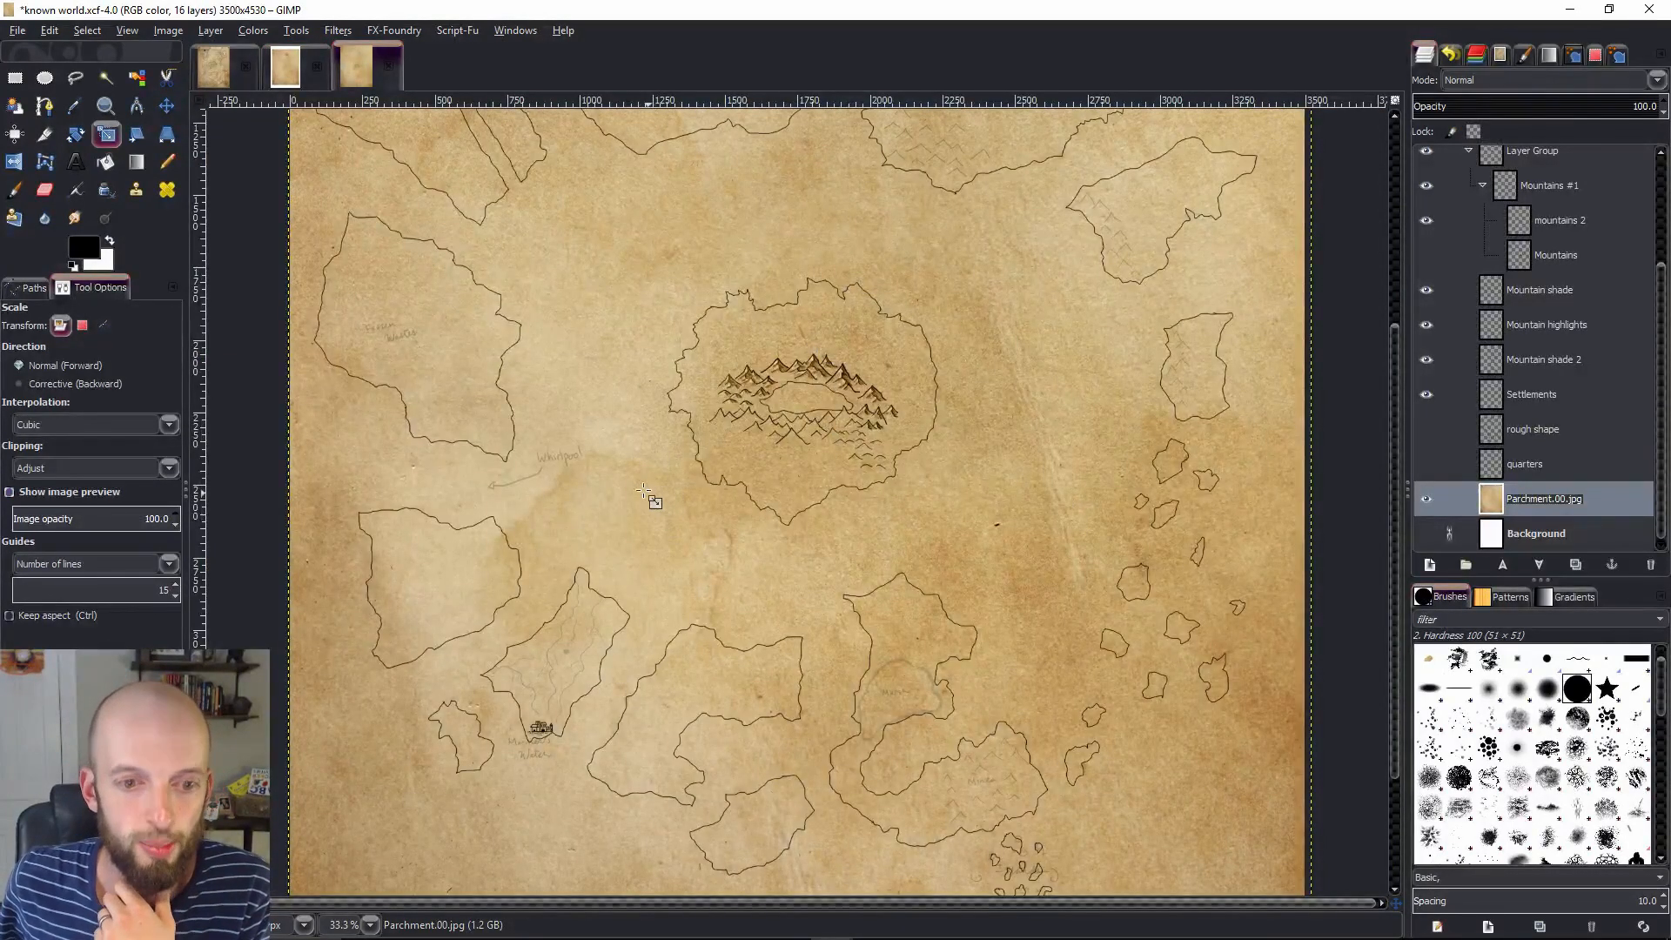
Switch to the 'Erenoth standard page.xcf' map
click(217, 66)
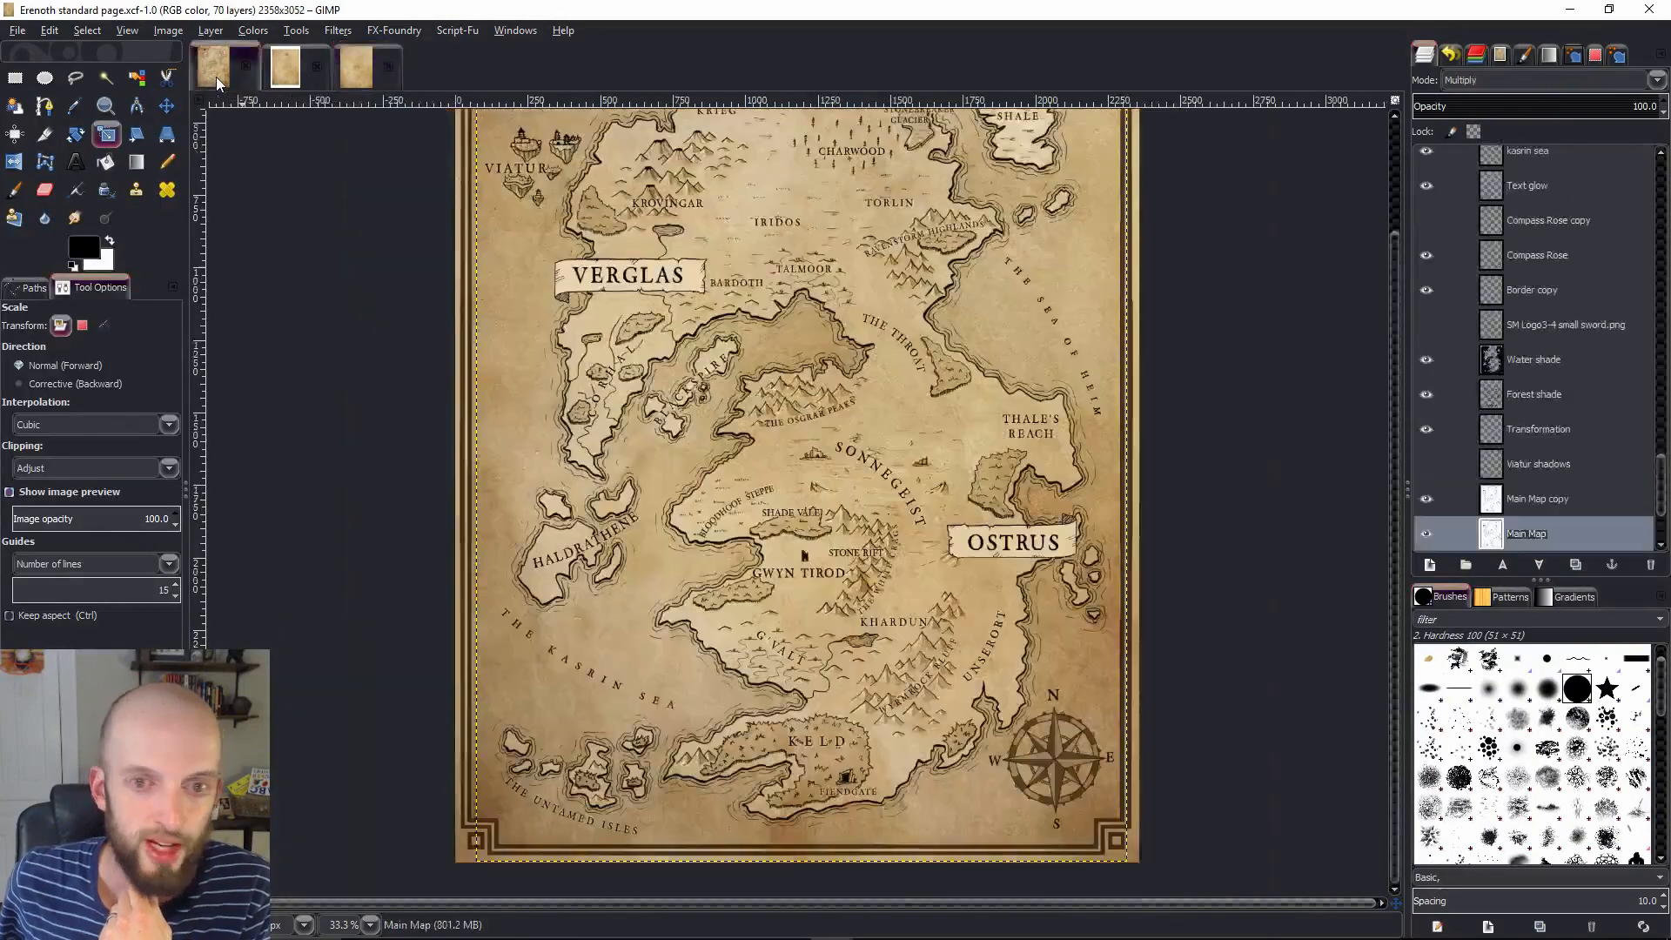